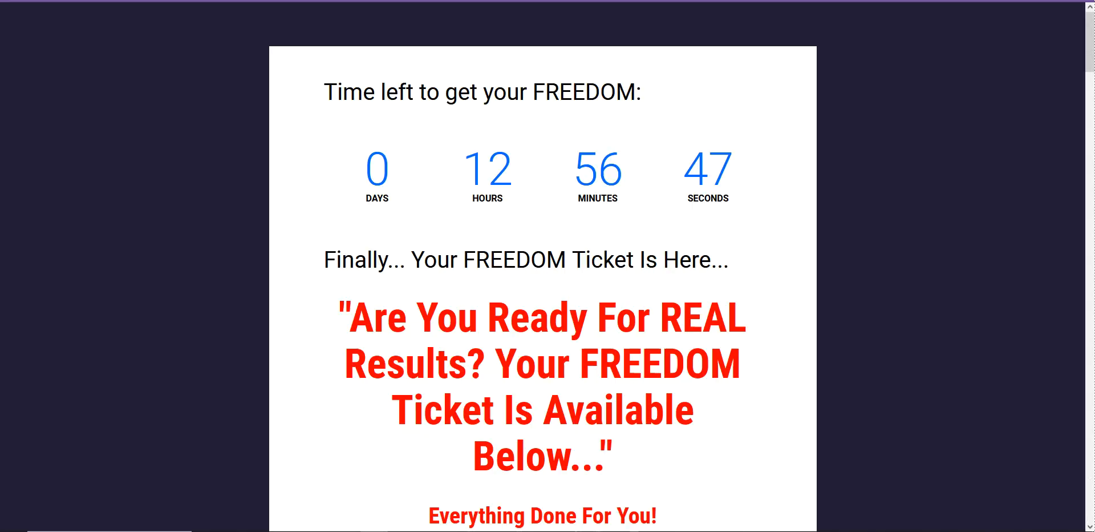
- Scroll through ChatGPT's list of 10 trending 2024 treadmill blog post ideas
{"action": "scroll", "scroll_direction": "down", "scroll_amount": 3}
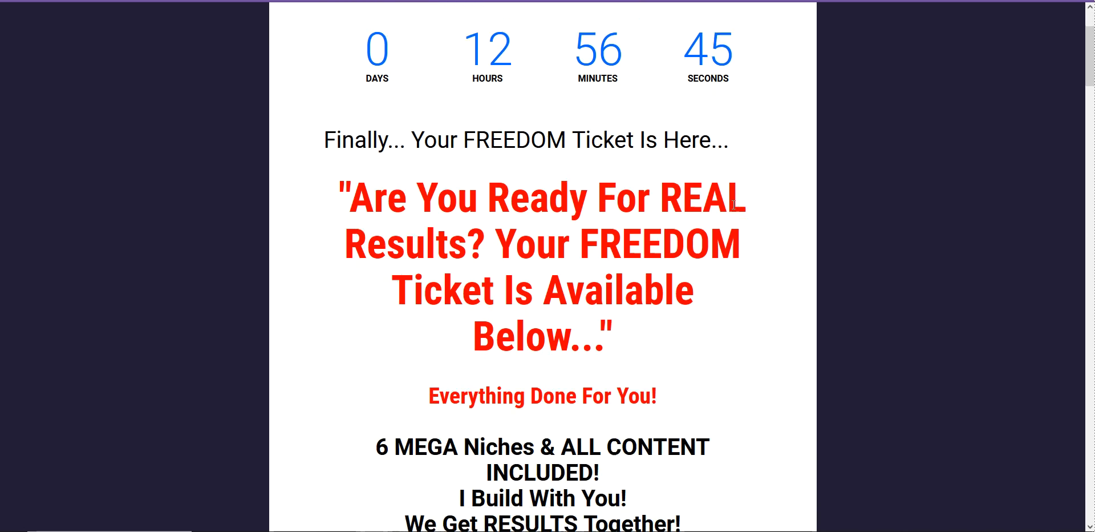
{"action": "scroll", "scroll_direction": "down", "scroll_amount": 3}
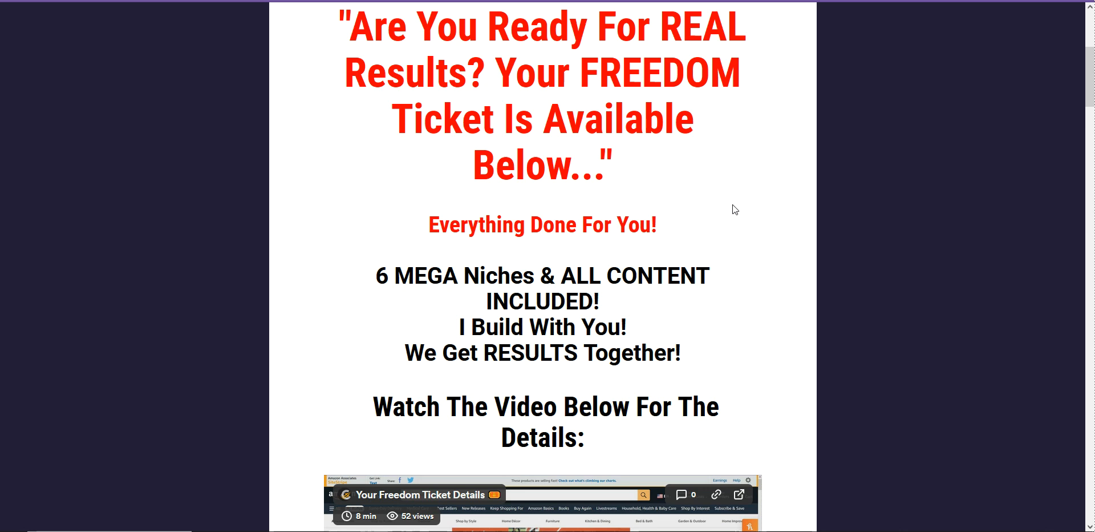
{"action": "mouse_move", "coordinate": [641, 258]}
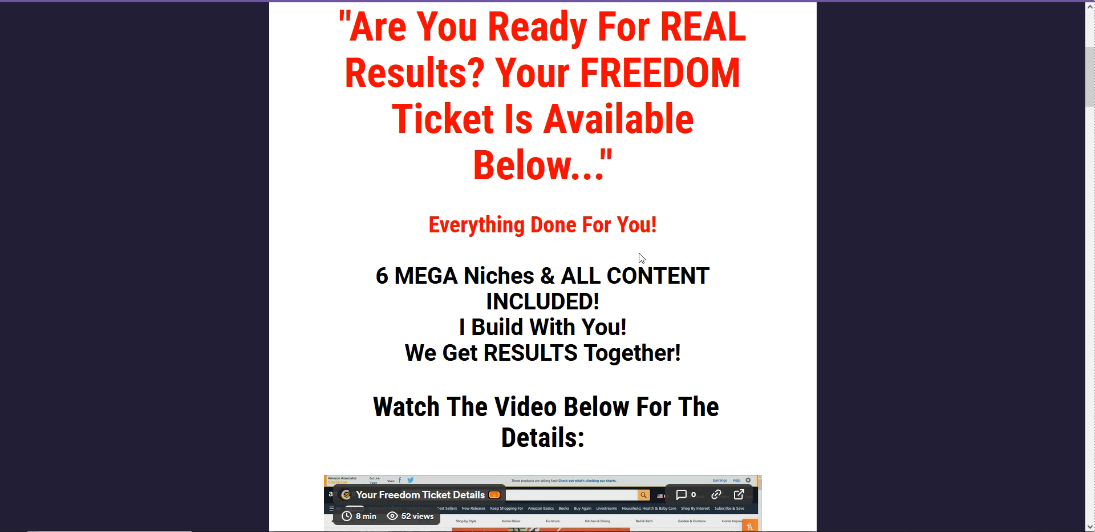
{"action": "mouse_move", "coordinate": [233, 177]}
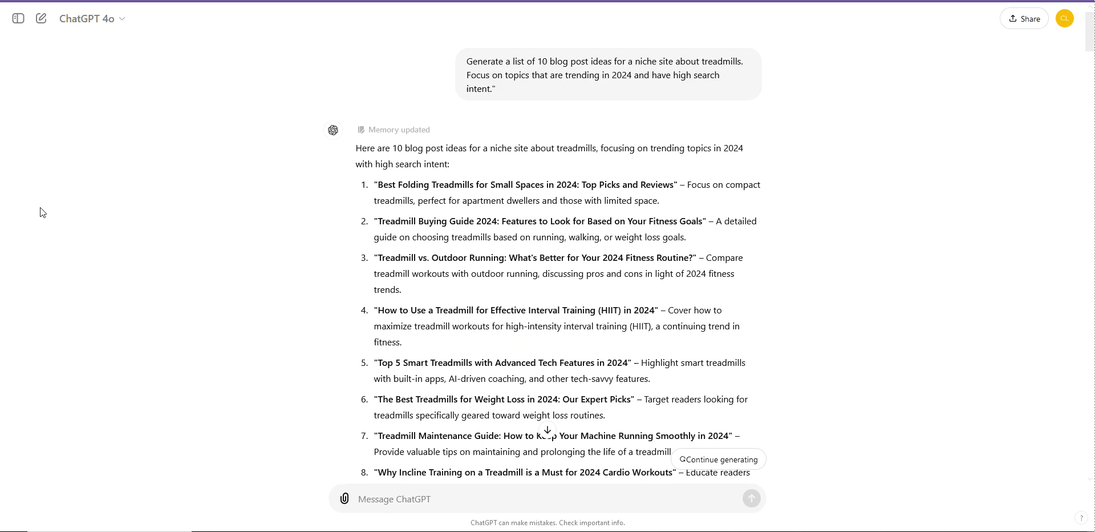
{"action": "mouse_move", "coordinate": [153, 199]}
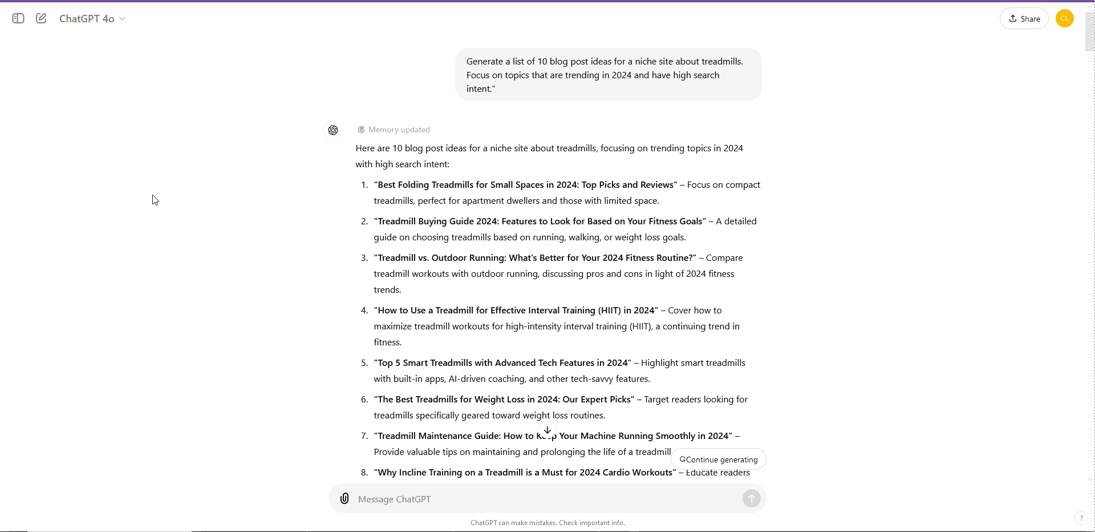
{"action": "mouse_move", "coordinate": [296, 194]}
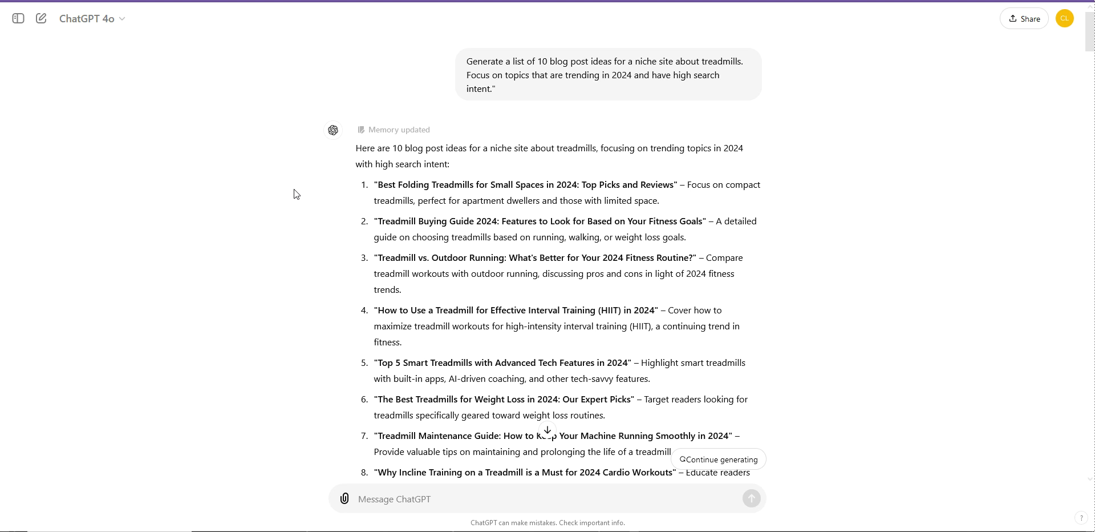
{"action": "mouse_move", "coordinate": [324, 183]}
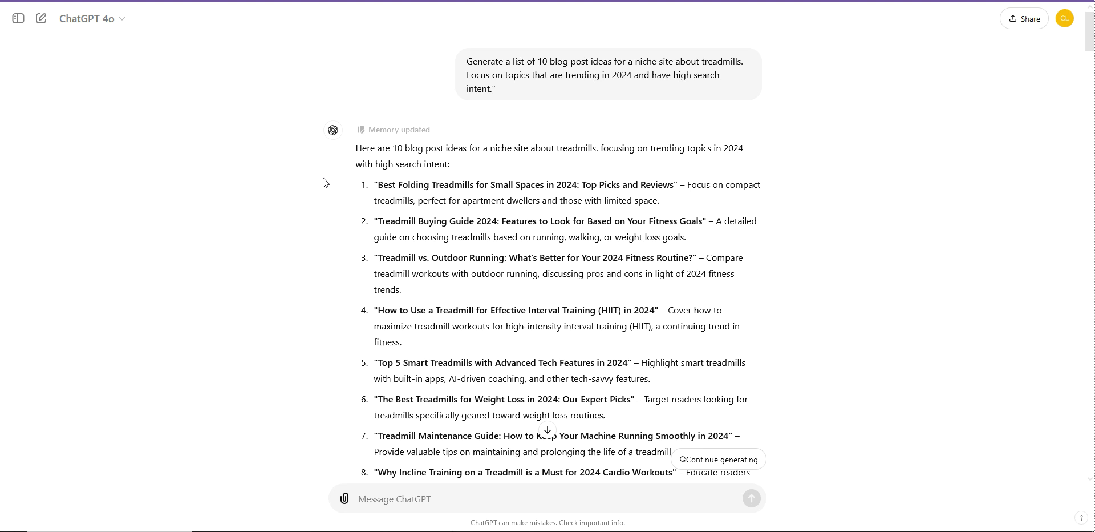
{"action": "mouse_move", "coordinate": [452, 232]}
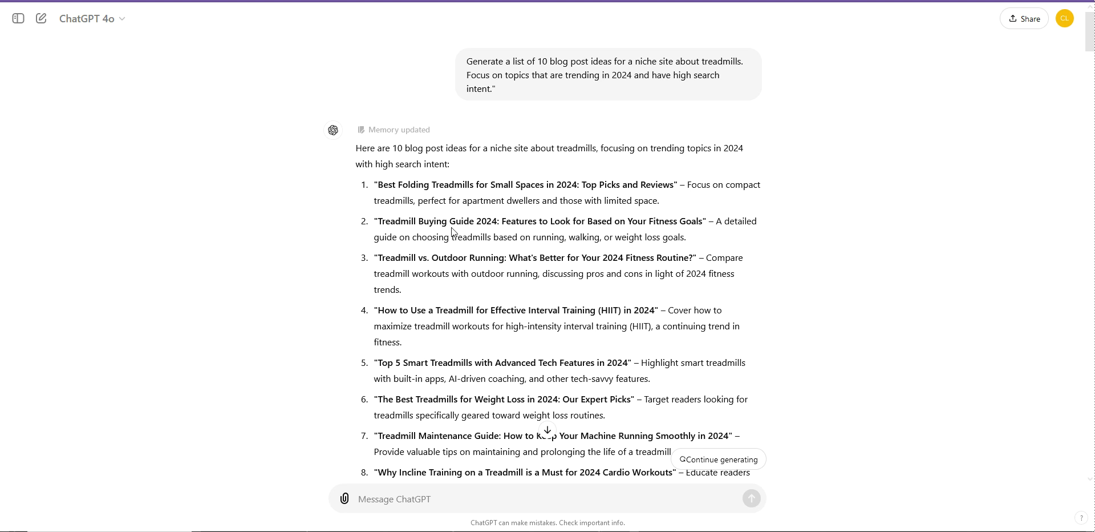
{"action": "mouse_move", "coordinate": [472, 268]}
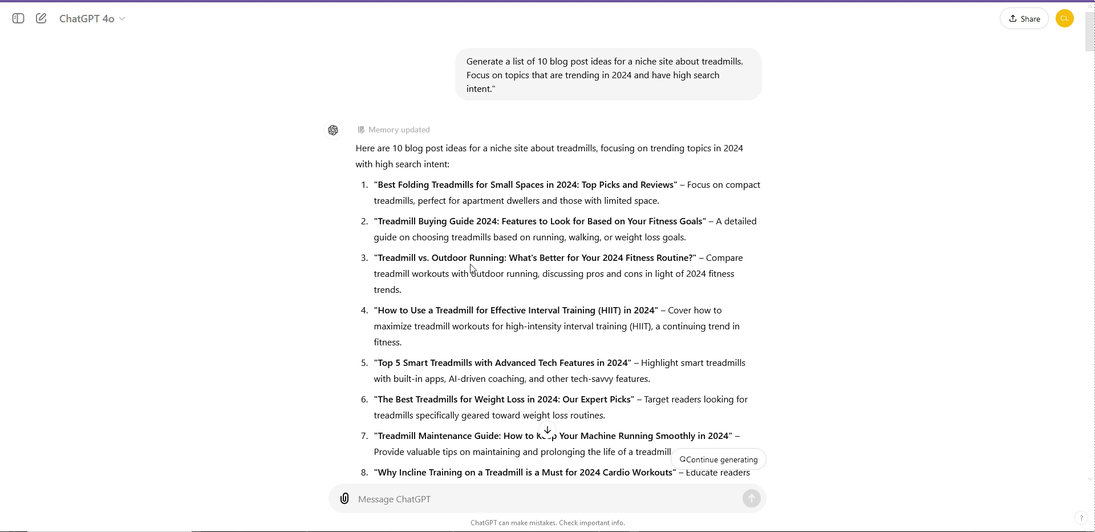
{"action": "mouse_move", "coordinate": [517, 316]}
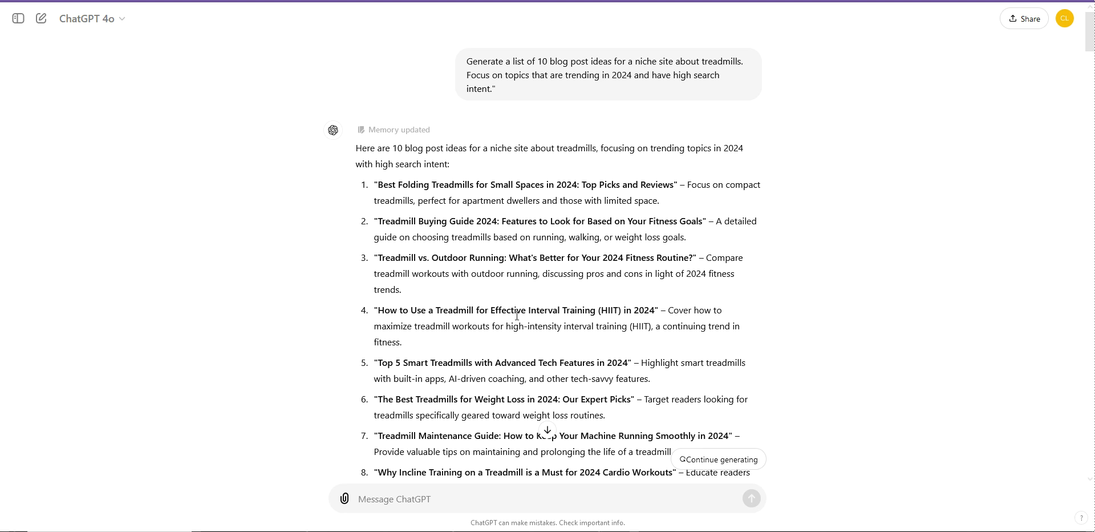
{"action": "scroll", "scroll_direction": "down", "scroll_amount": 3}
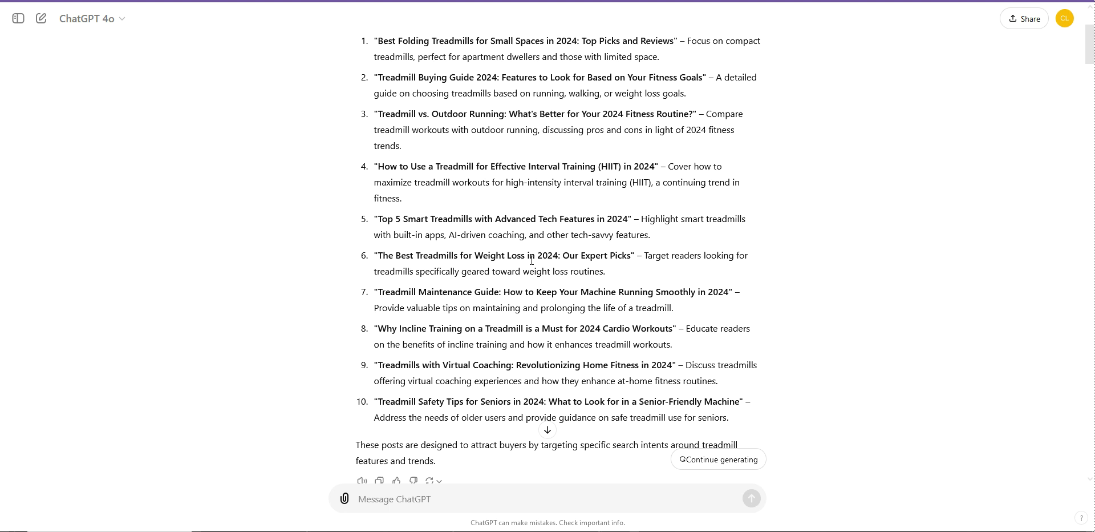
{"action": "scroll", "scroll_direction": "up", "scroll_amount": 3}
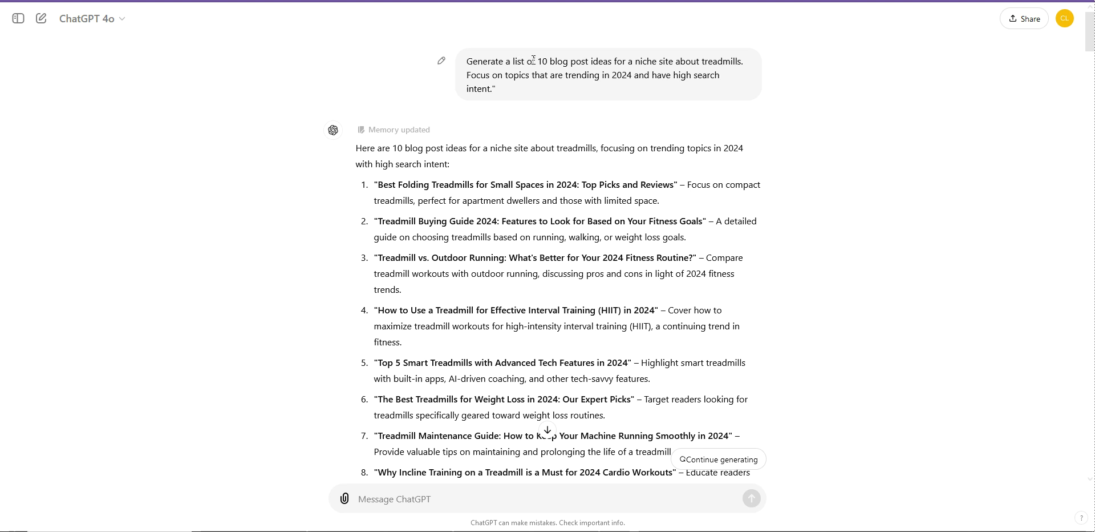
{"action": "mouse_move", "coordinate": [580, 62]}
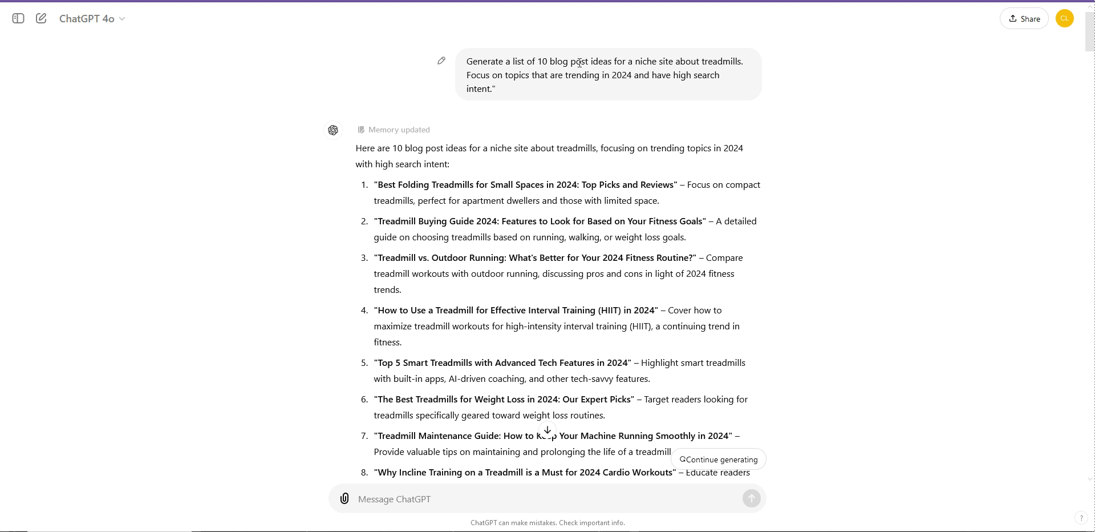
{"action": "mouse_move", "coordinate": [601, 73]}
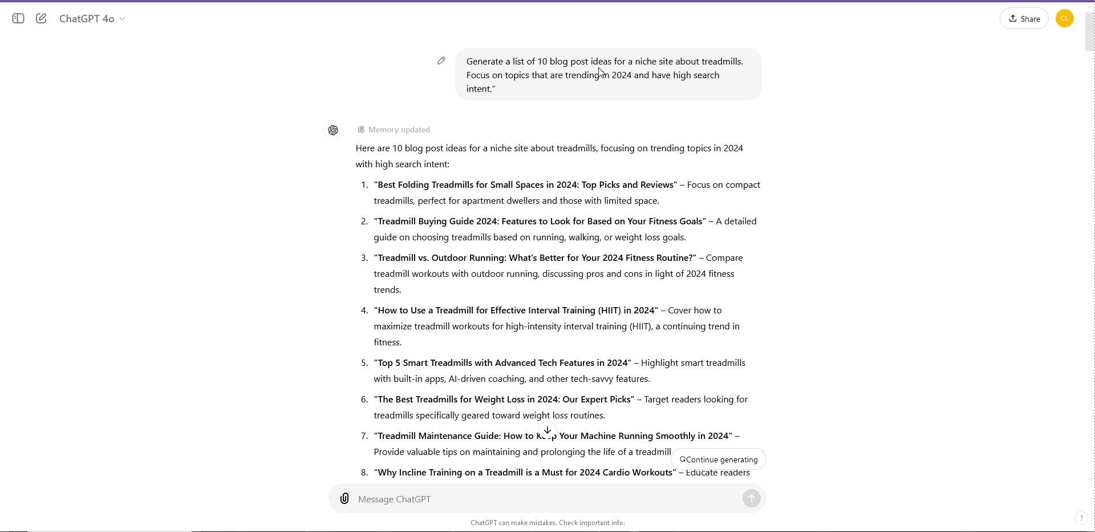
{"action": "scroll", "scroll_direction": "up", "scroll_amount": 3}
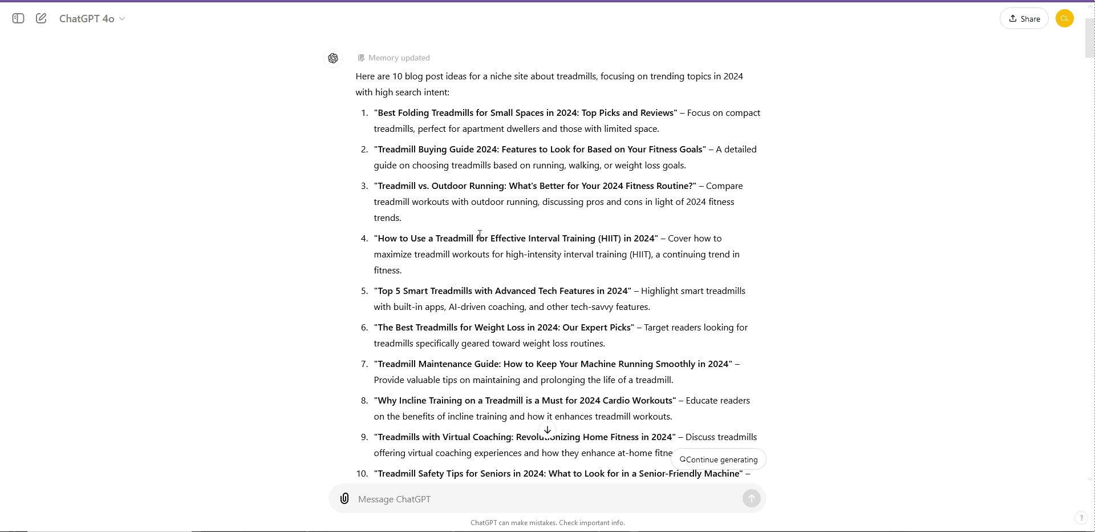
{"action": "mouse_move", "coordinate": [482, 240]}
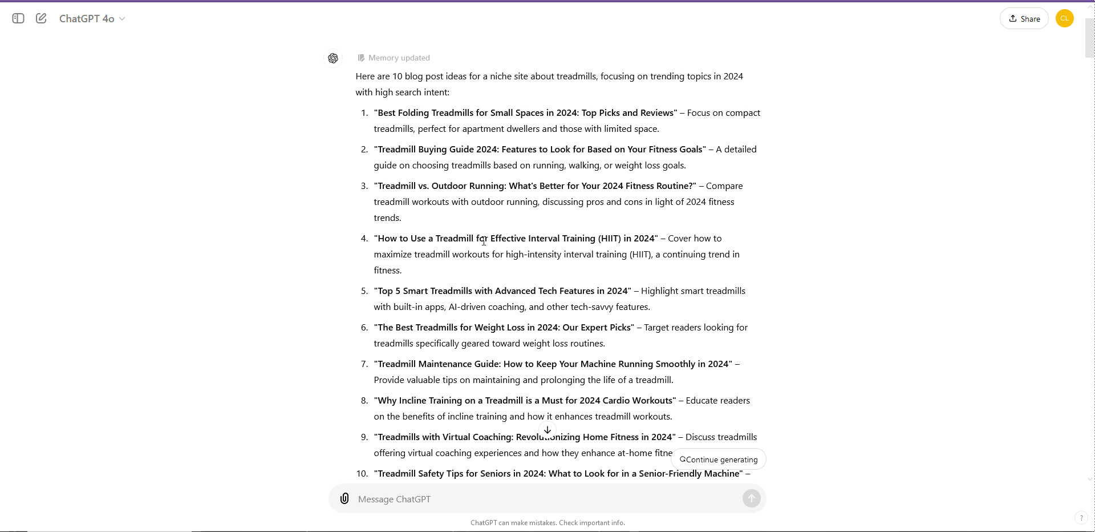
{"action": "scroll", "scroll_direction": "down", "scroll_amount": 3}
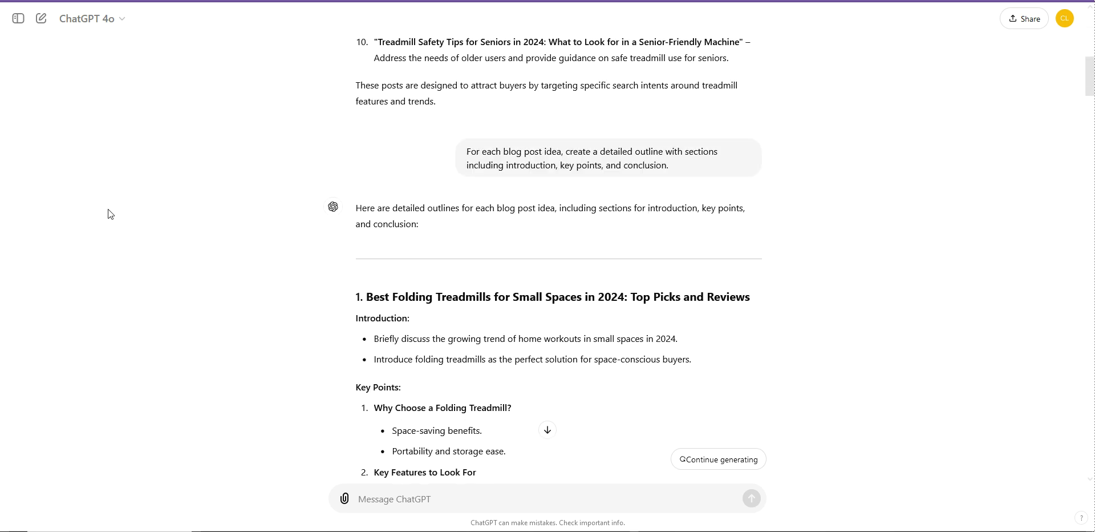
{"action": "mouse_move", "coordinate": [200, 219]}
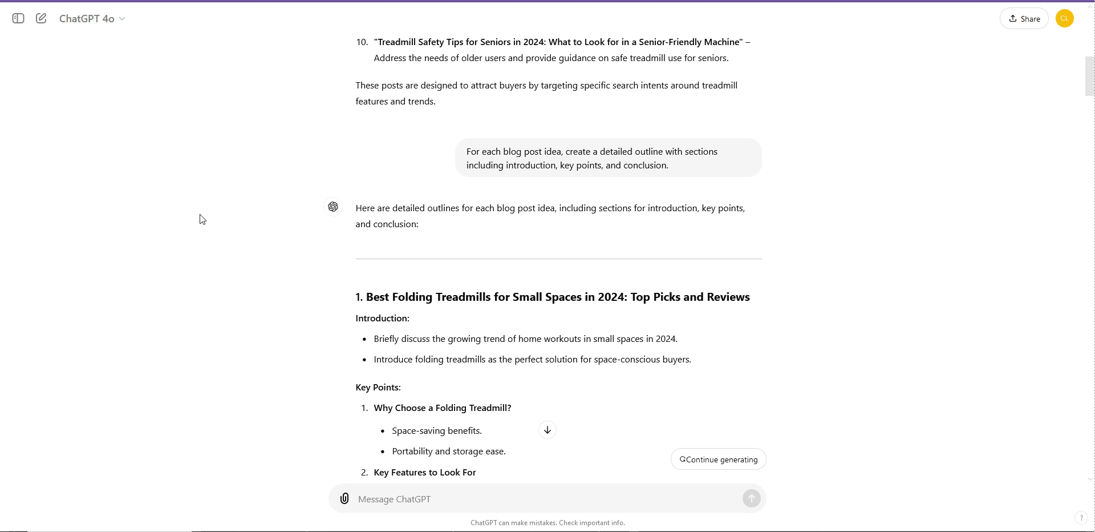
{"action": "mouse_move", "coordinate": [579, 165]}
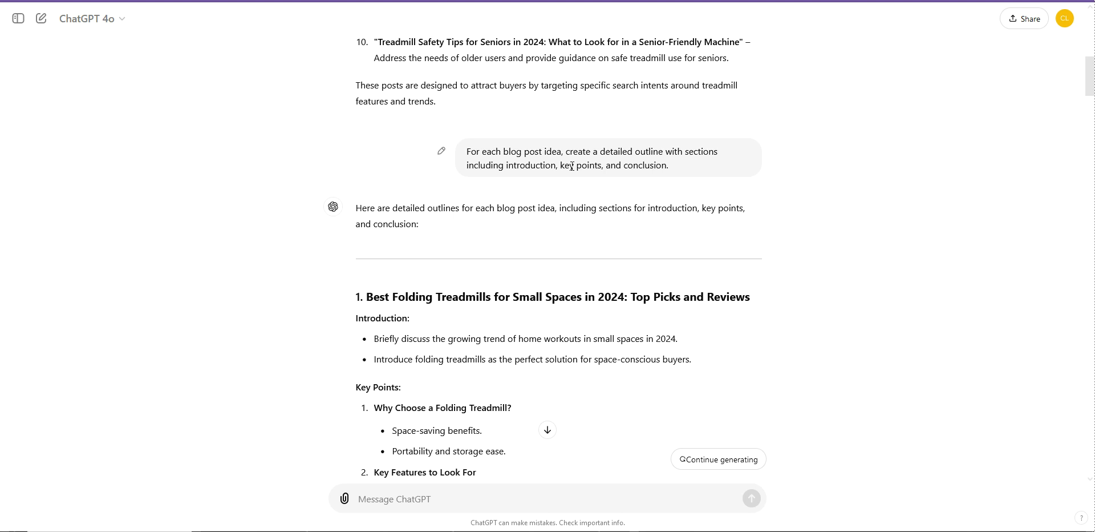
{"action": "mouse_move", "coordinate": [583, 177]}
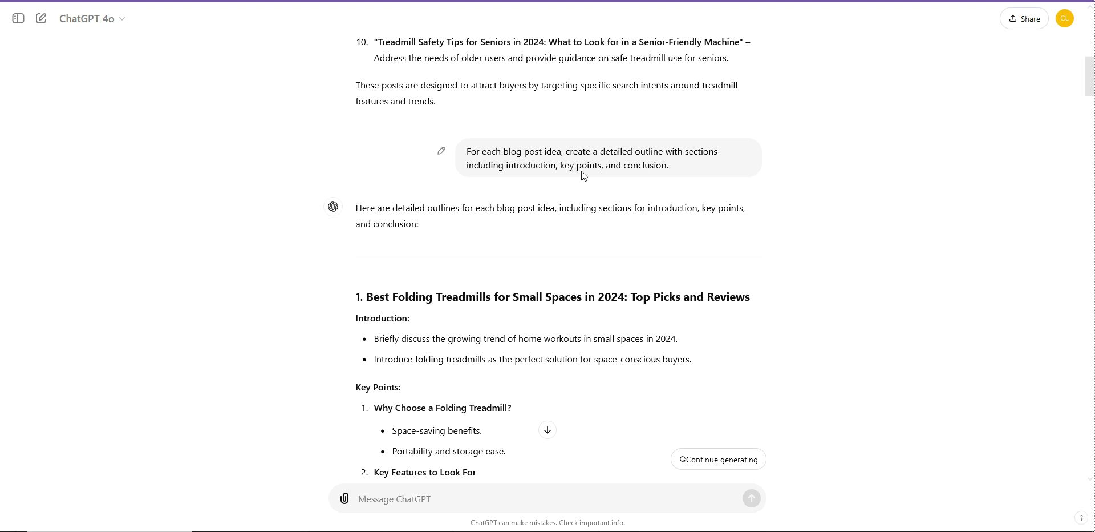
{"action": "mouse_move", "coordinate": [611, 179]}
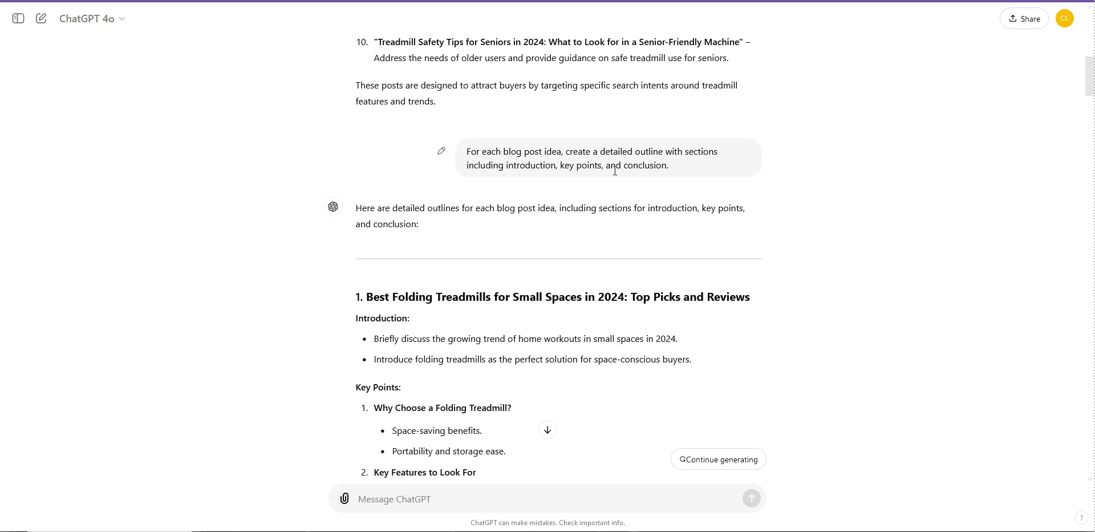
{"action": "mouse_move", "coordinate": [579, 164]}
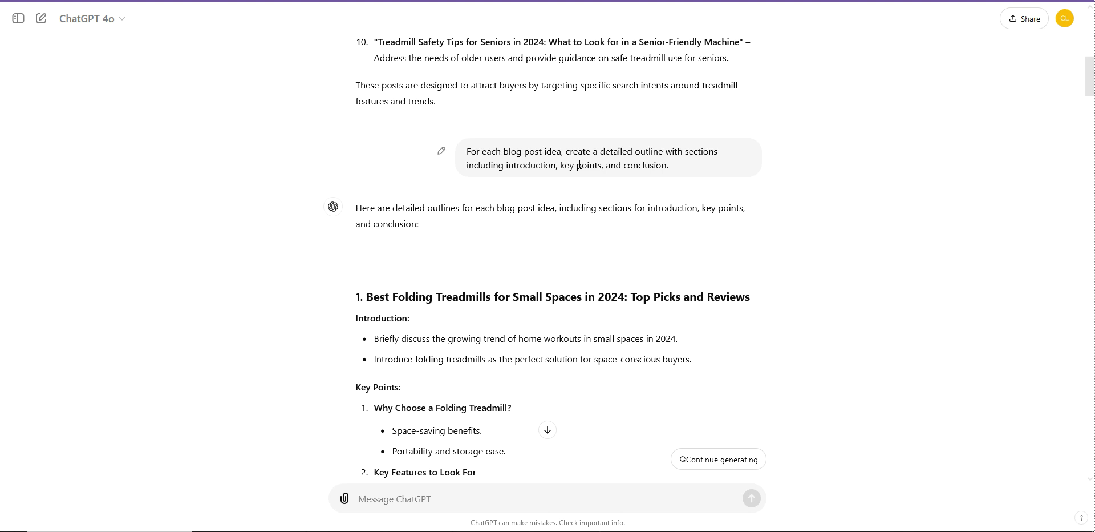
{"action": "scroll", "scroll_direction": "down", "scroll_amount": 3}
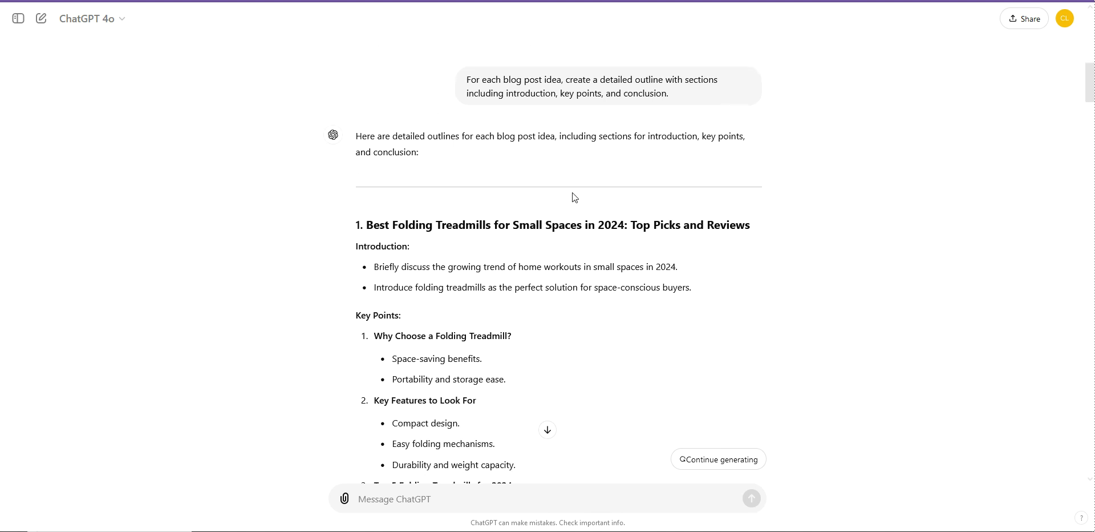
{"action": "scroll", "scroll_direction": "down", "scroll_amount": 3}
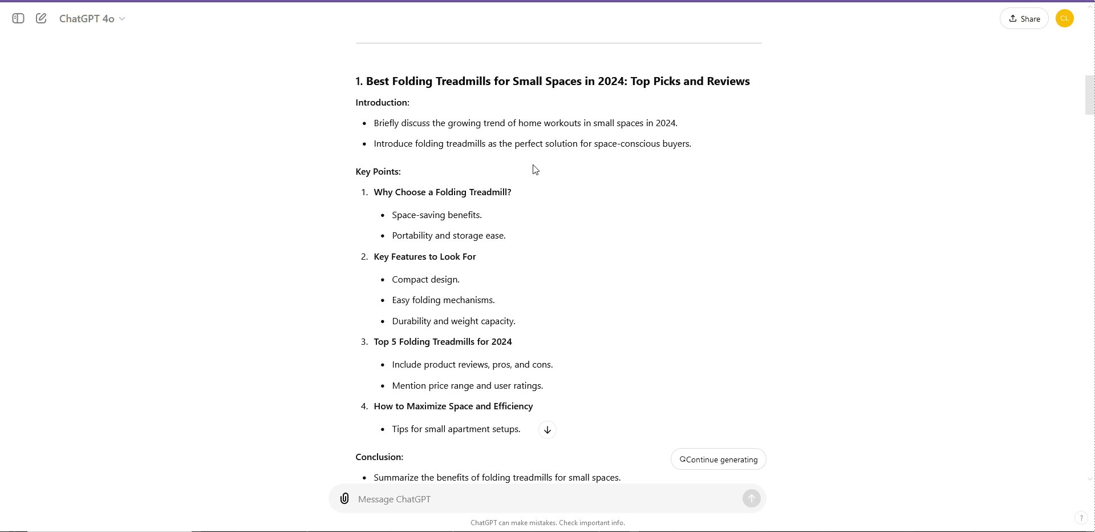
{"action": "mouse_move", "coordinate": [513, 190]}
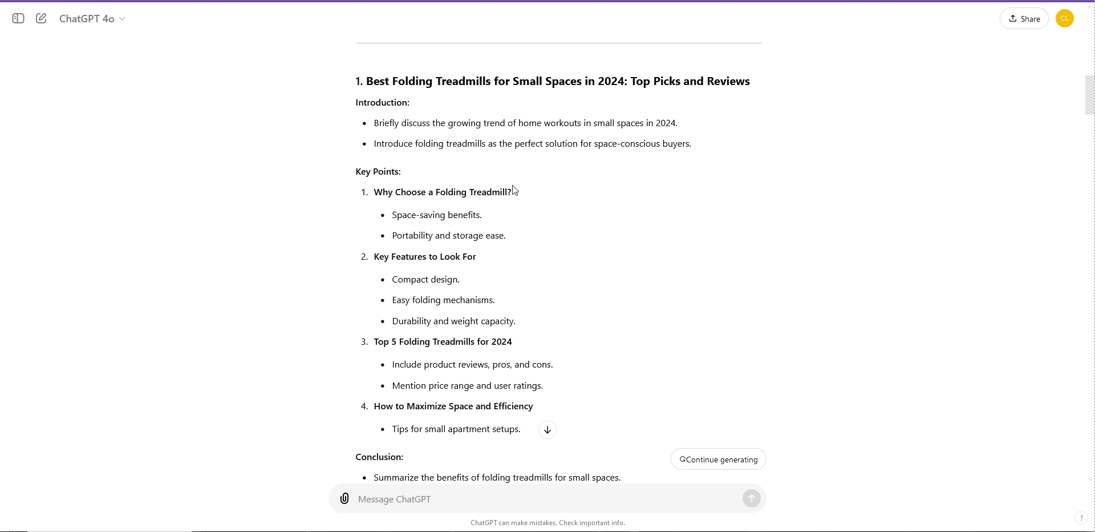
{"action": "scroll", "scroll_direction": "down", "scroll_amount": 3}
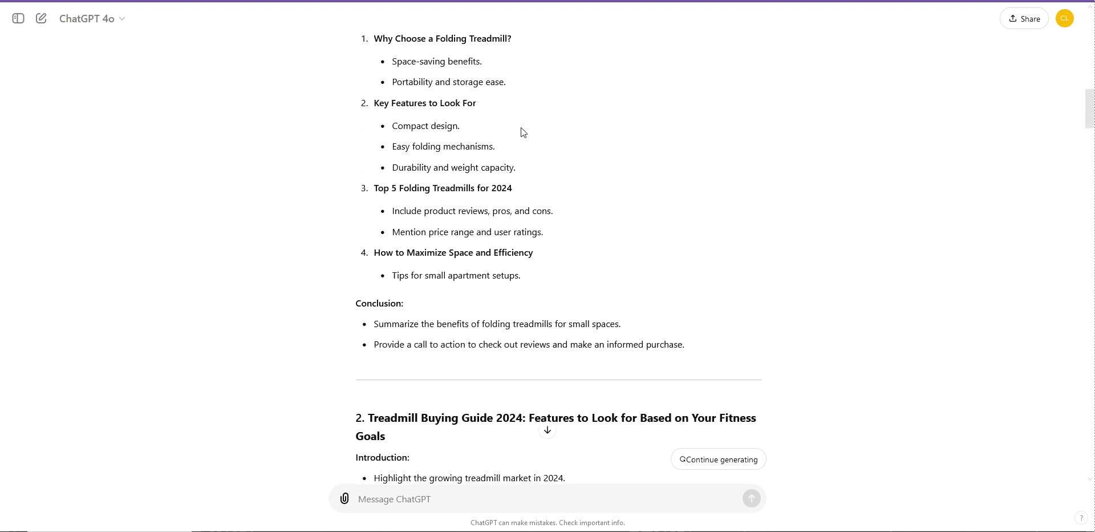
{"action": "scroll", "scroll_direction": "down", "scroll_amount": 3}
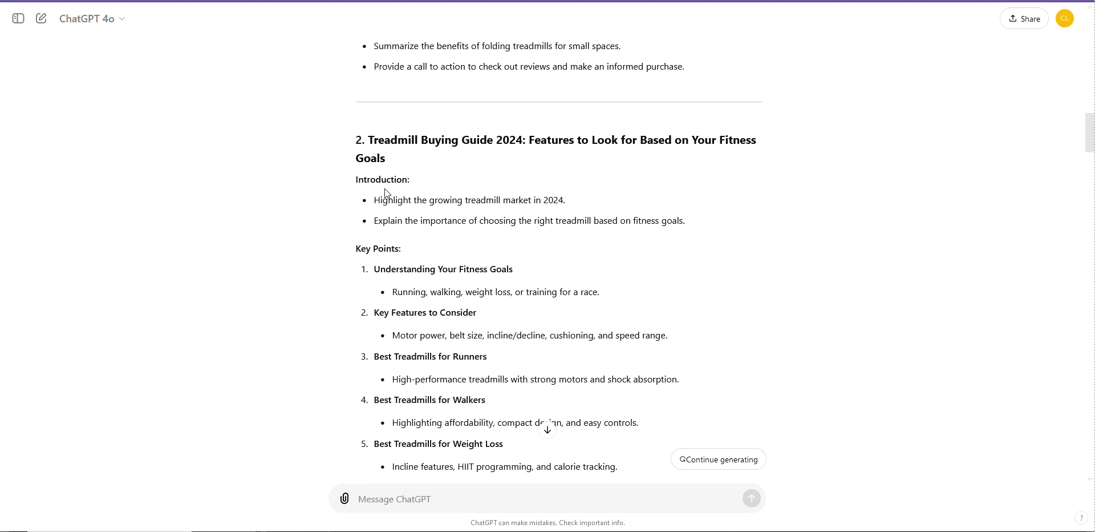
{"action": "mouse_move", "coordinate": [394, 160]}
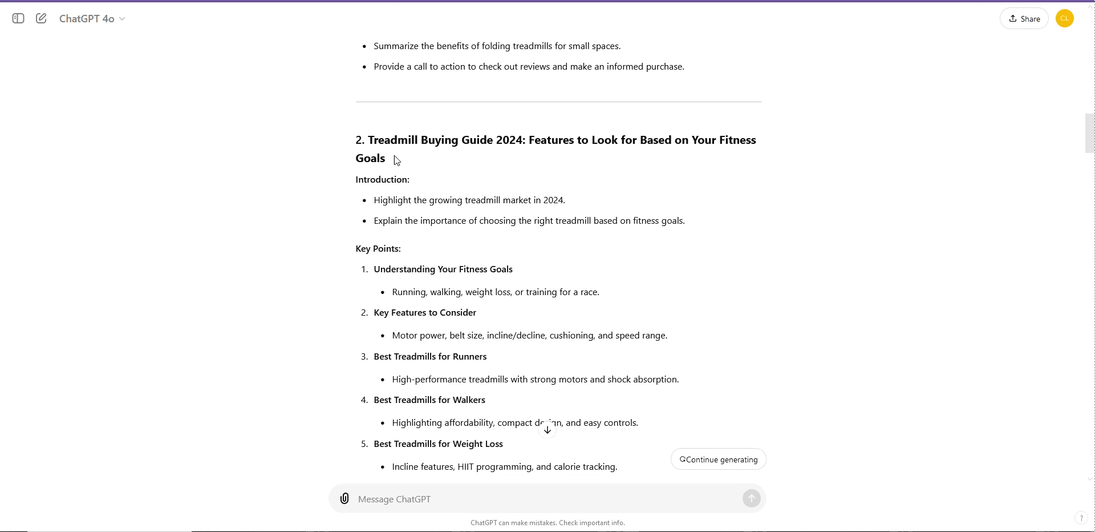
{"action": "scroll", "scroll_direction": "down", "scroll_amount": 3}
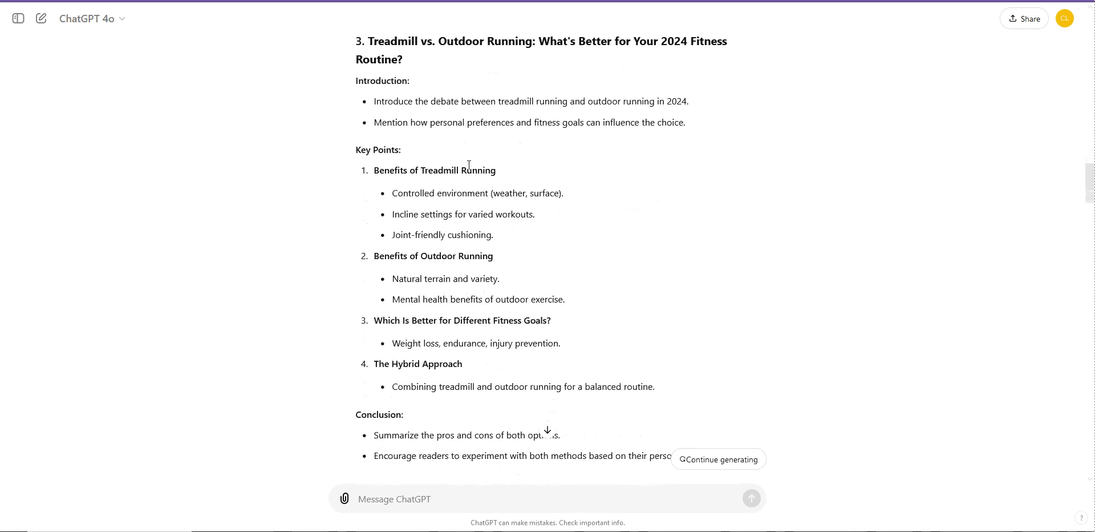
{"action": "scroll", "scroll_direction": "down", "scroll_amount": 3}
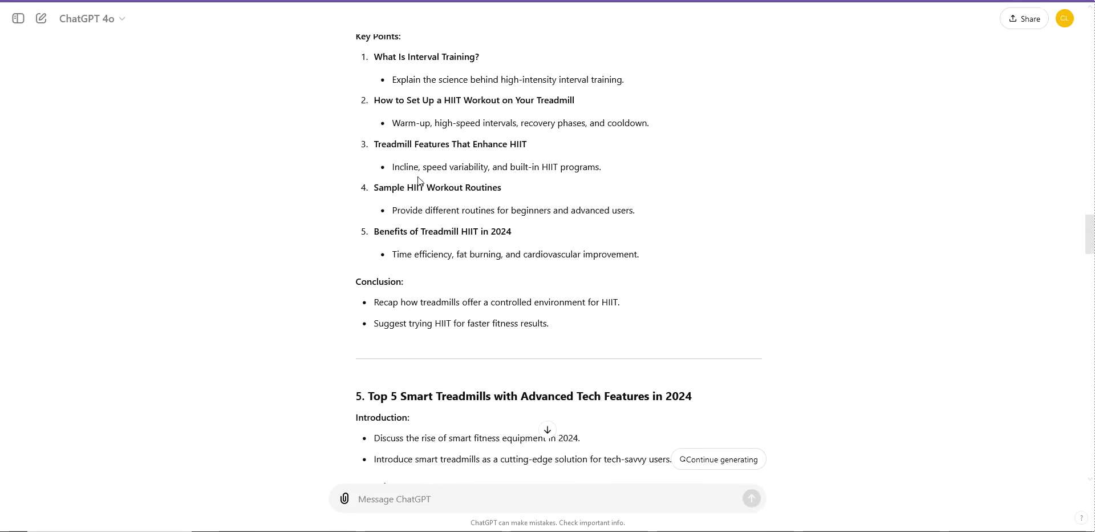
{"action": "scroll", "scroll_direction": "down", "scroll_amount": 3}
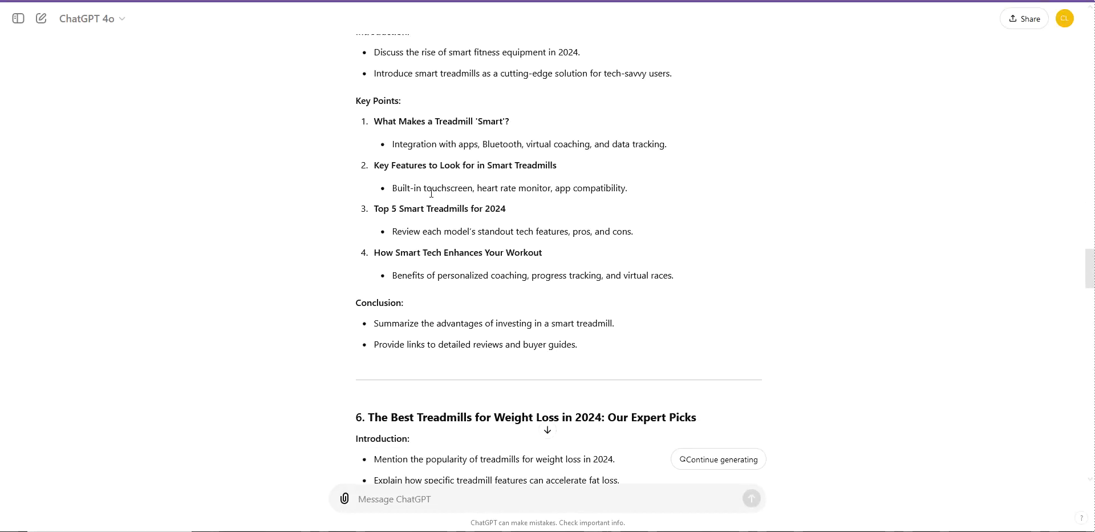
{"action": "scroll", "scroll_direction": "down", "scroll_amount": 3}
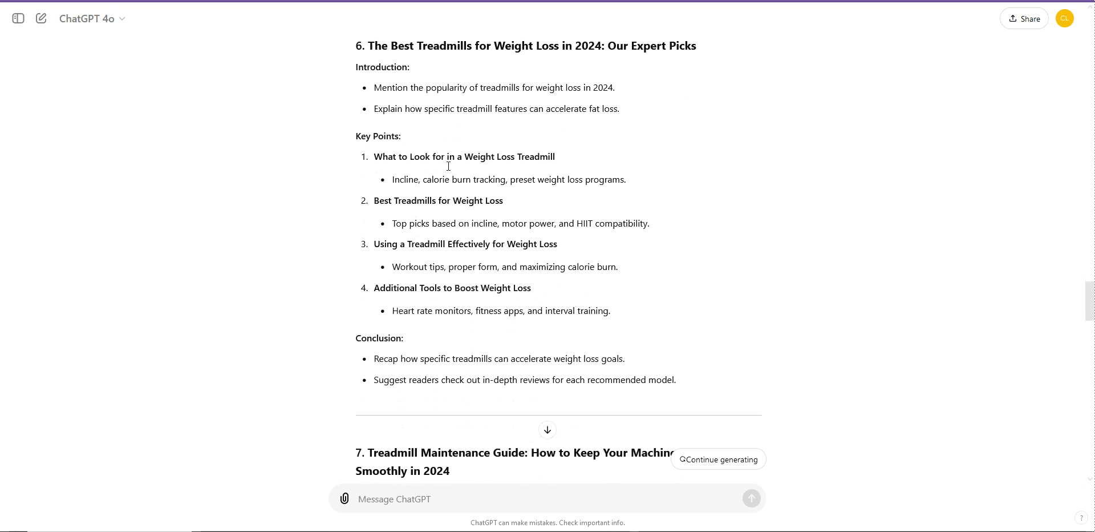
{"action": "scroll", "scroll_direction": "down", "scroll_amount": 3}
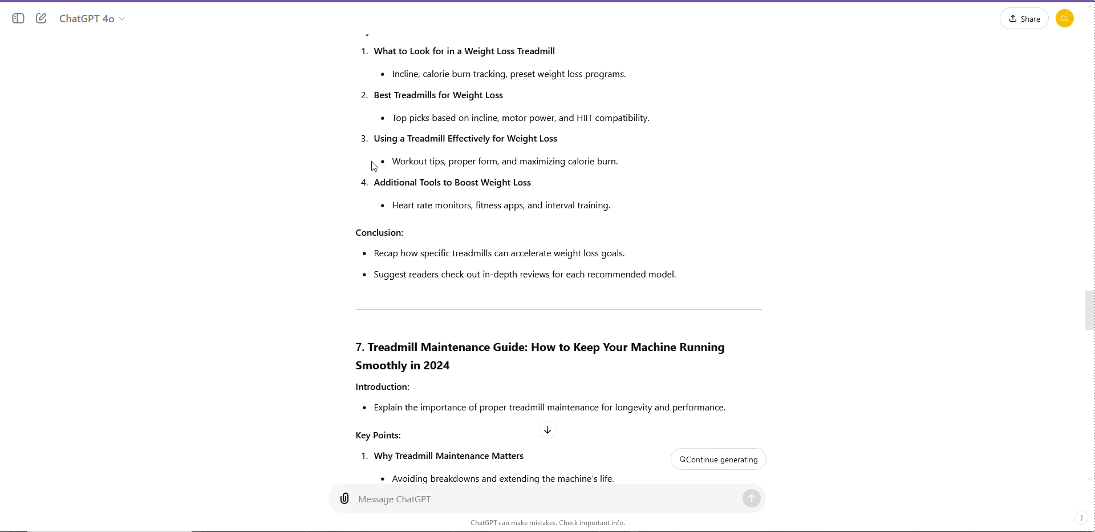
- Hide the past-conversations sidebar while the seniors treadmill safety introduction generates
{"action": "left_click", "coordinate": [17, 18]}
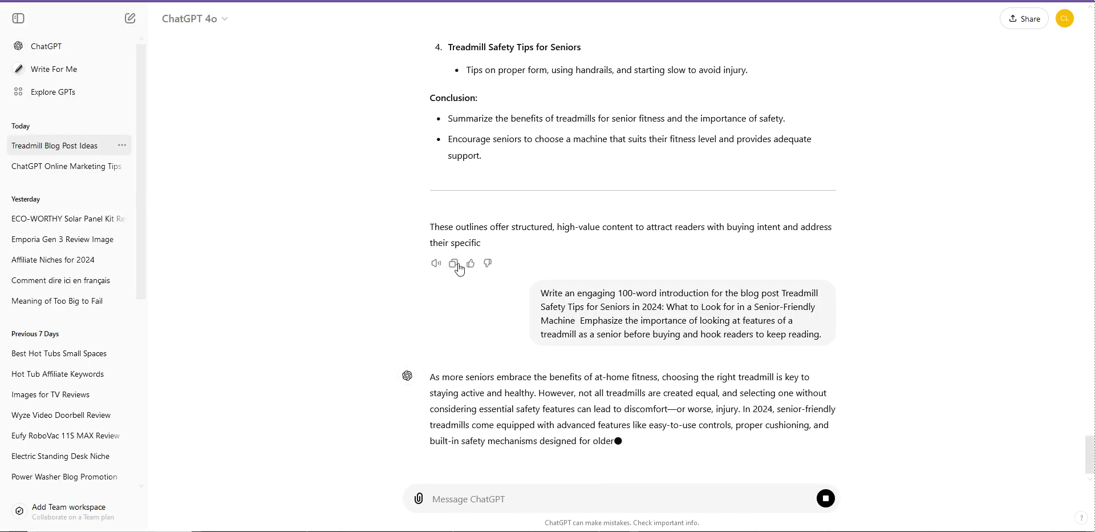
{"action": "mouse_move", "coordinate": [362, 234]}
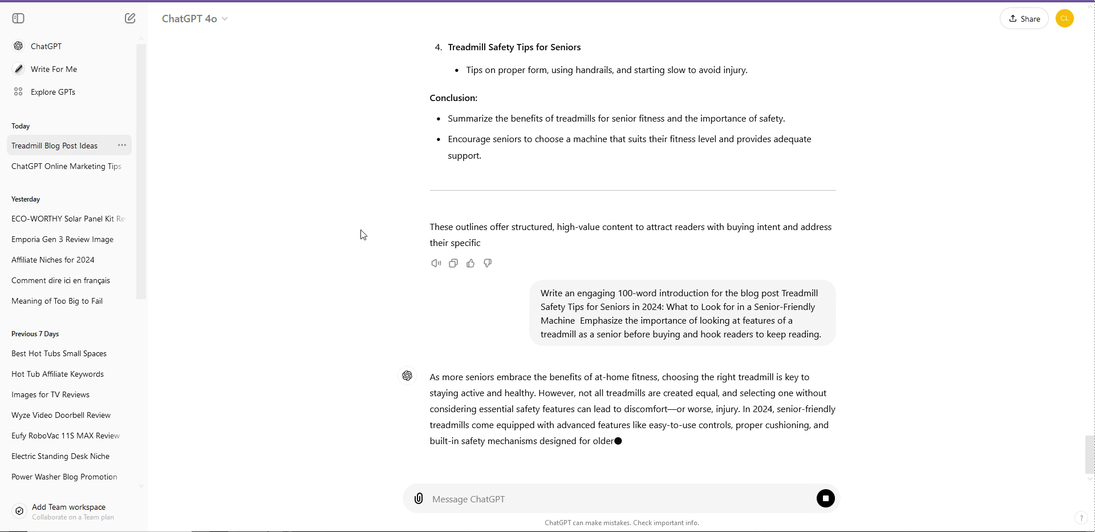
{"action": "left_click", "coordinate": [18, 18]}
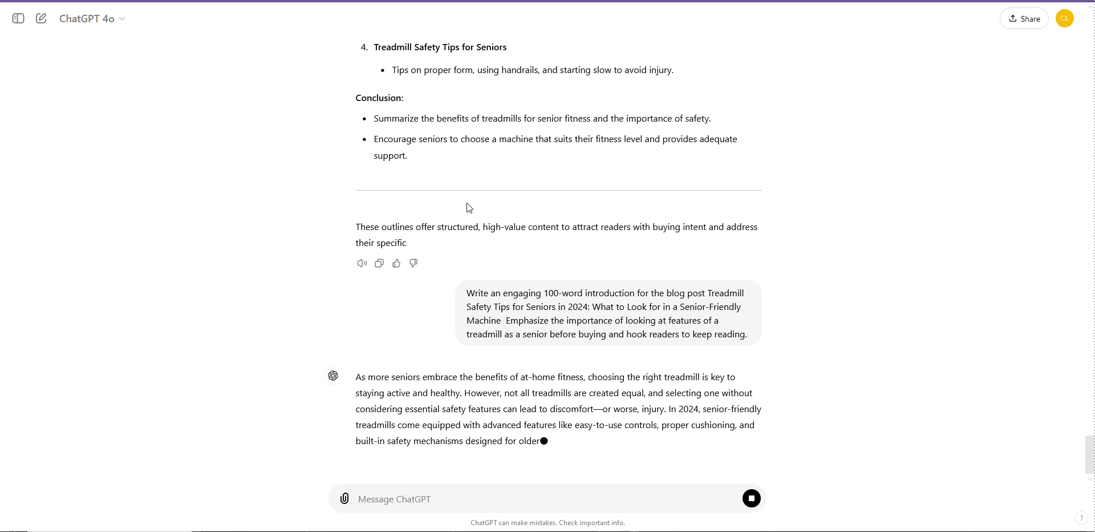
{"action": "mouse_move", "coordinate": [504, 240]}
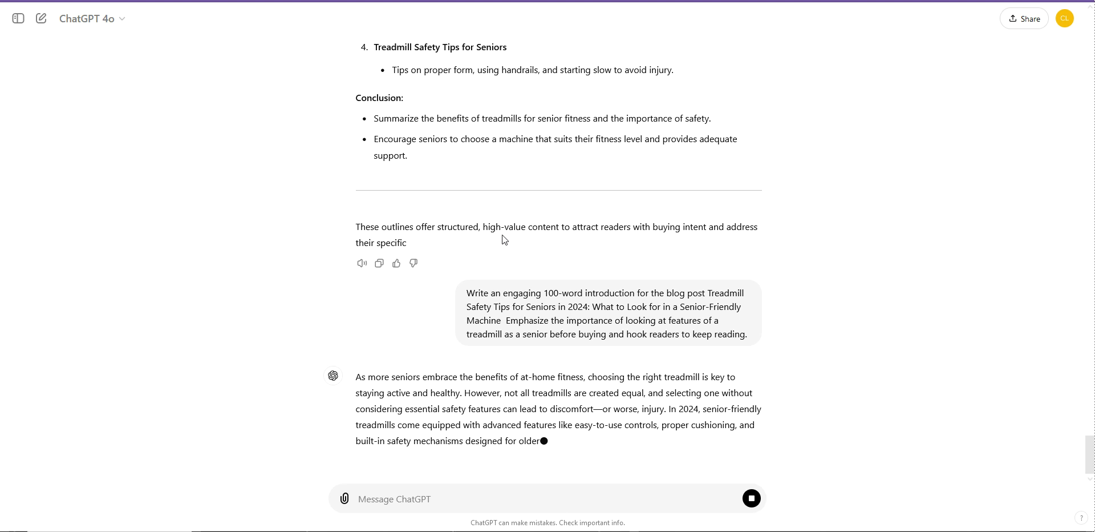
{"action": "mouse_move", "coordinate": [538, 258]}
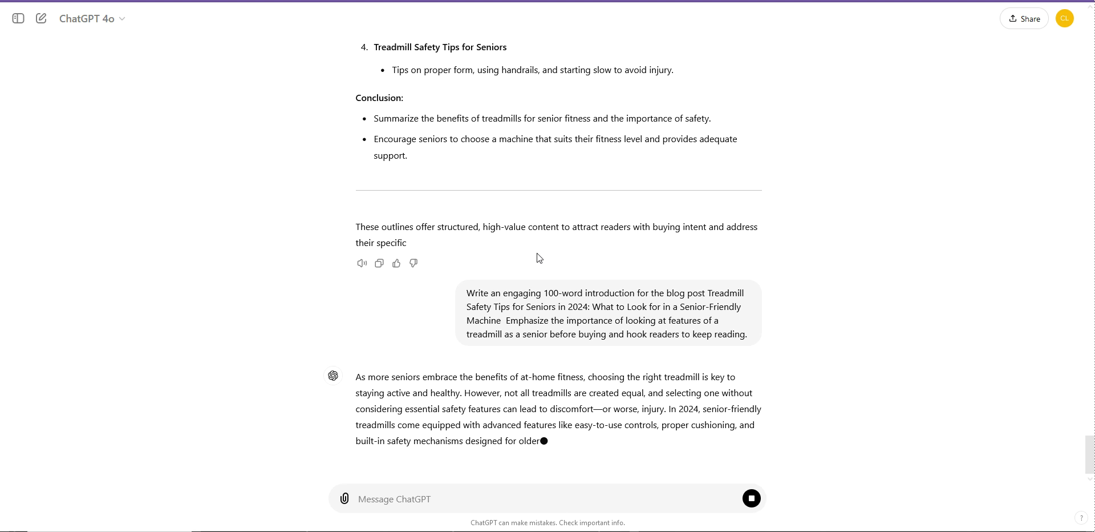
{"action": "mouse_move", "coordinate": [531, 289]}
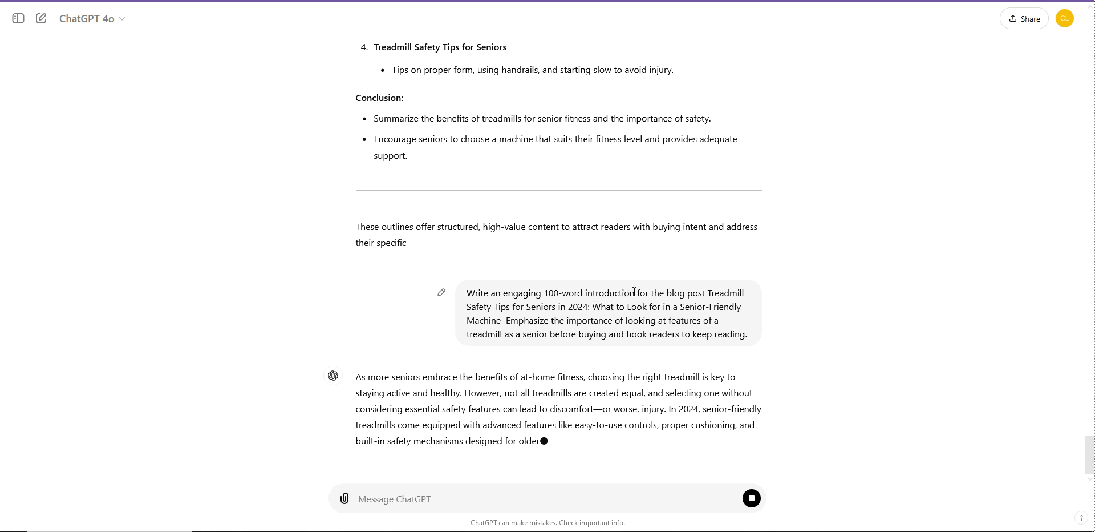
{"action": "mouse_move", "coordinate": [582, 318]}
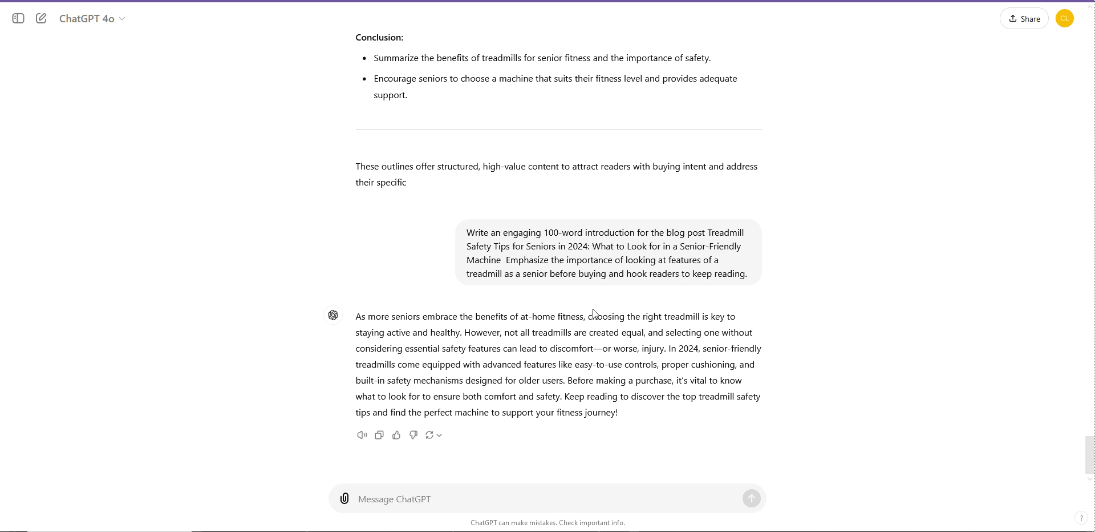
{"action": "mouse_move", "coordinate": [572, 307]}
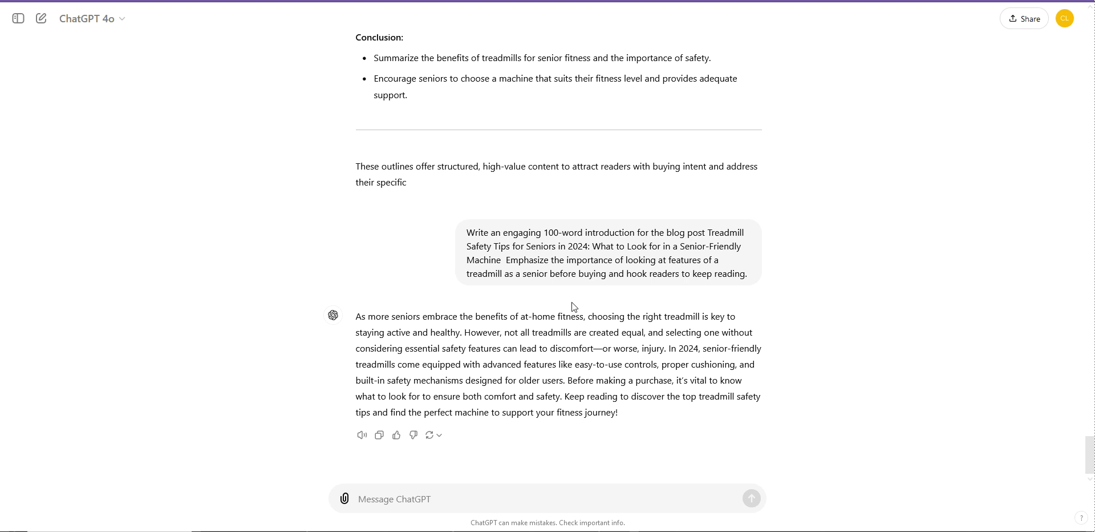
{"action": "mouse_move", "coordinate": [460, 319]}
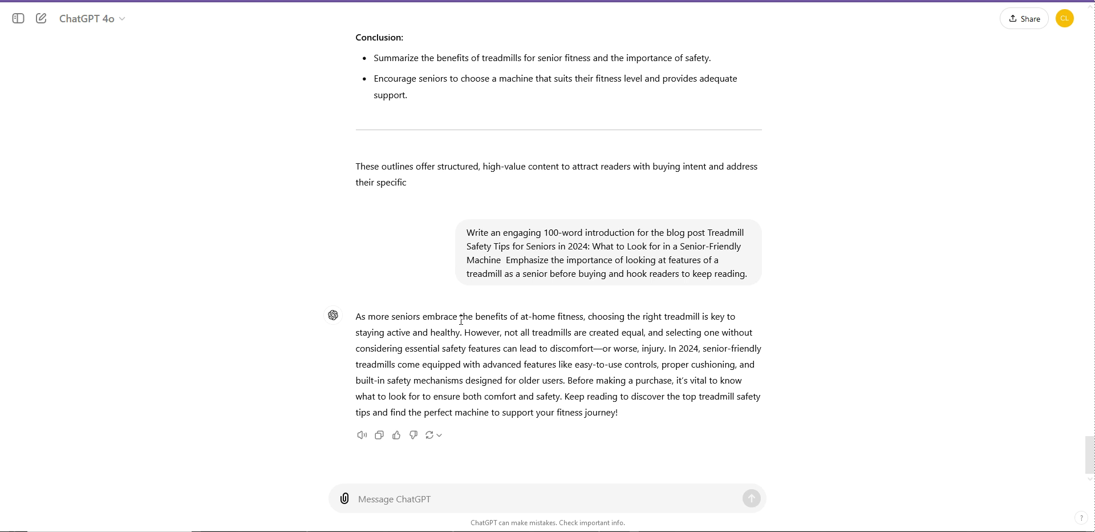
{"action": "mouse_move", "coordinate": [514, 345]}
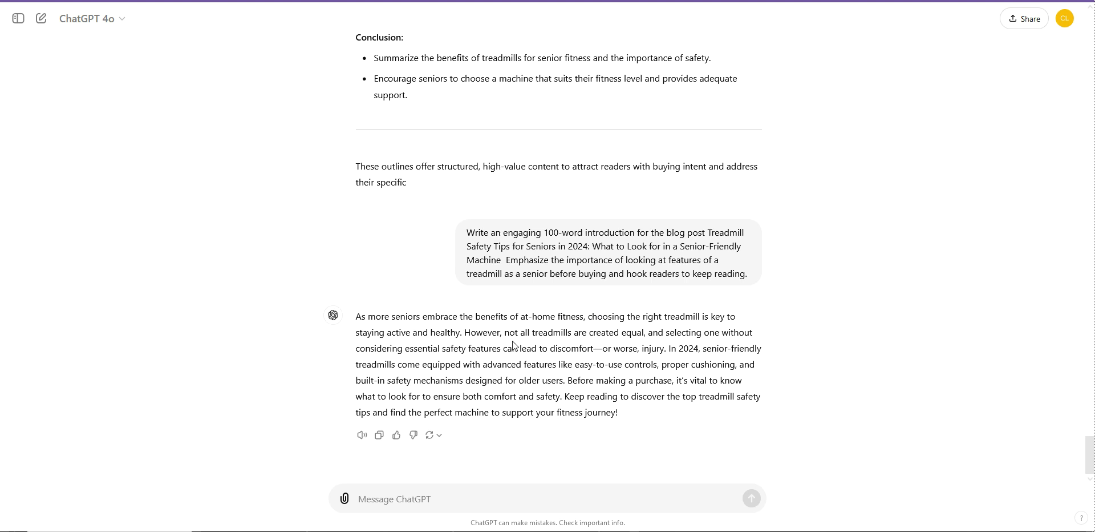
{"action": "mouse_move", "coordinate": [525, 345]}
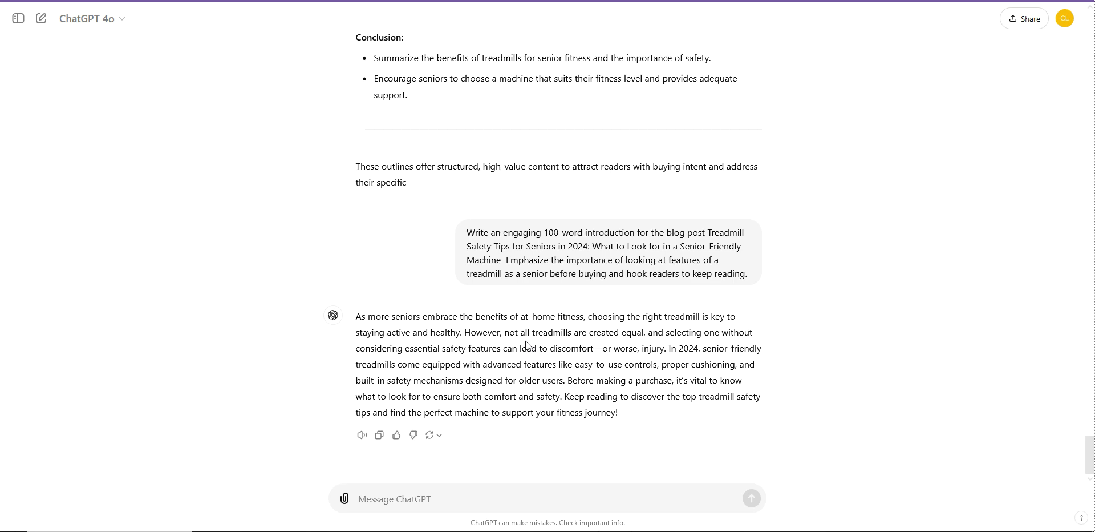
{"action": "scroll", "scroll_direction": "up", "scroll_amount": 3}
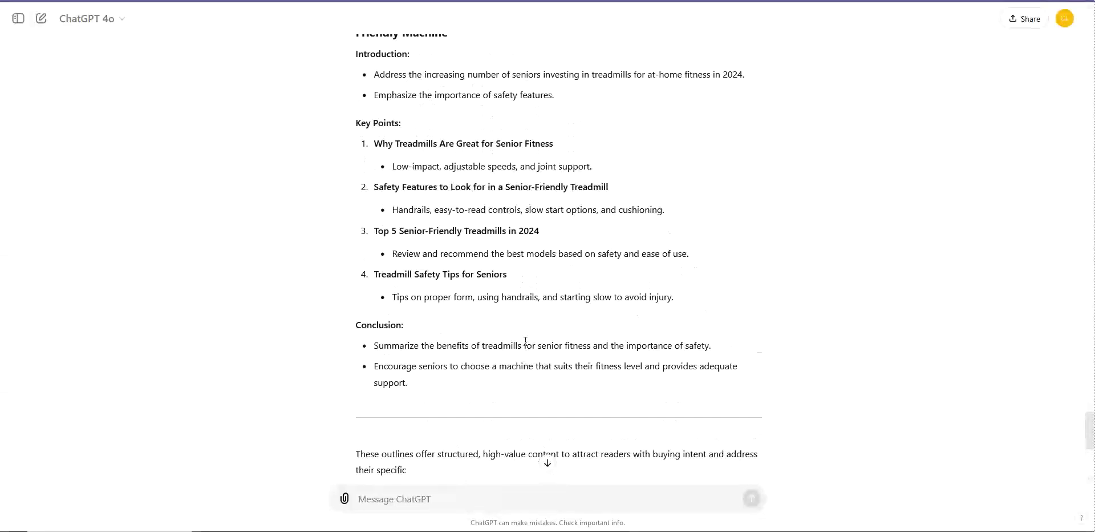
{"action": "scroll", "scroll_direction": "up", "scroll_amount": 3}
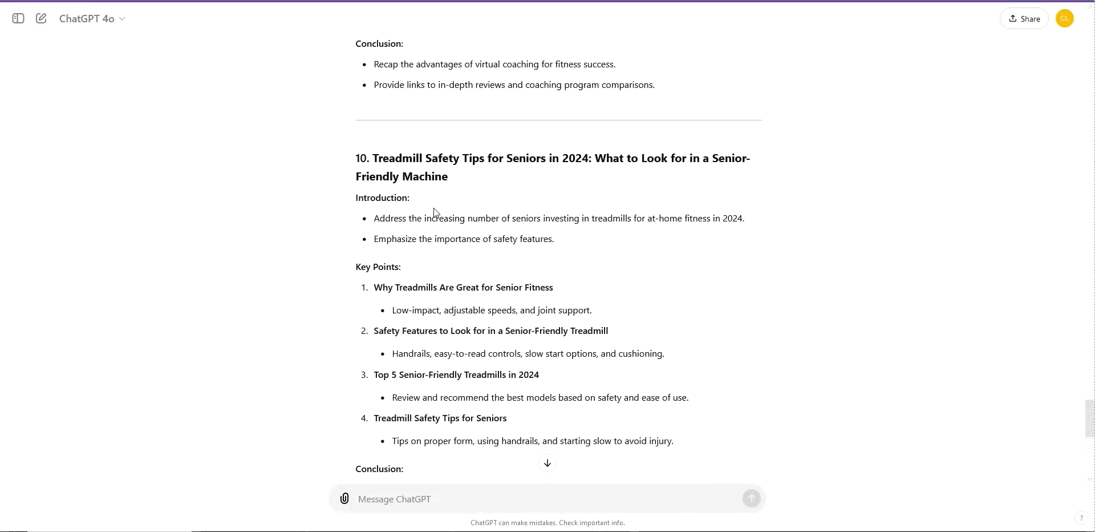
{"action": "mouse_move", "coordinate": [455, 256]}
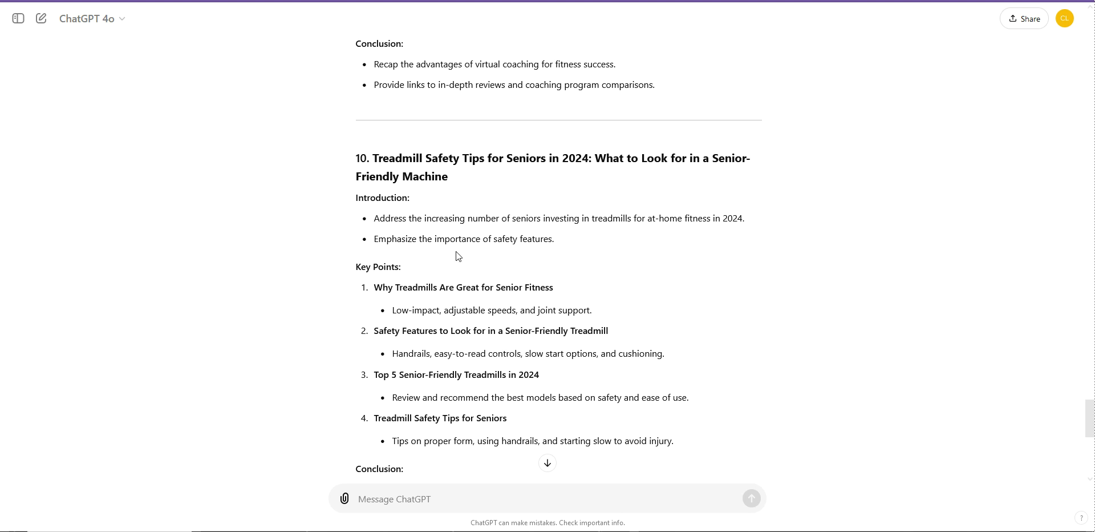
{"action": "mouse_move", "coordinate": [417, 215]}
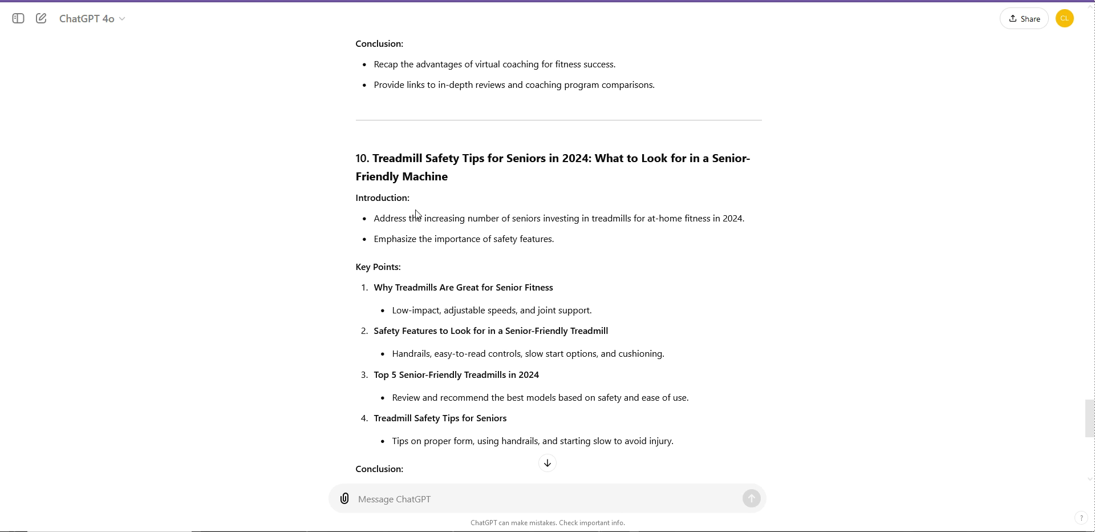
{"action": "left_click_drag", "start_coordinate": [477, 218], "coordinate": [554, 238]}
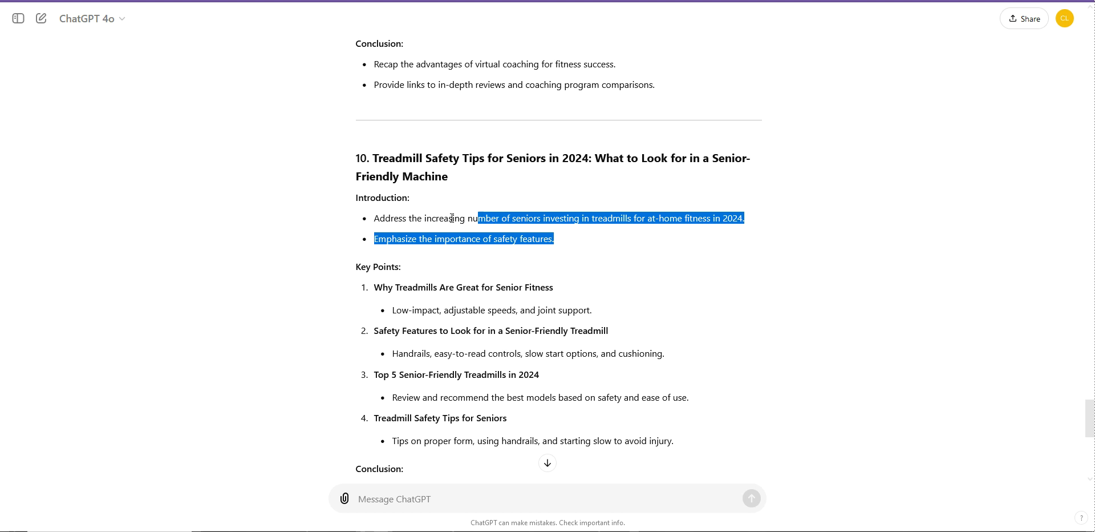
{"action": "scroll", "scroll_direction": "down", "scroll_amount": 3}
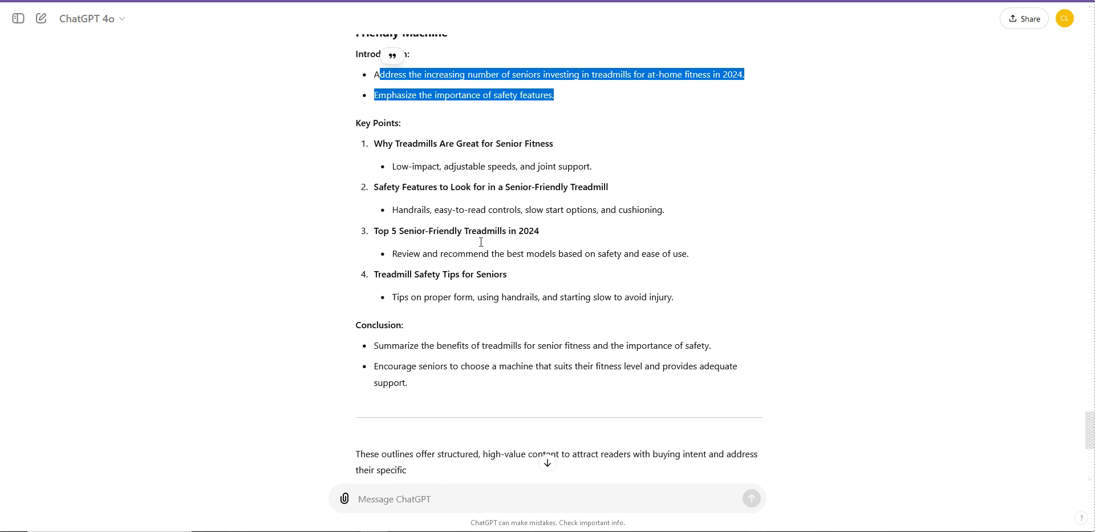
{"action": "left_click", "coordinate": [562, 147]}
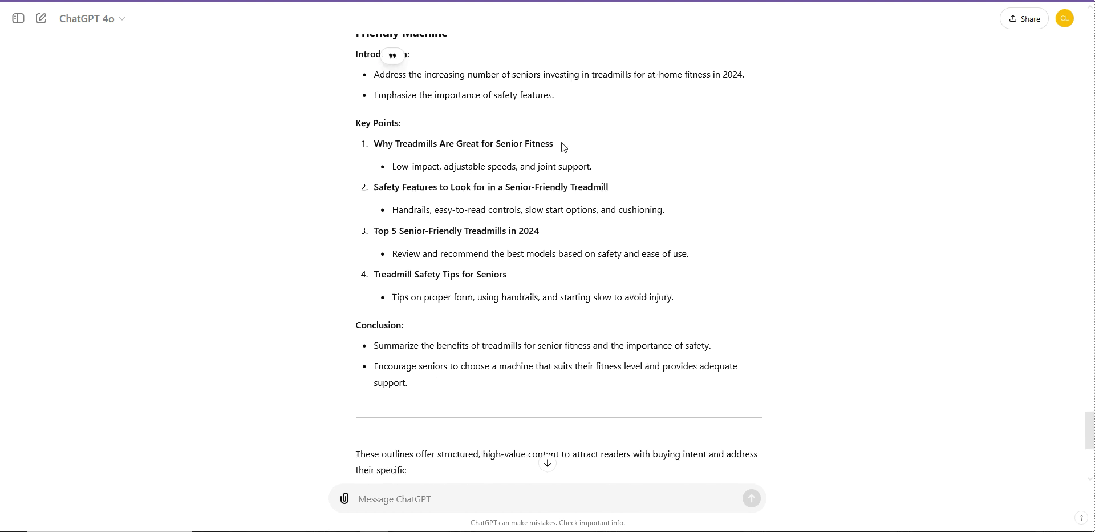
{"action": "double_click", "coordinate": [463, 143]}
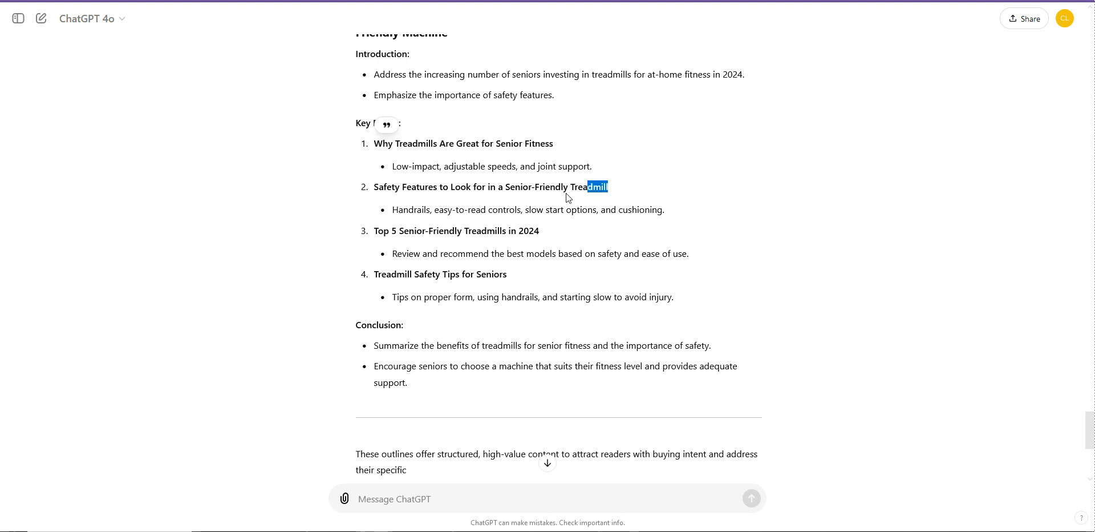
{"action": "triple_click", "coordinate": [489, 186]}
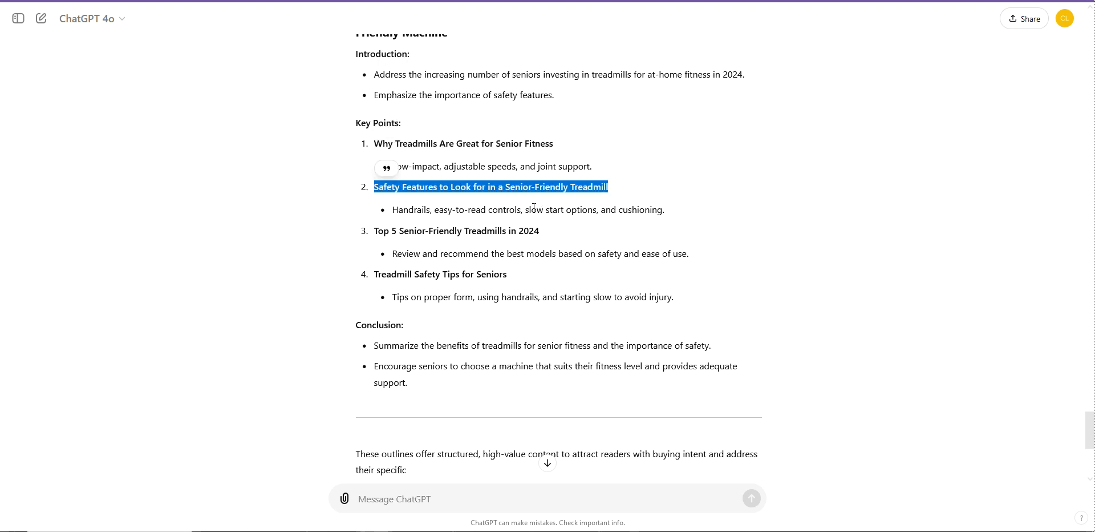
{"action": "double_click", "coordinate": [461, 230]}
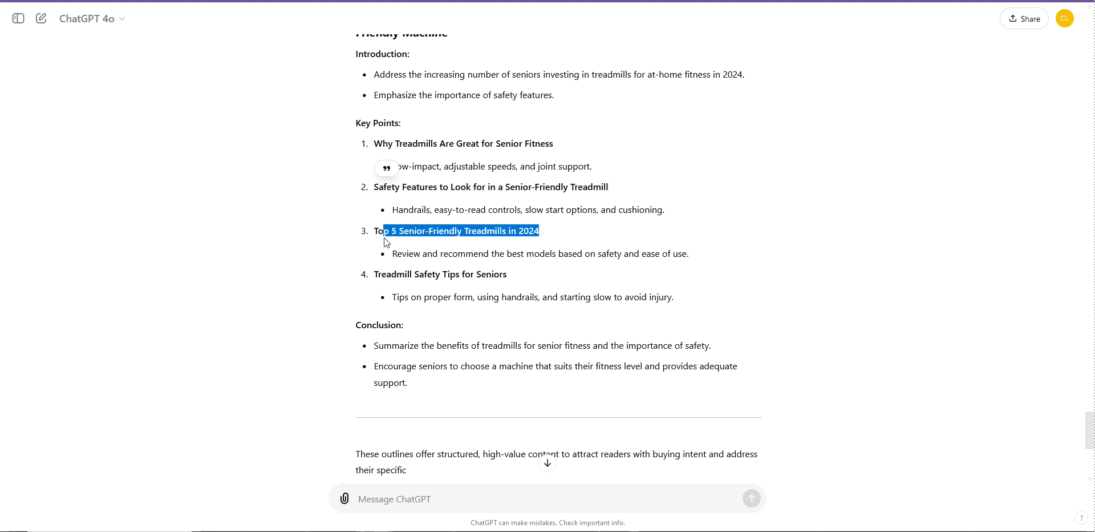
{"action": "scroll", "scroll_direction": "down", "scroll_amount": 3}
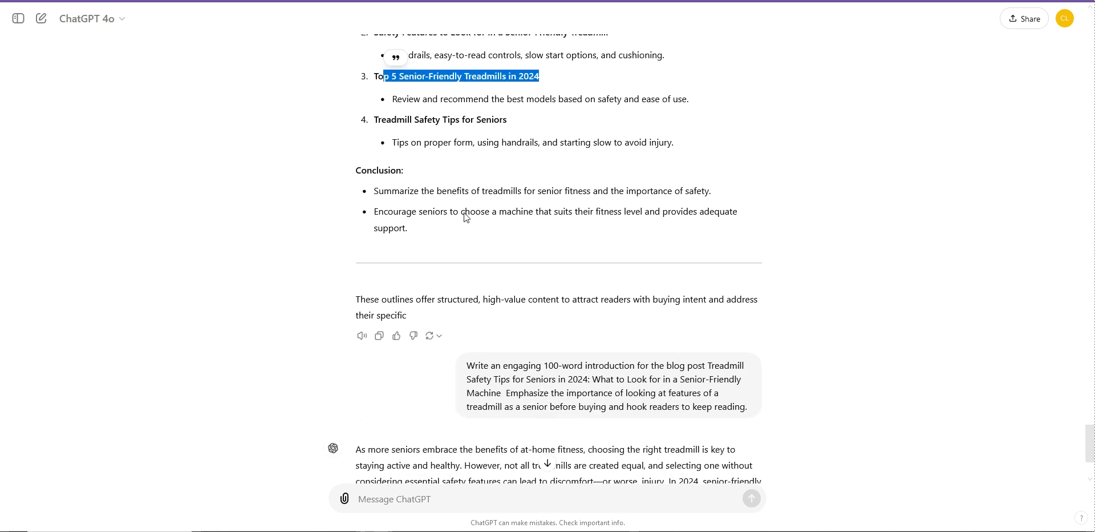
{"action": "scroll", "scroll_direction": "down", "scroll_amount": 3}
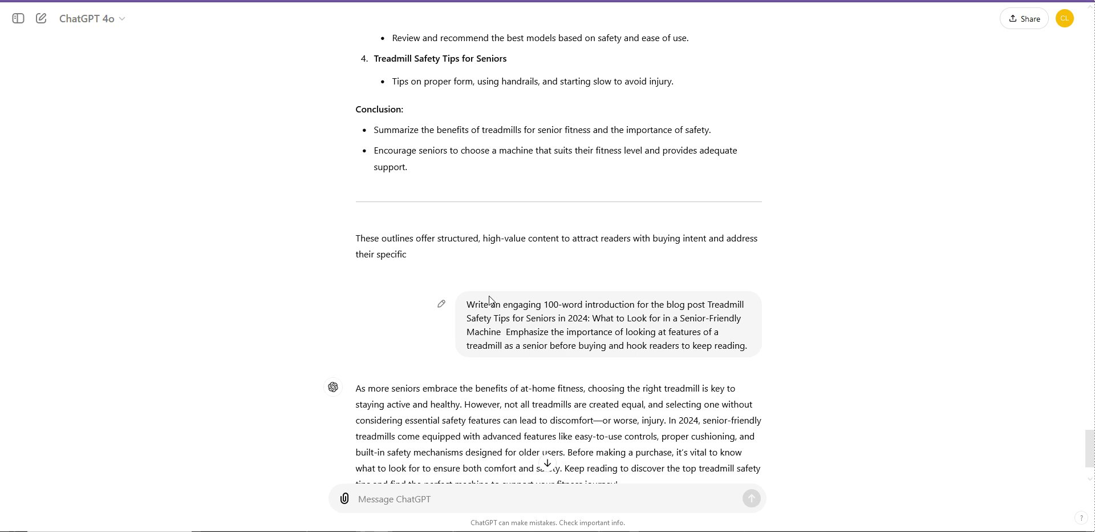
{"action": "scroll", "scroll_direction": "up", "scroll_amount": 3}
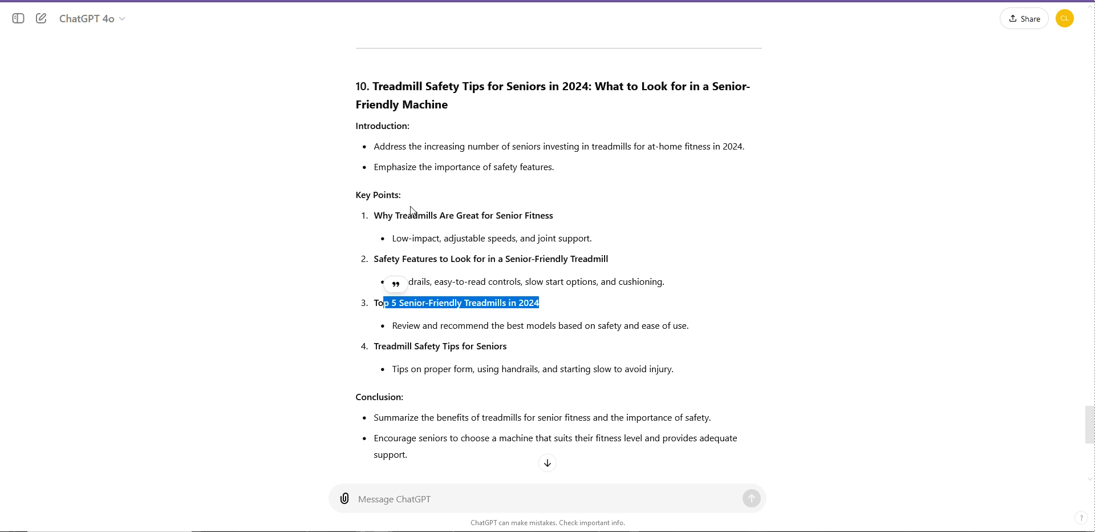
{"action": "mouse_move", "coordinate": [557, 223]}
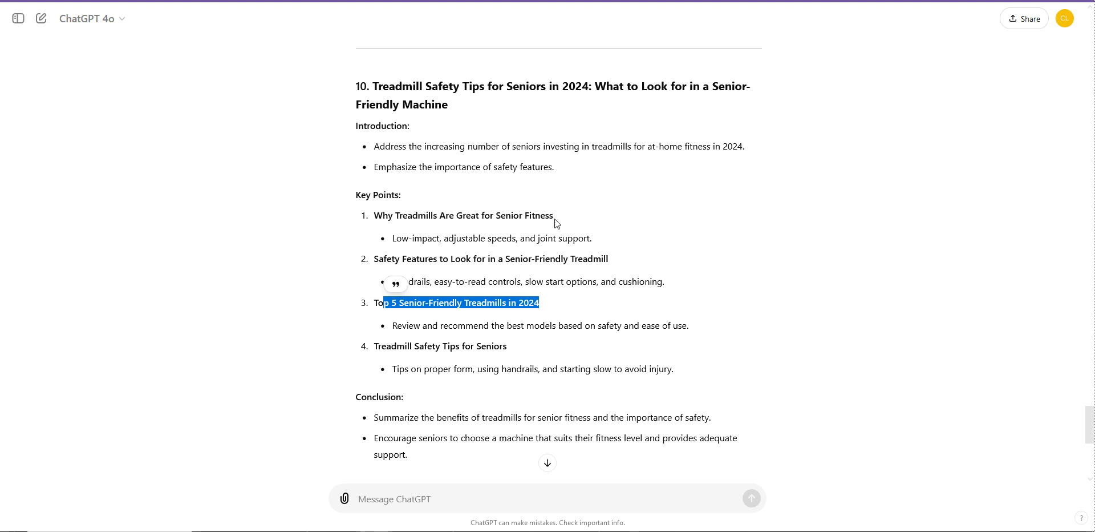
{"action": "mouse_move", "coordinate": [412, 235]}
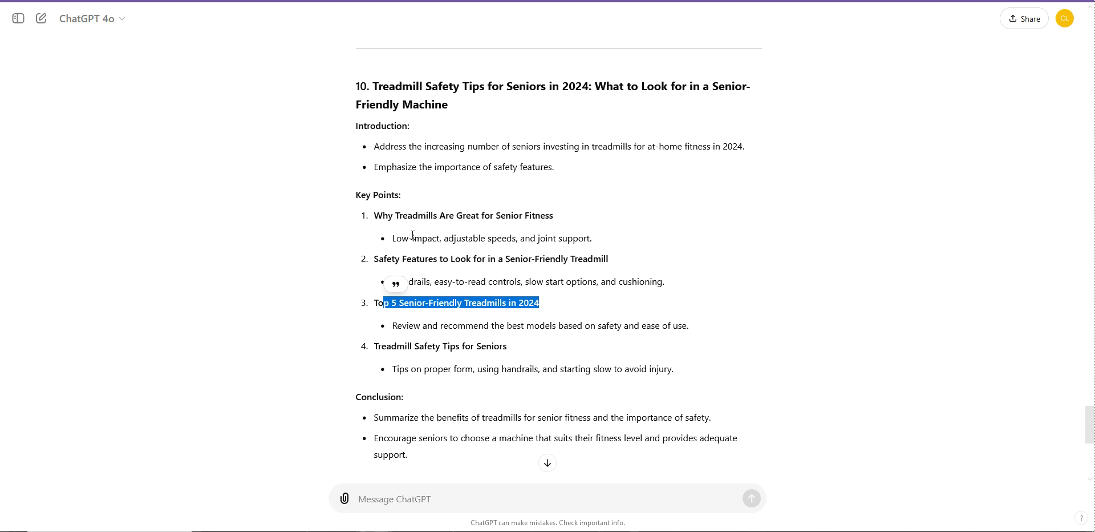
{"action": "mouse_move", "coordinate": [448, 241]}
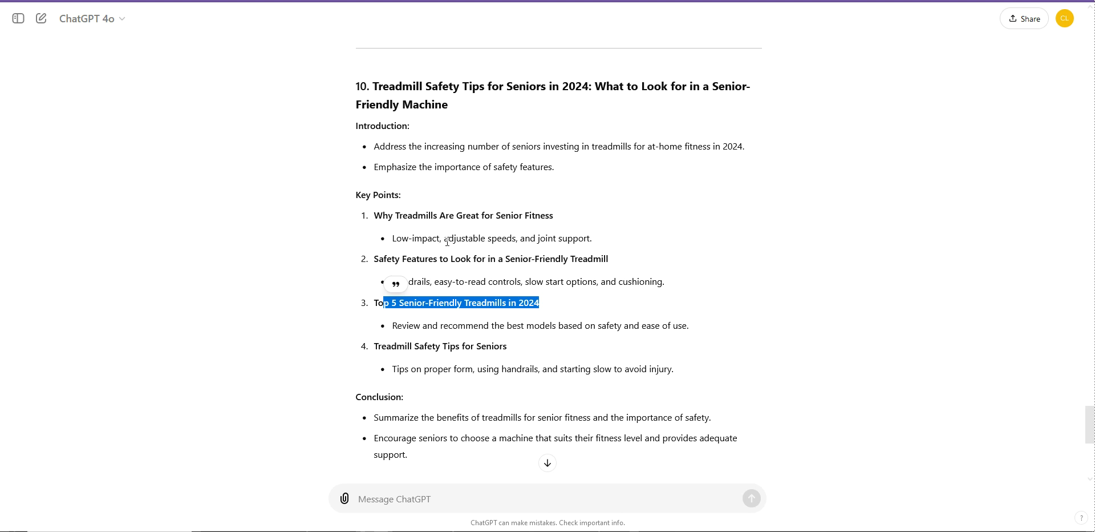
{"action": "mouse_move", "coordinate": [530, 231]}
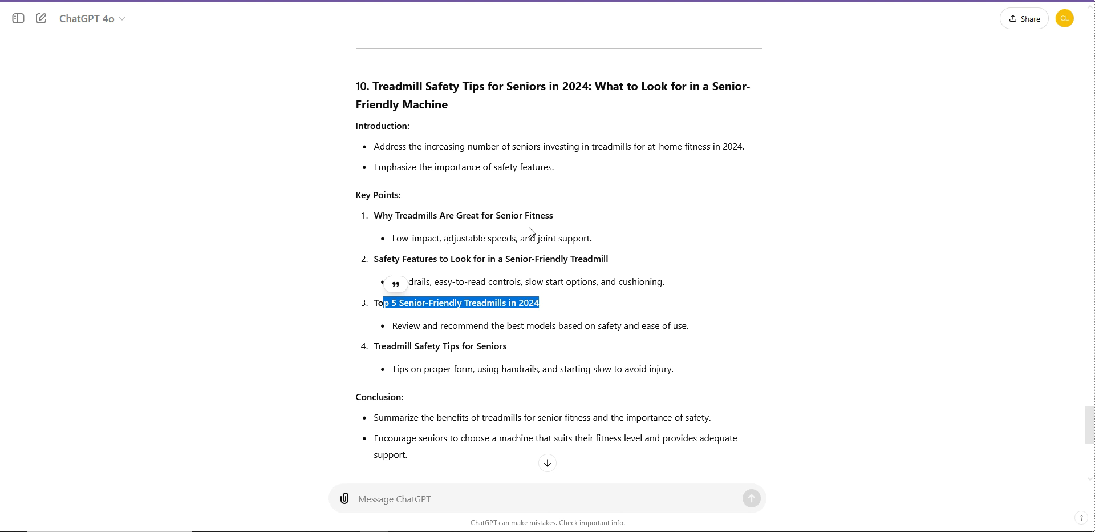
{"action": "mouse_move", "coordinate": [529, 166]}
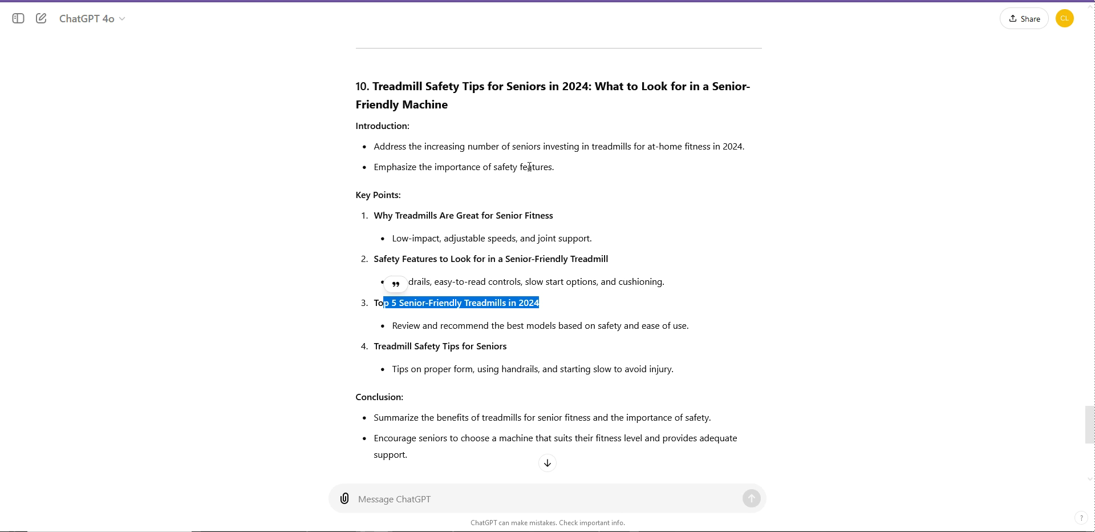
{"action": "mouse_move", "coordinate": [548, 271]}
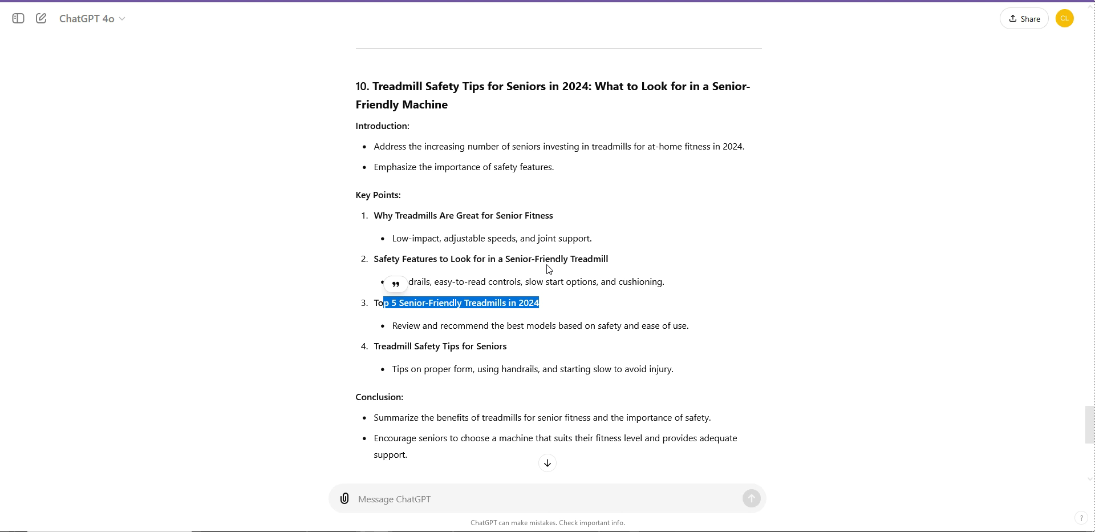
{"action": "mouse_move", "coordinate": [496, 227]}
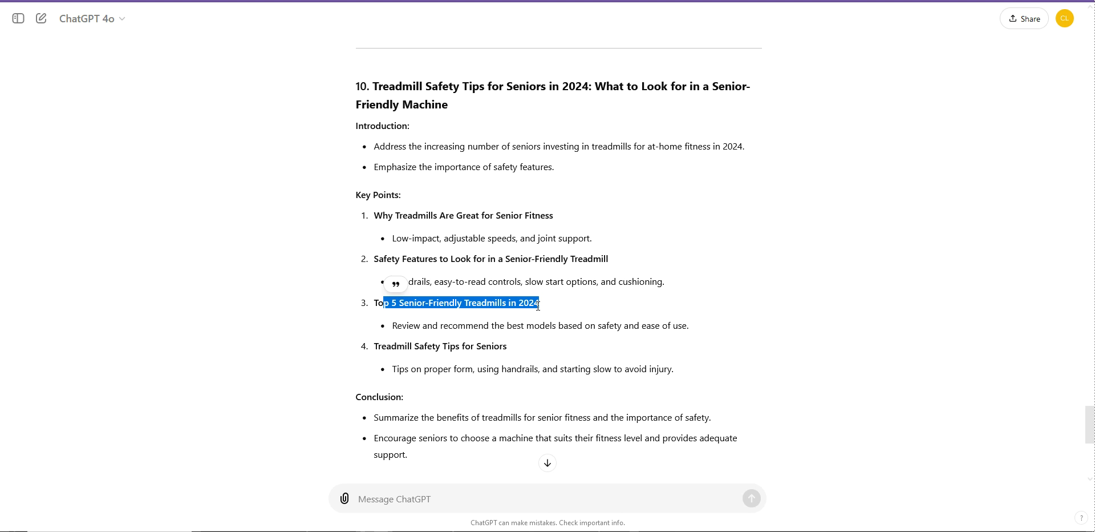
{"action": "mouse_move", "coordinate": [493, 283]}
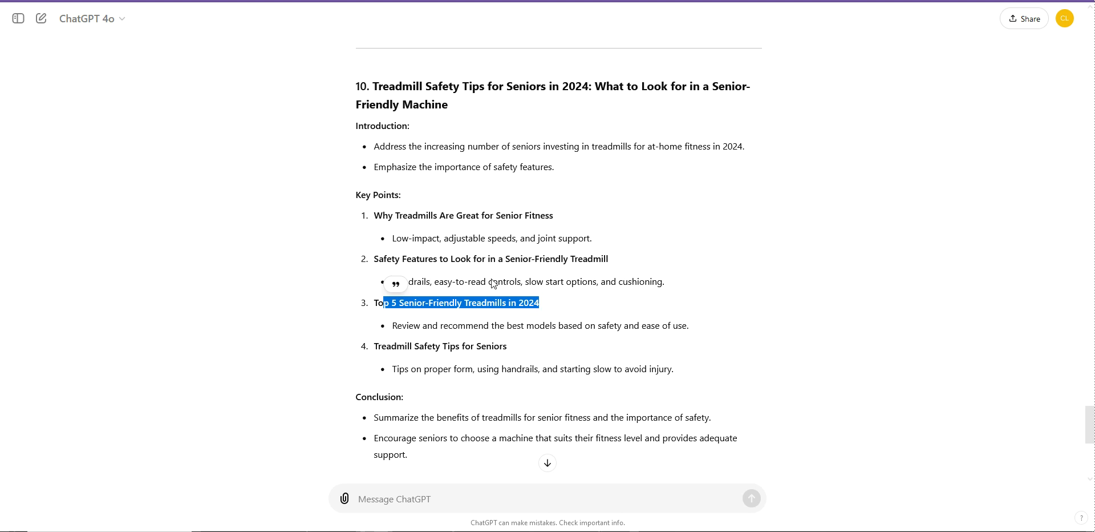
{"action": "mouse_move", "coordinate": [23, 218]}
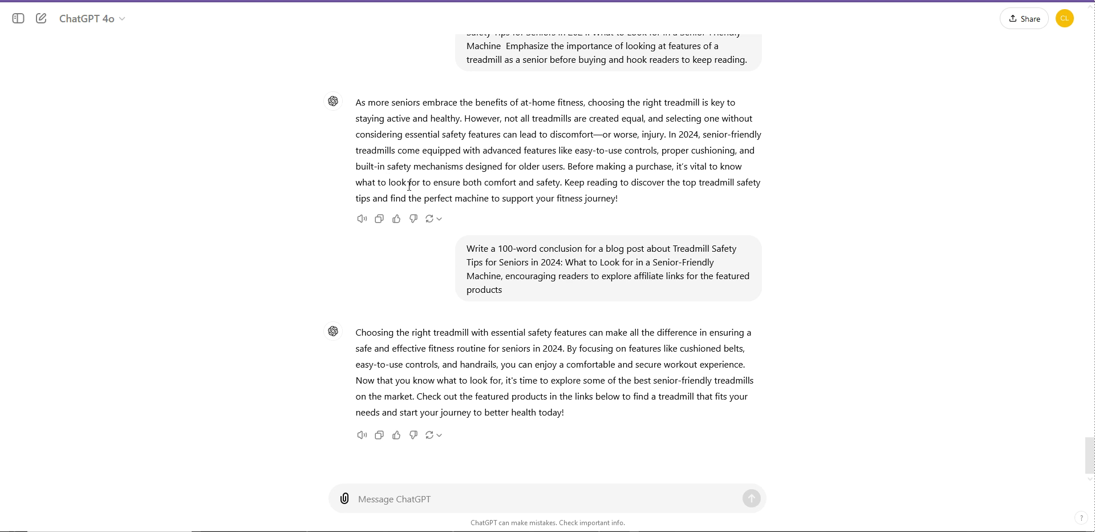
{"action": "mouse_move", "coordinate": [508, 241]}
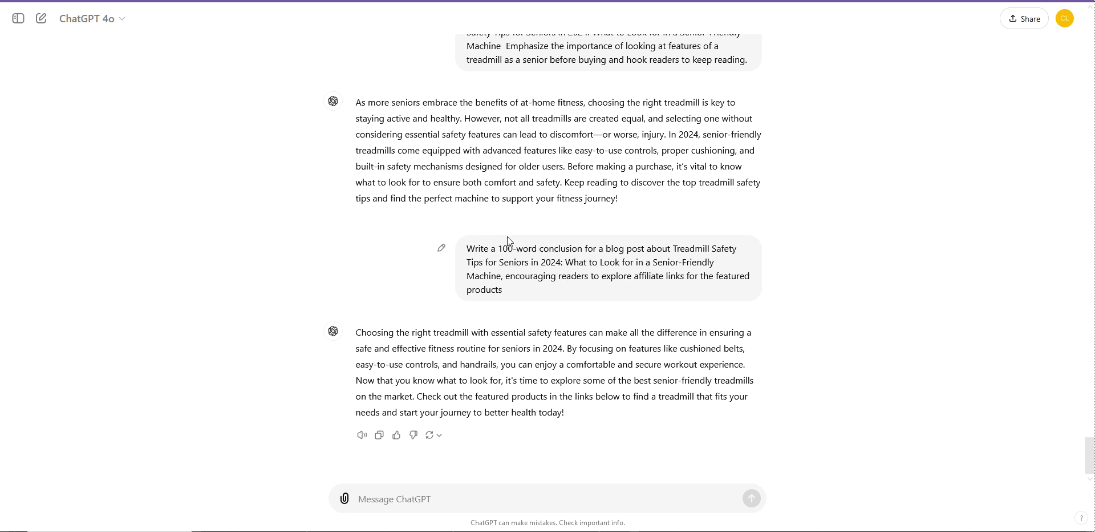
{"action": "mouse_move", "coordinate": [516, 252]}
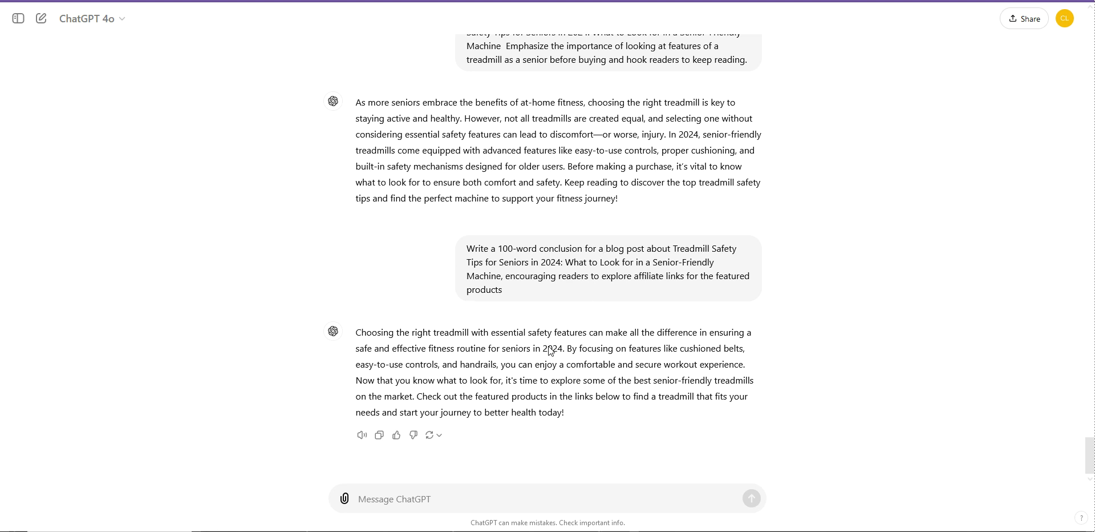
{"action": "mouse_move", "coordinate": [537, 366]}
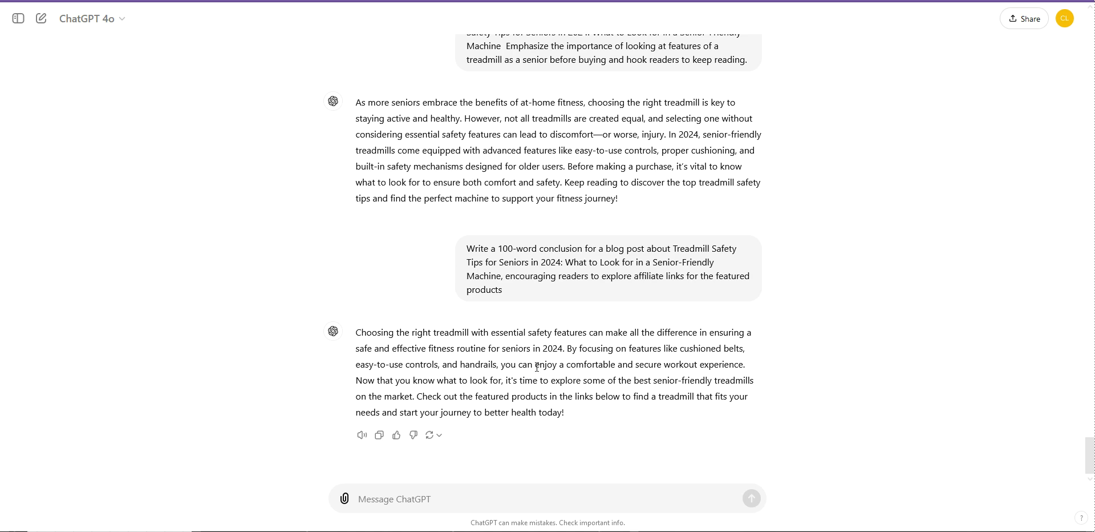
{"action": "mouse_move", "coordinate": [561, 376]}
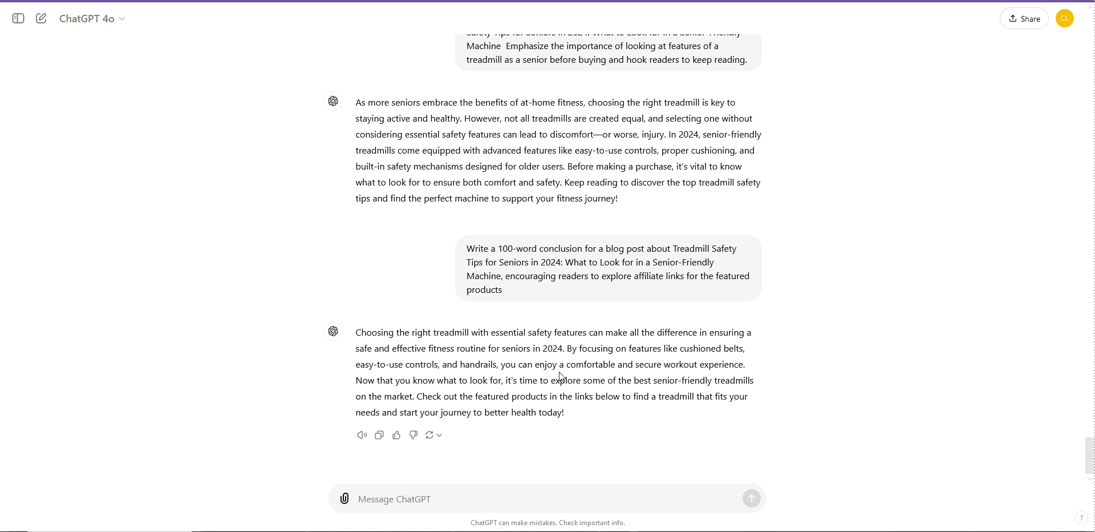
- Select and copy outline 10's title, 'Treadmill Safety Tips for Seniors in 2024'
{"action": "scroll", "scroll_direction": "up", "scroll_amount": 3}
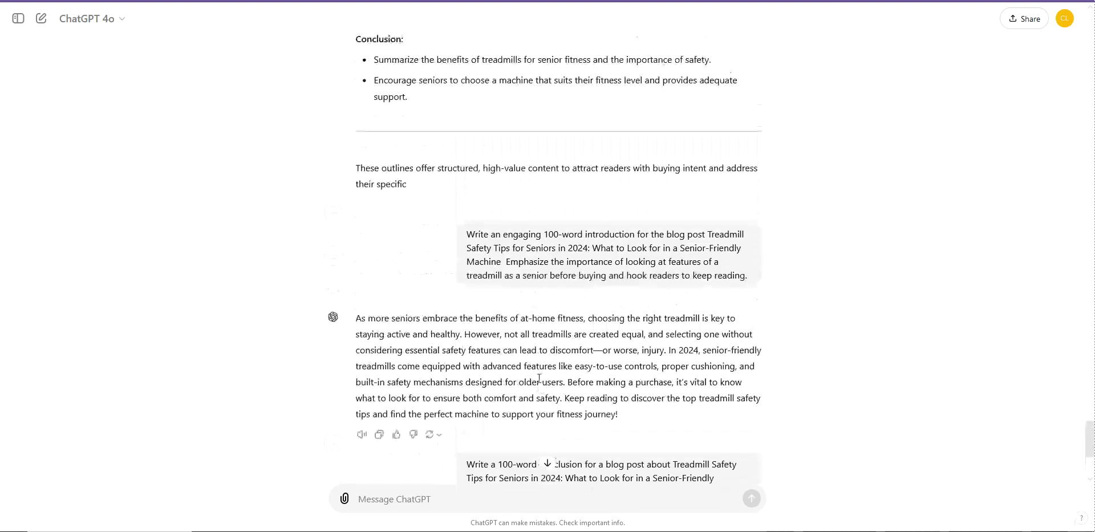
{"action": "scroll", "scroll_direction": "up", "scroll_amount": 3}
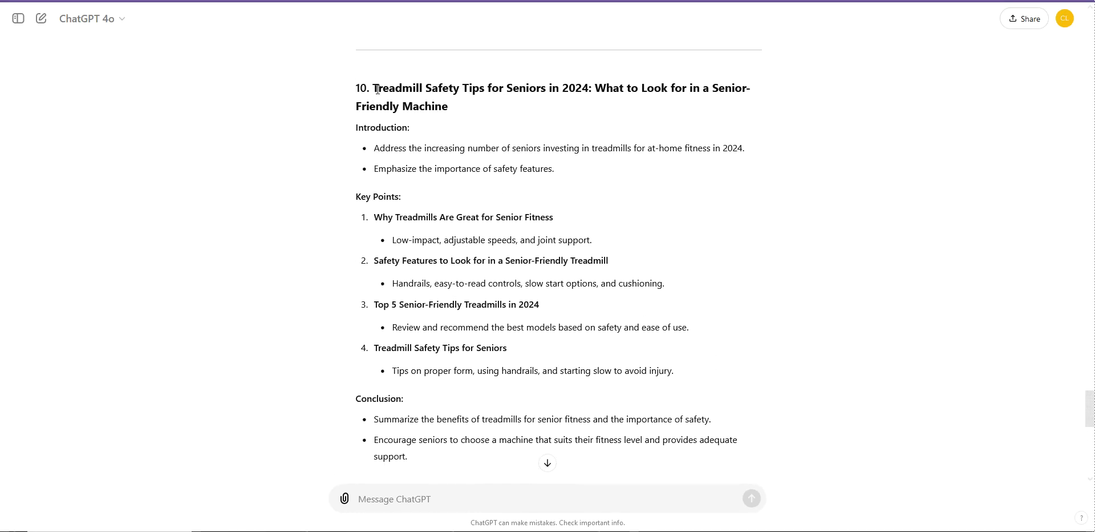
{"action": "left_click_drag", "start_coordinate": [373, 87], "coordinate": [450, 106]}
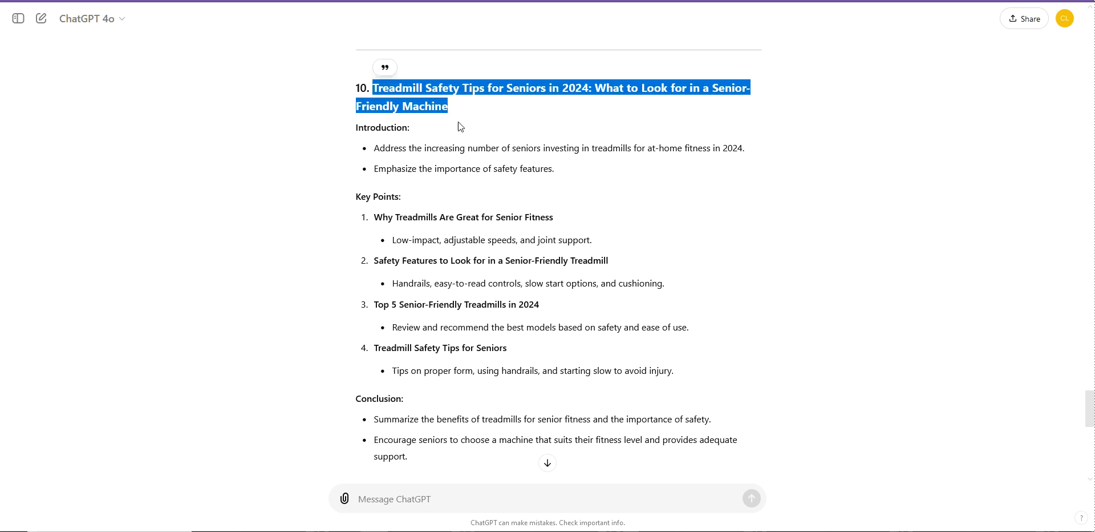
{"action": "scroll", "scroll_direction": "down", "scroll_amount": 3}
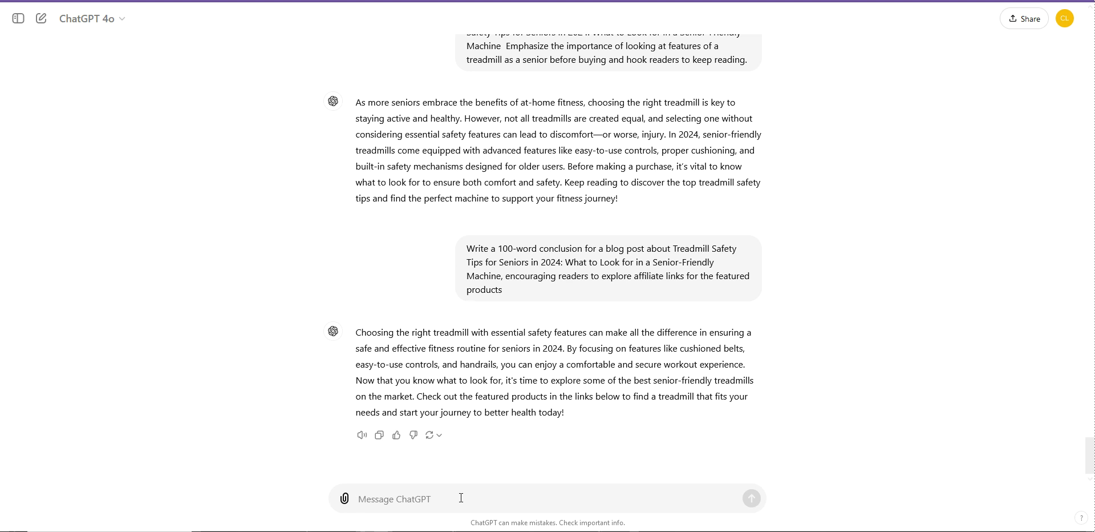
- Start the prompt: 'give me the top 5 FAQ's for this piece'
{"action": "type", "text": "give me"}
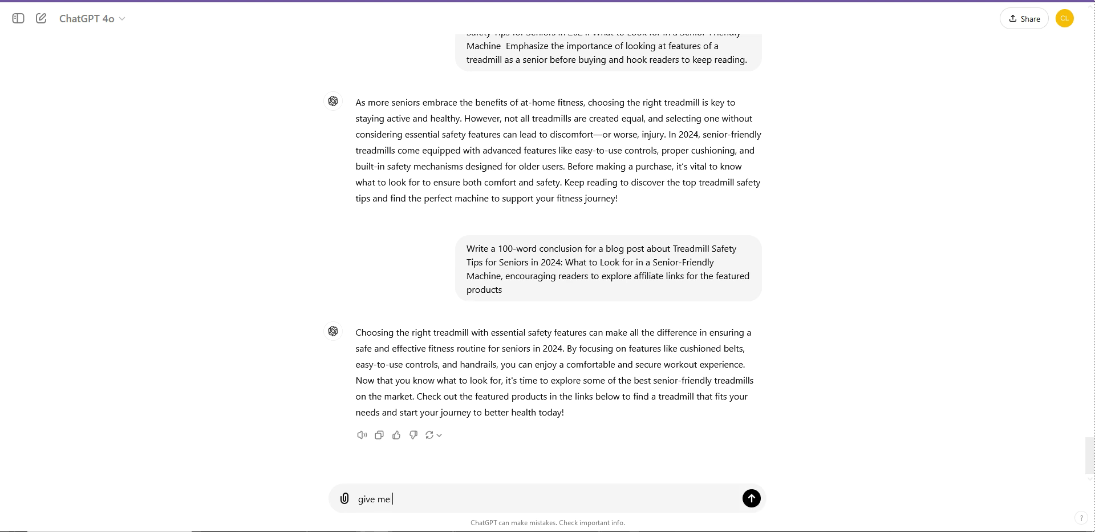
{"action": "type", "text": "the top 5"}
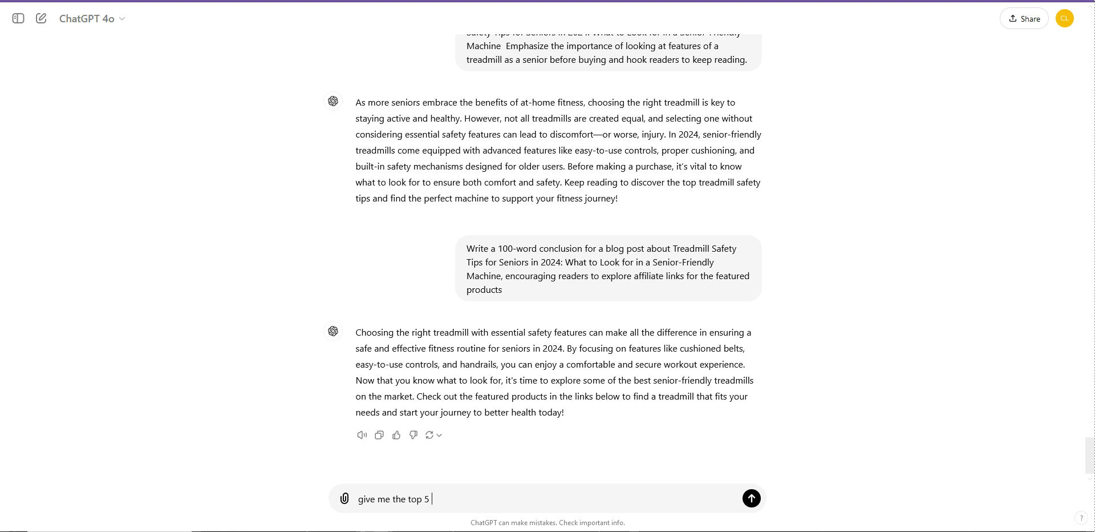
{"action": "type", "text": "FAQ"}
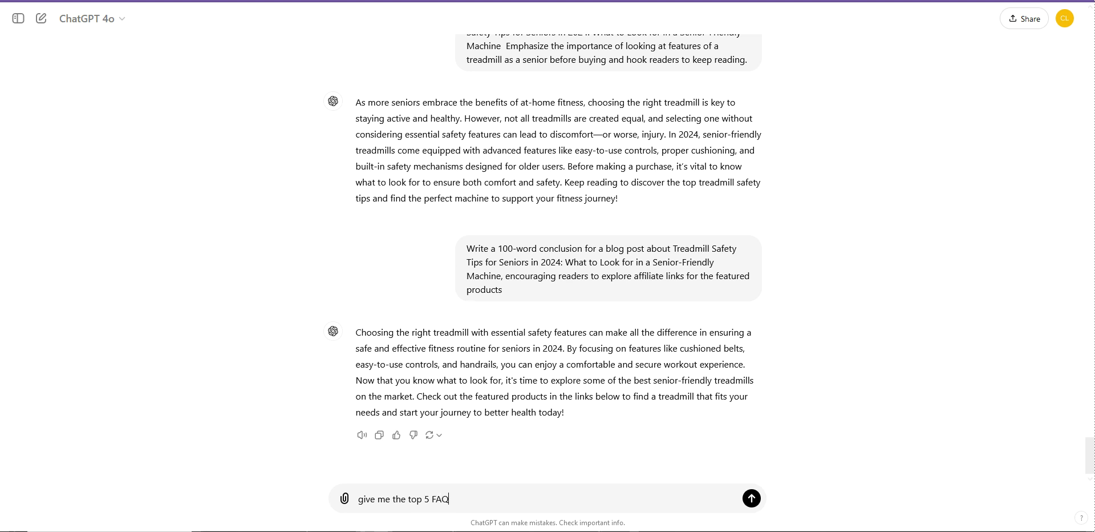
{"action": "type", "text": "'s for thids"}
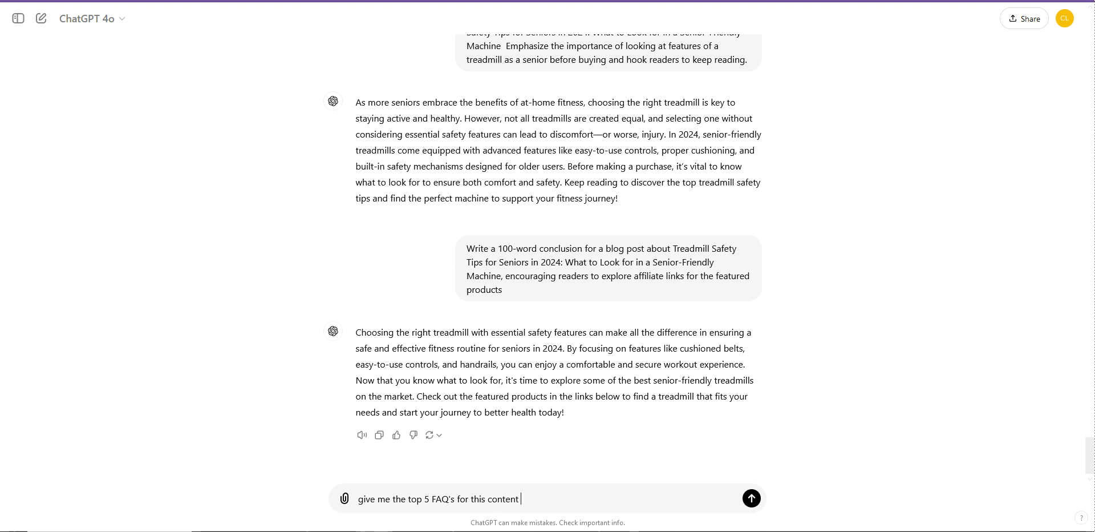
{"action": "type", "text": "piece:"}
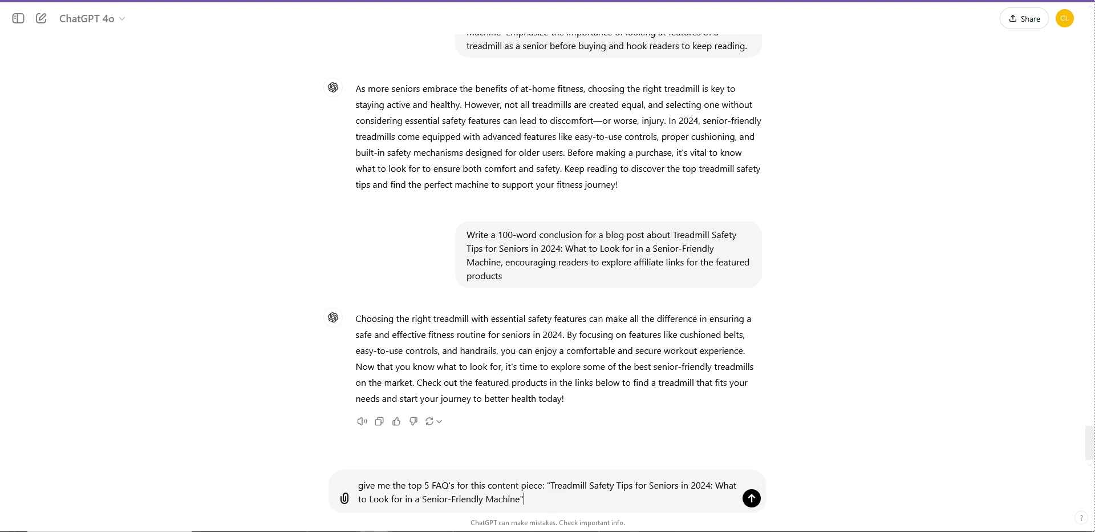
{"action": "type", "text": "- i want th"}
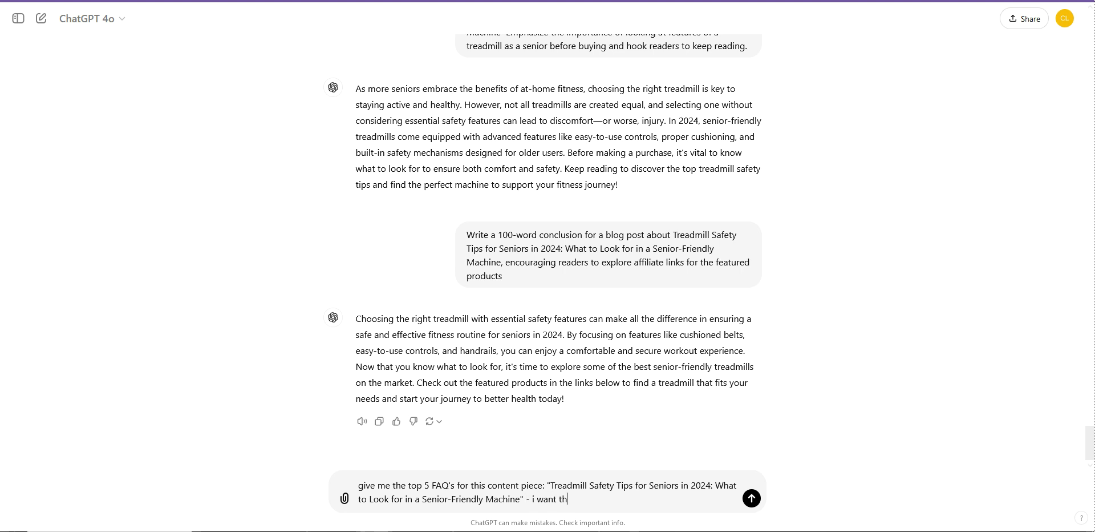
{"action": "type", "text": "e top 5 quy"}
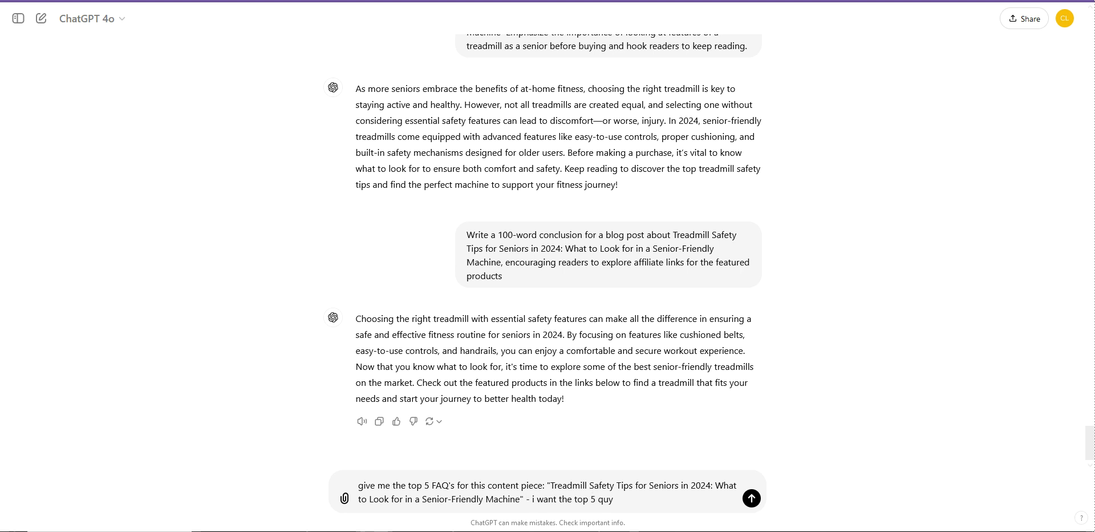
- Add that FAQs should be buyer questions with easy-reading answers
{"action": "type", "text": "questio"}
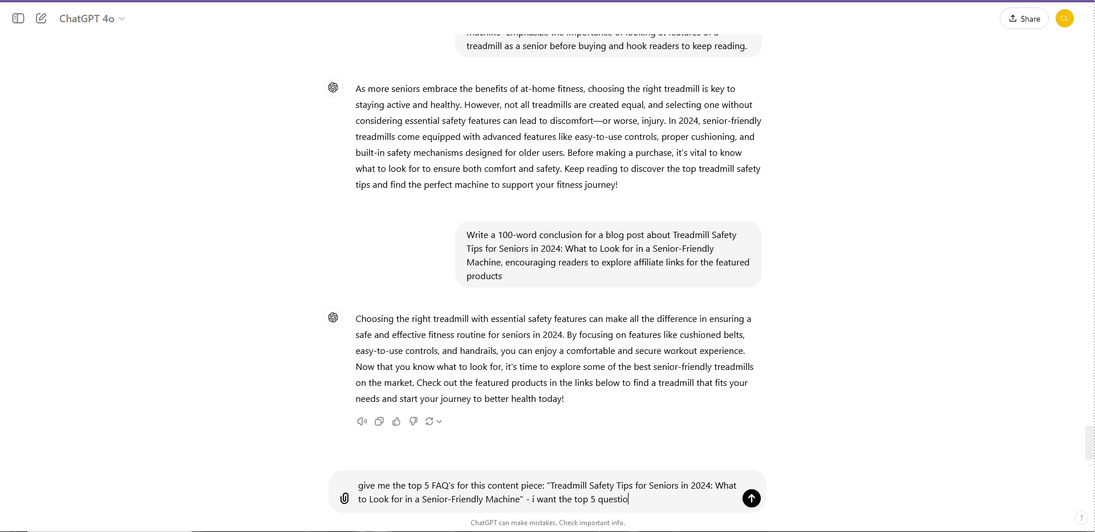
{"action": "type", "text": "n that a"}
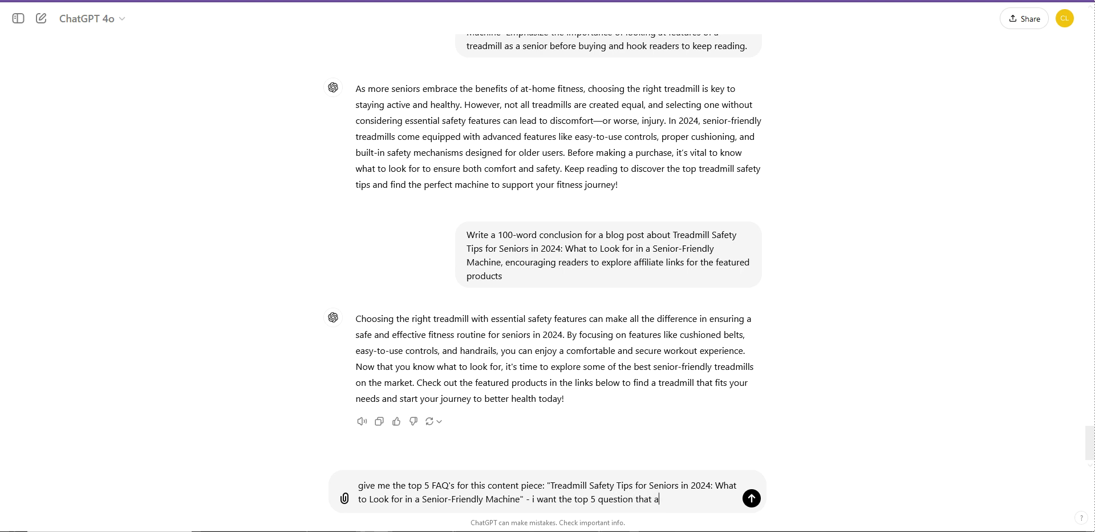
{"action": "type", "text": "buyer would ha"}
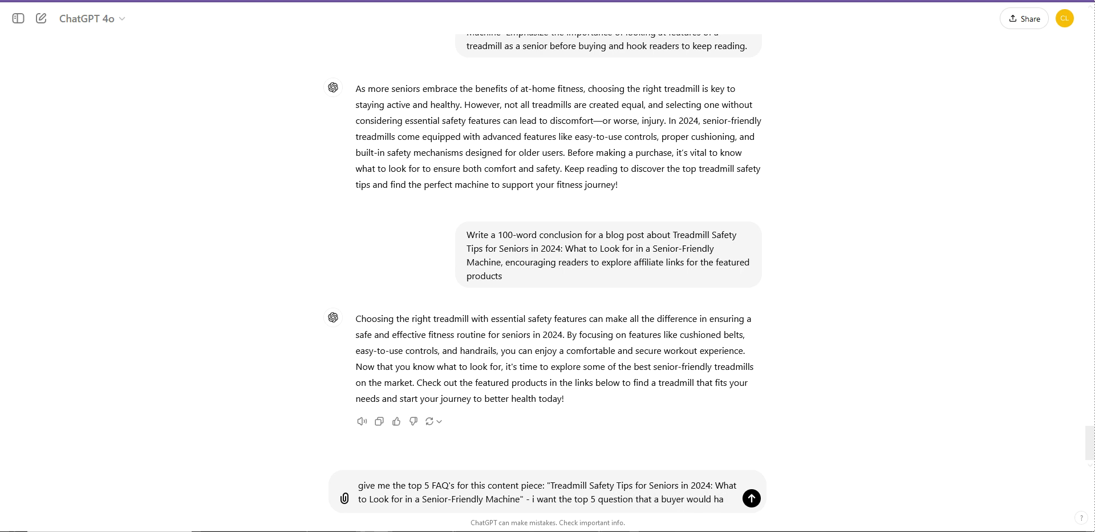
{"action": "type", "text": "an answers"}
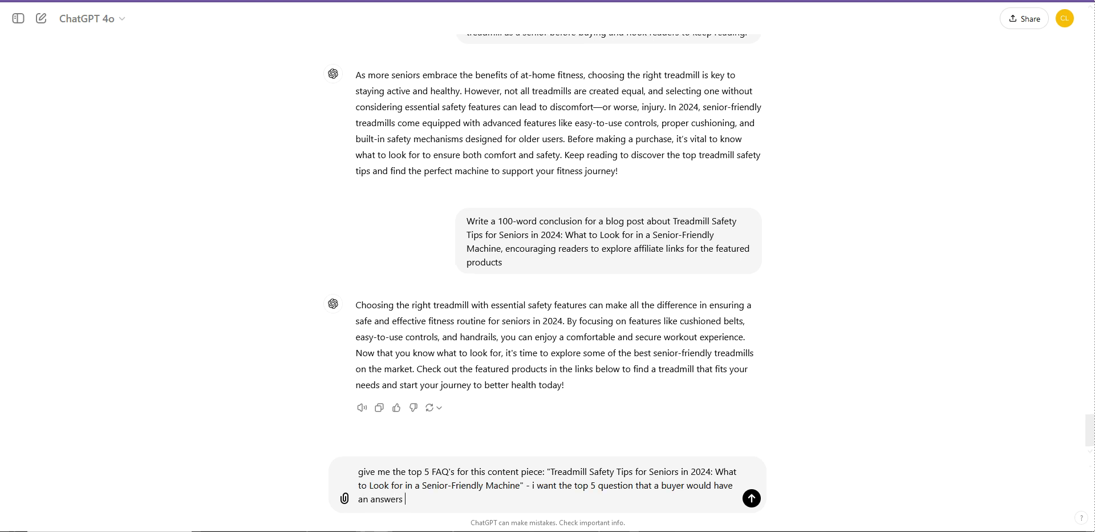
{"action": "type", "text": "for easy"}
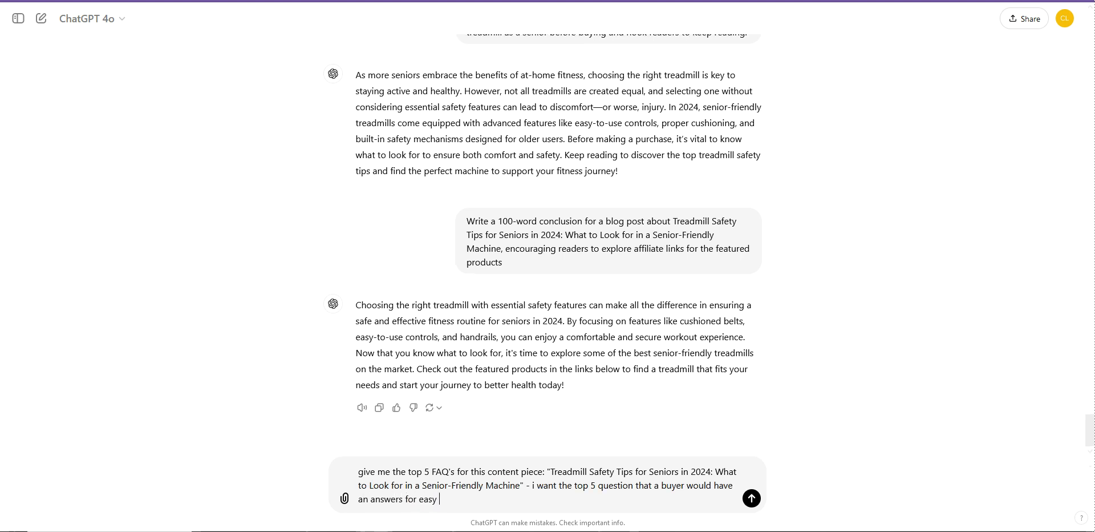
{"action": "type", "text": "reading and"}
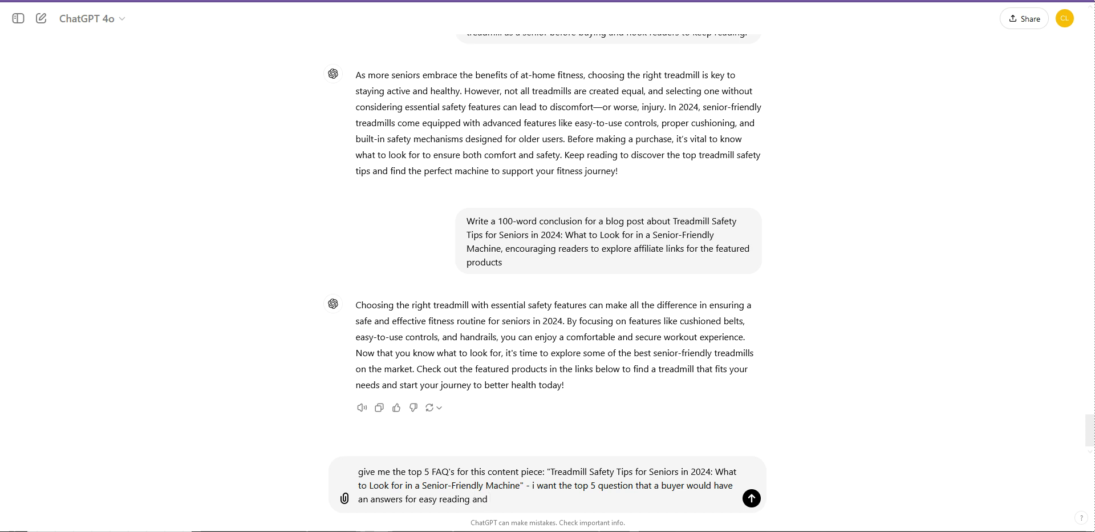
{"action": "type", "text": "max v"}
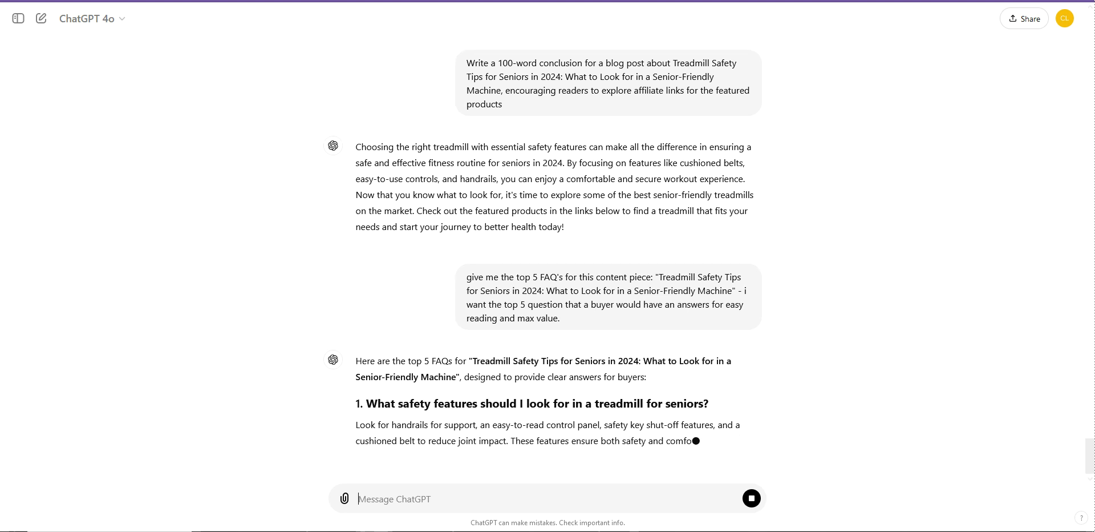
- Send the top-5 buyer FAQ prompt and review the five answers
{"action": "scroll", "scroll_direction": "down", "scroll_amount": 3}
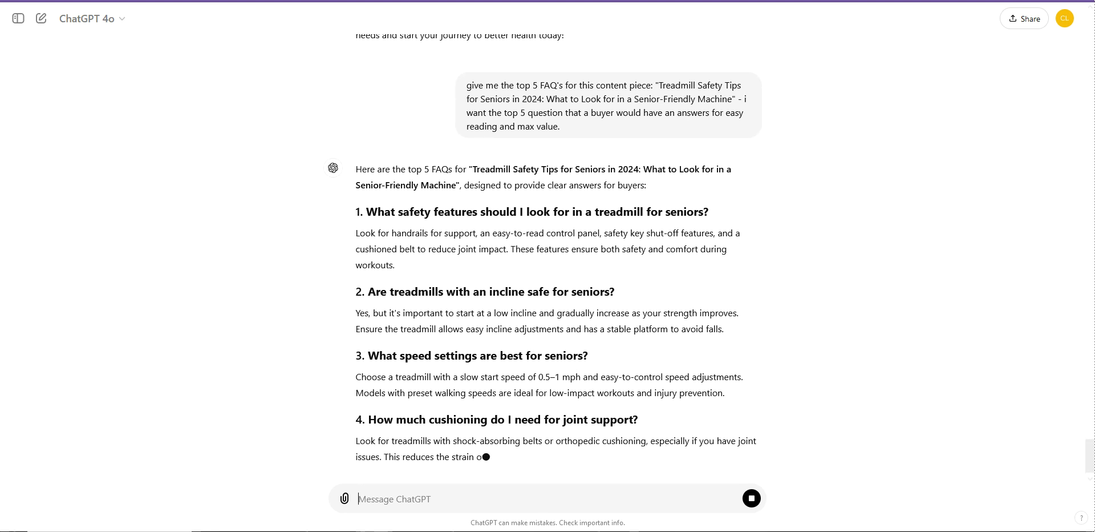
{"action": "scroll", "scroll_direction": "down", "scroll_amount": 3}
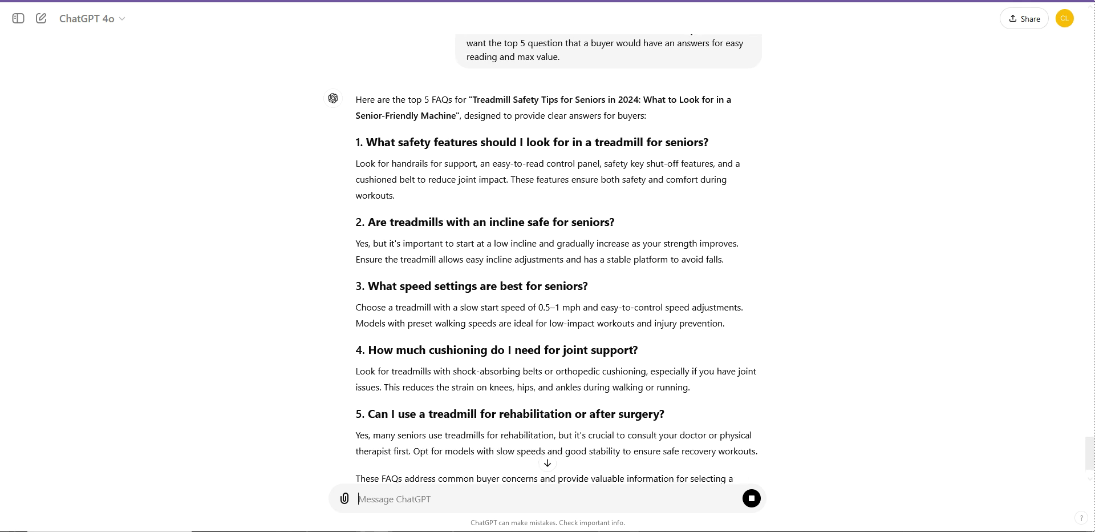
{"action": "left_click", "coordinate": [752, 498]}
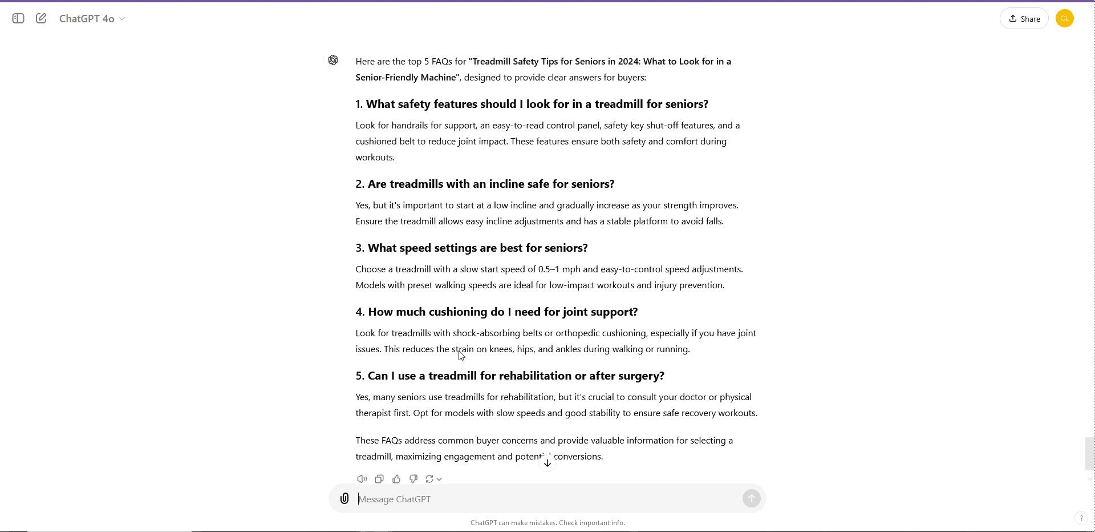
{"action": "scroll", "scroll_direction": "up", "scroll_amount": 3}
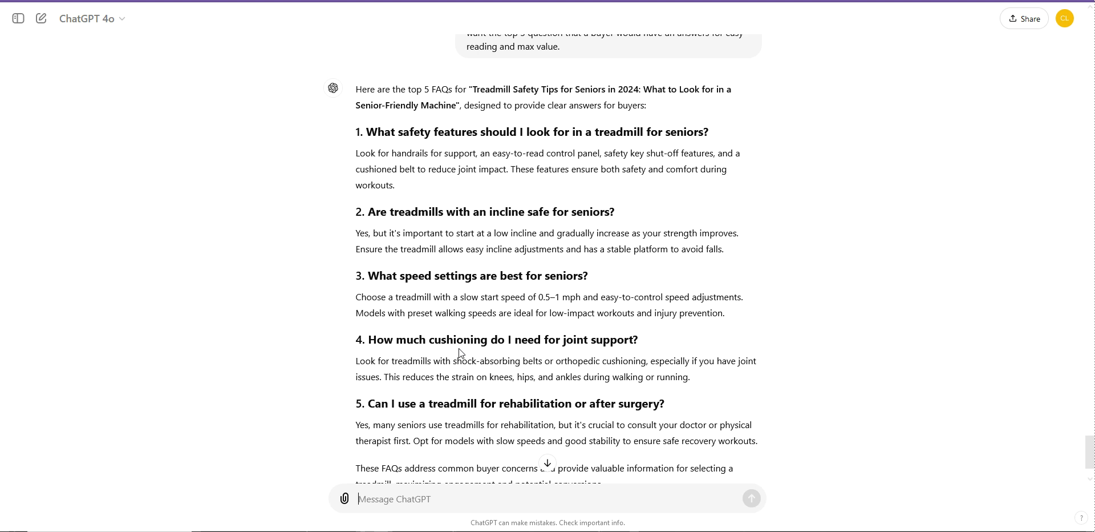
{"action": "mouse_move", "coordinate": [480, 284]}
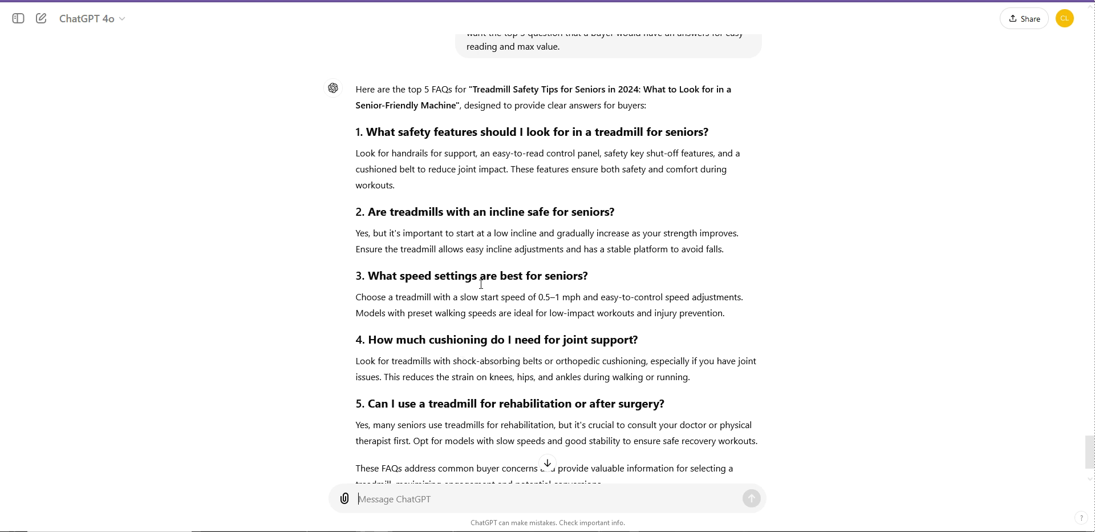
{"action": "mouse_move", "coordinate": [436, 236]}
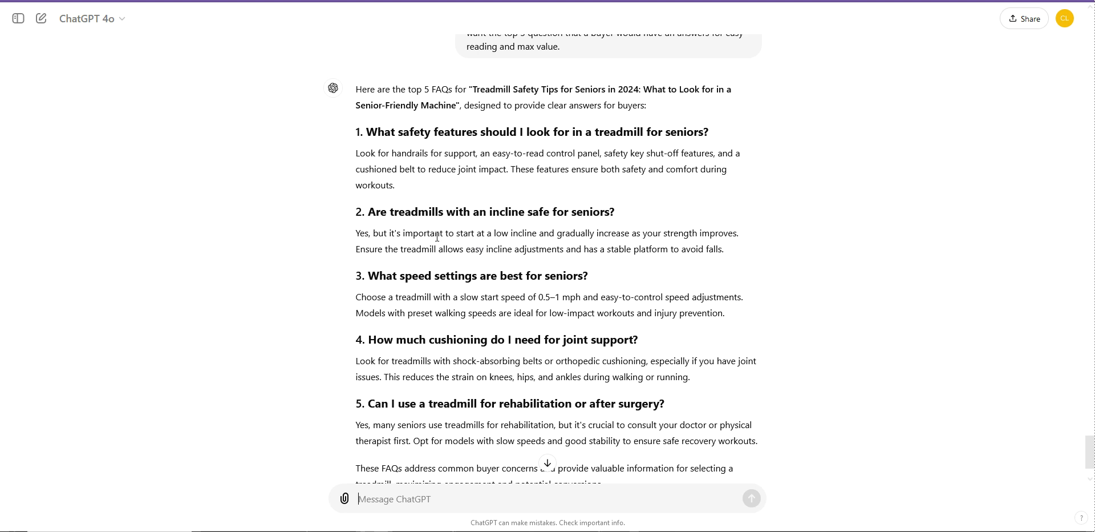
{"action": "mouse_move", "coordinate": [302, 161]}
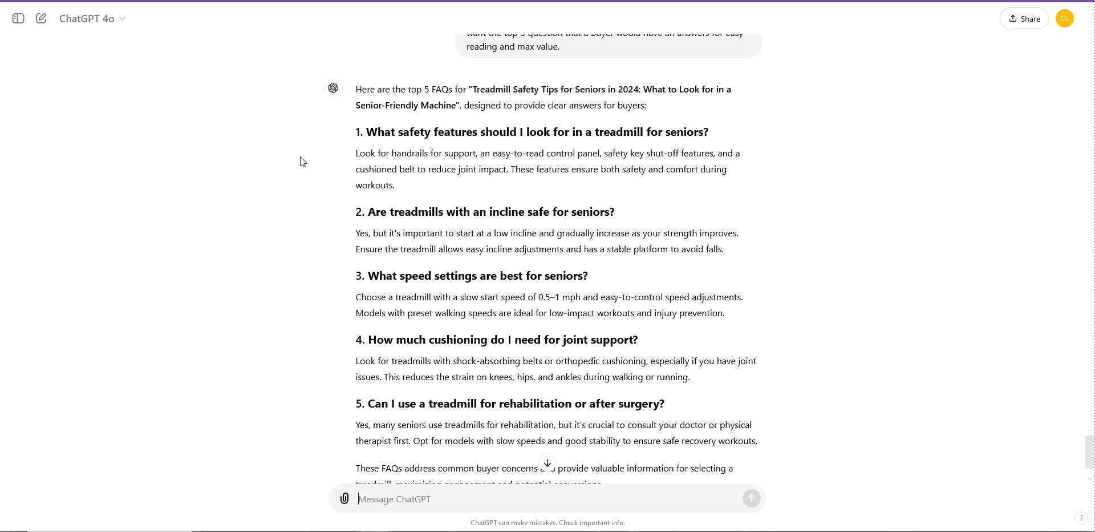
{"action": "mouse_move", "coordinate": [143, 186]}
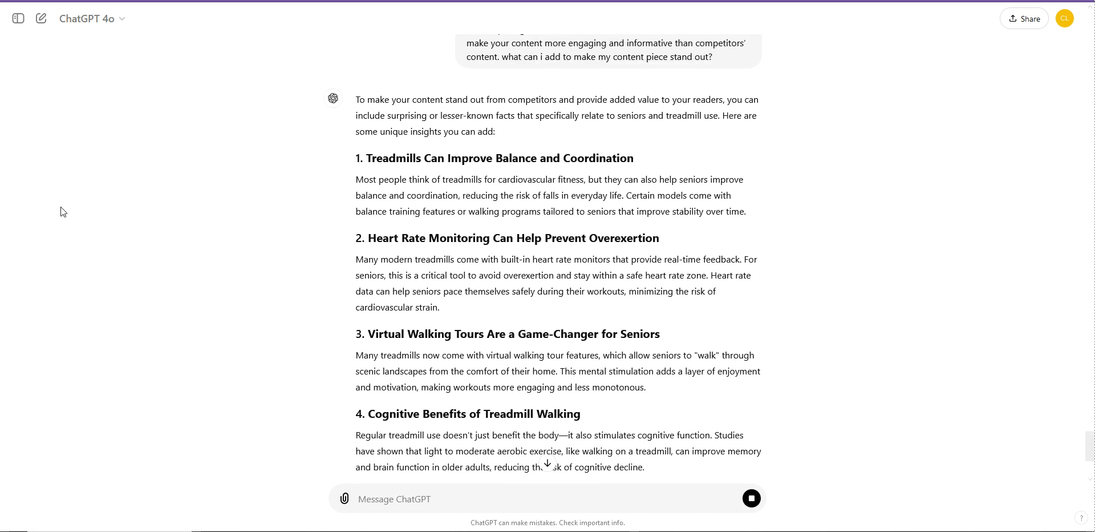
{"action": "mouse_move", "coordinate": [330, 310]}
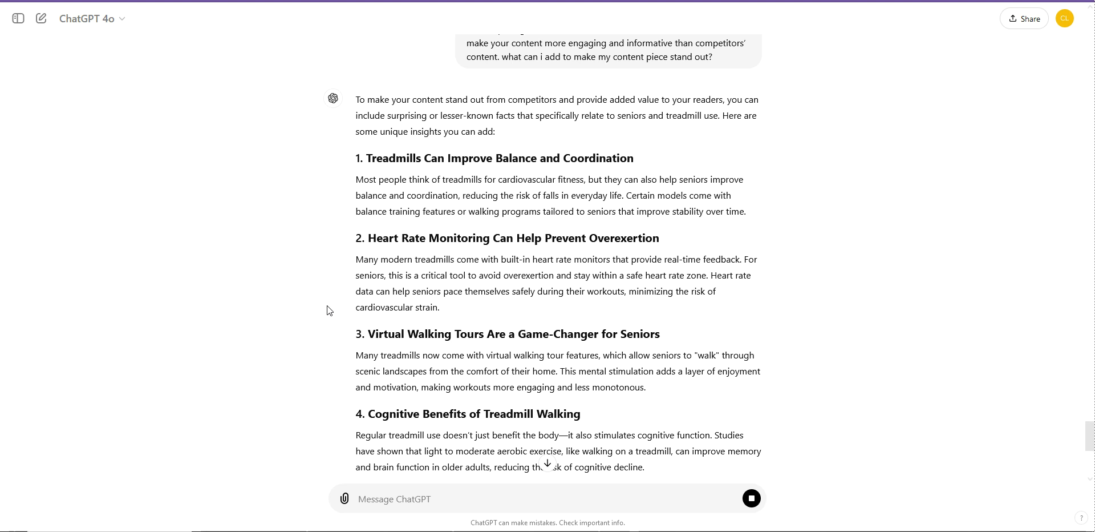
- Send the lesser-known senior treadmill facts prompt and read the balance, heart-rate and cognitive insights
{"action": "left_click", "coordinate": [752, 498]}
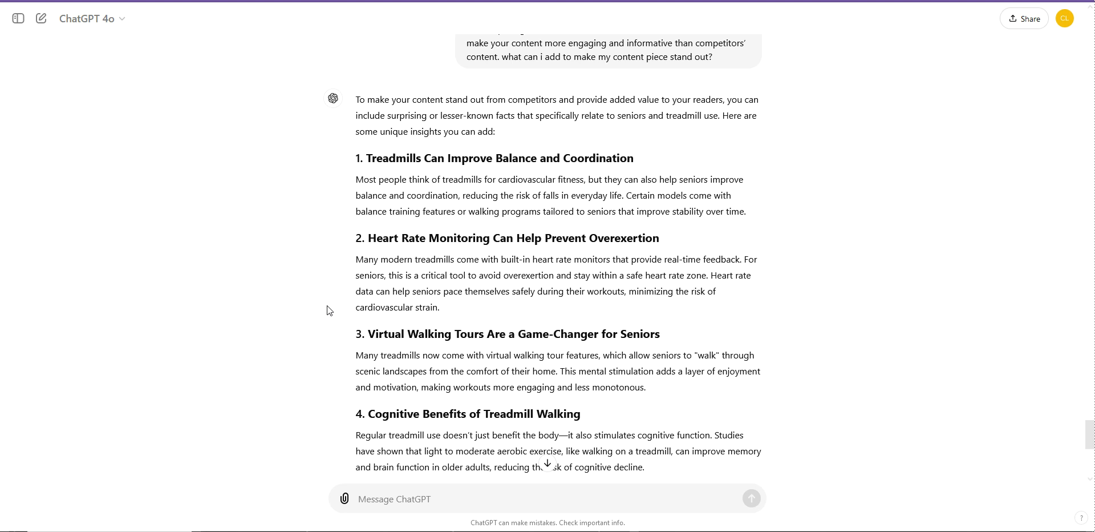
{"action": "scroll", "scroll_direction": "up", "scroll_amount": 3}
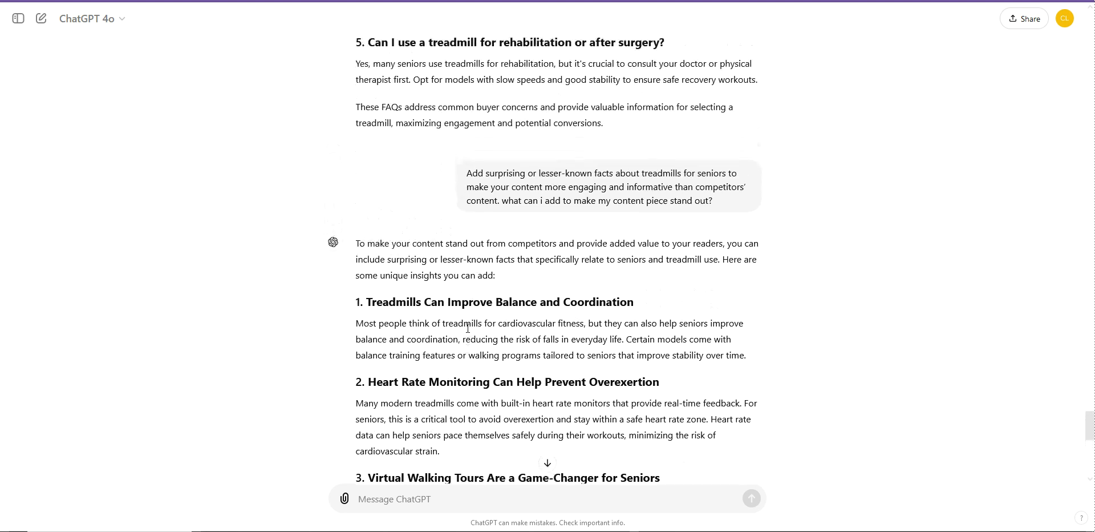
{"action": "scroll", "scroll_direction": "down", "scroll_amount": 3}
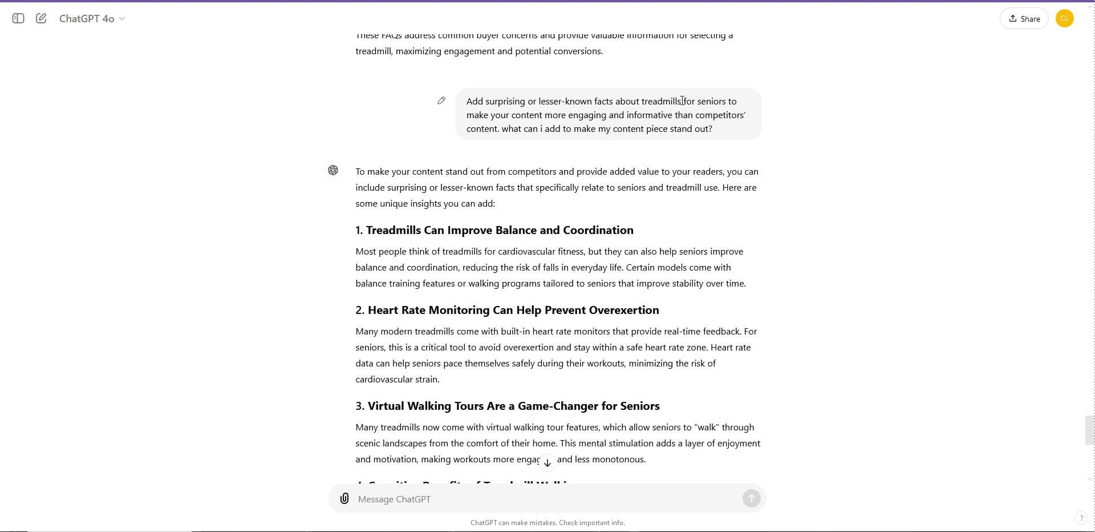
{"action": "mouse_move", "coordinate": [581, 115]}
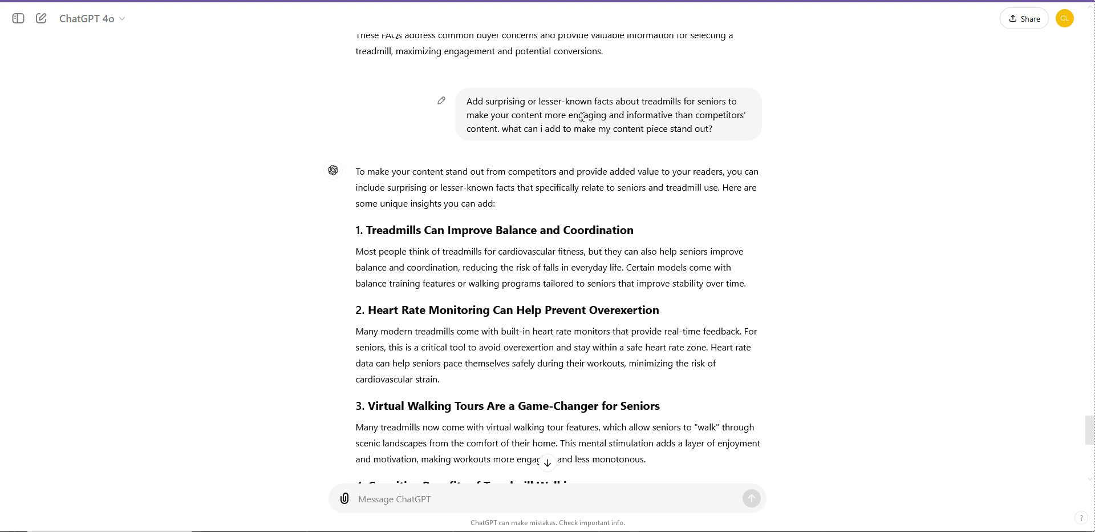
{"action": "mouse_move", "coordinate": [680, 119]}
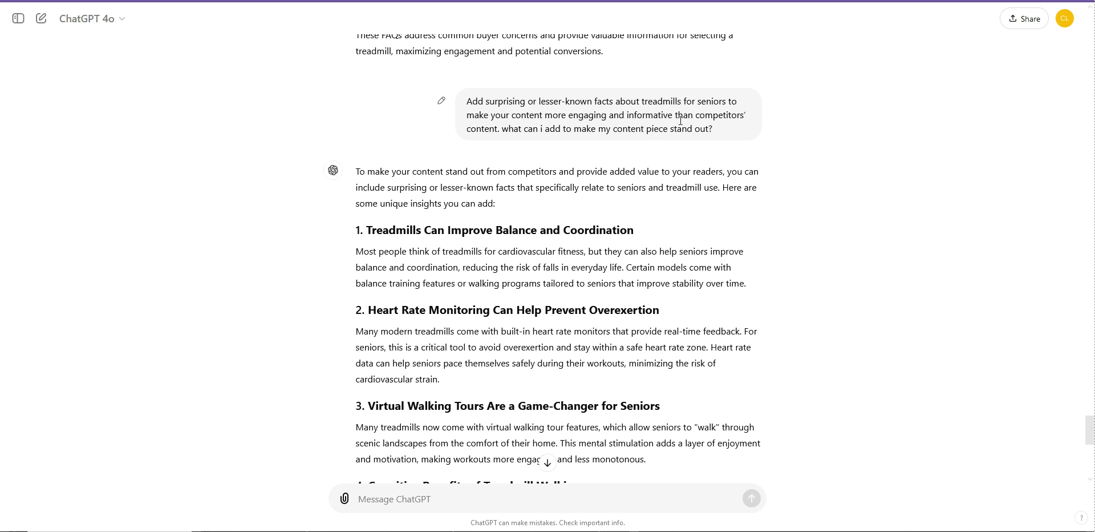
{"action": "mouse_move", "coordinate": [529, 134]}
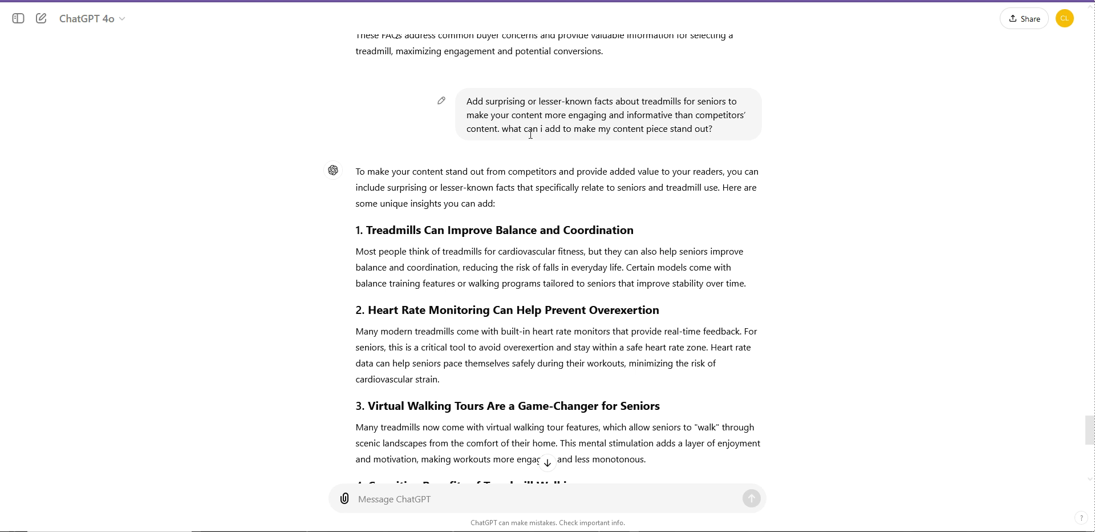
{"action": "mouse_move", "coordinate": [615, 130]}
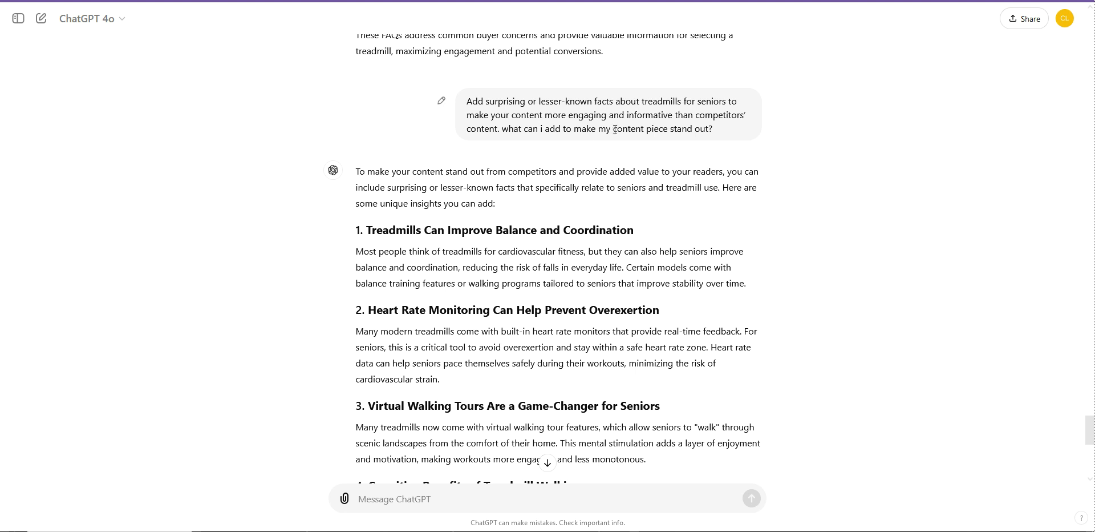
{"action": "scroll", "scroll_direction": "down", "scroll_amount": 3}
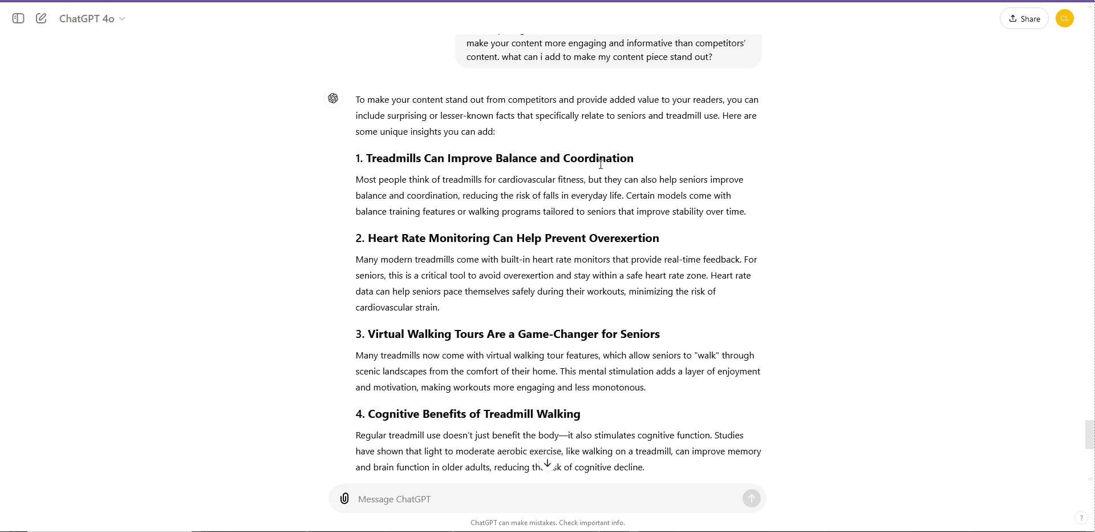
{"action": "scroll", "scroll_direction": "down", "scroll_amount": 3}
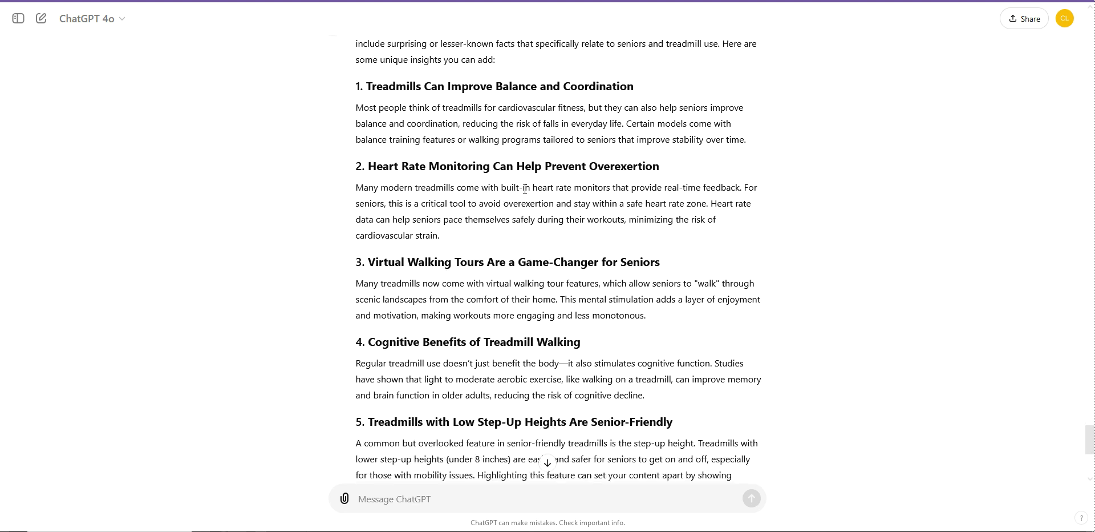
{"action": "mouse_move", "coordinate": [458, 181]}
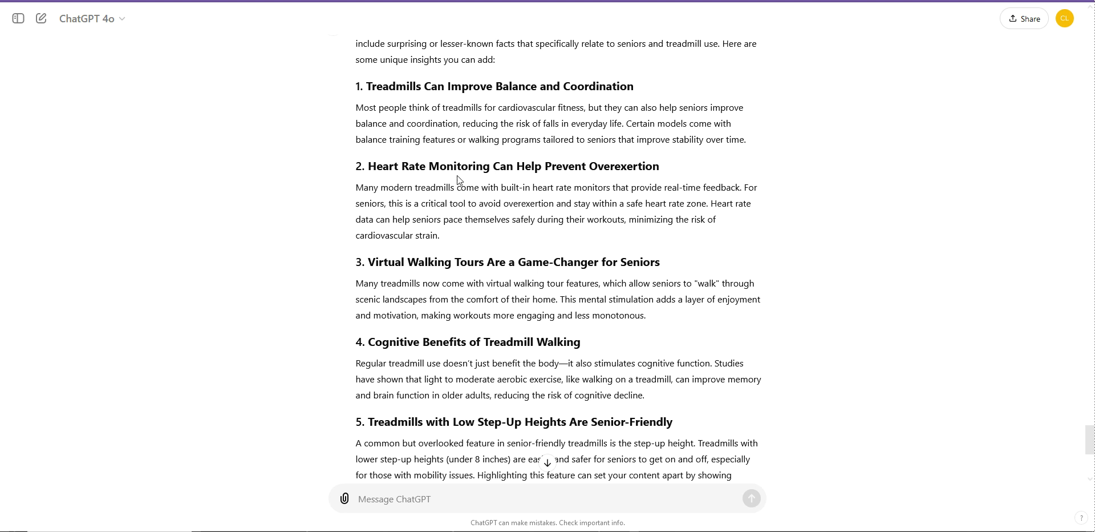
{"action": "mouse_move", "coordinate": [558, 168]}
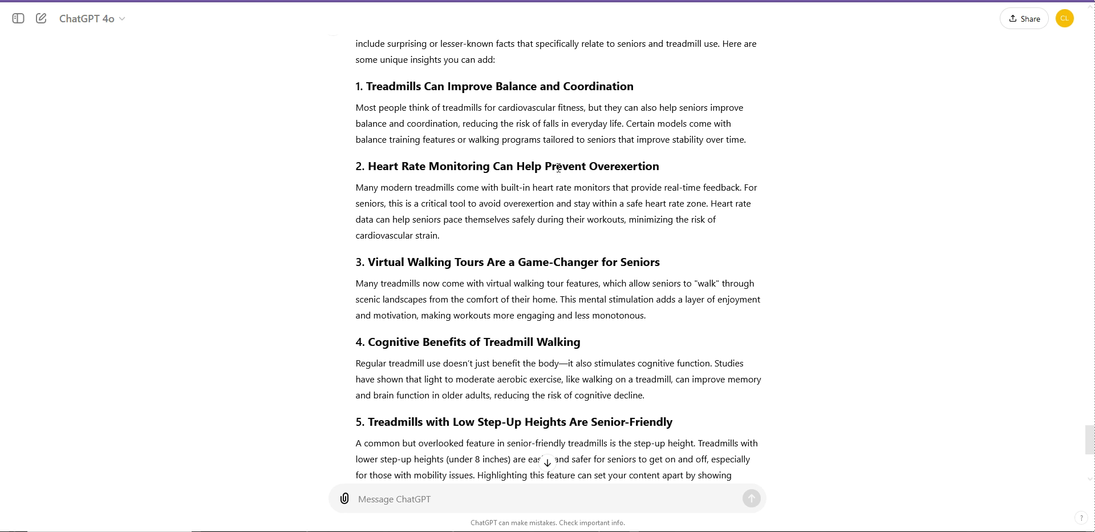
{"action": "scroll", "scroll_direction": "down", "scroll_amount": 3}
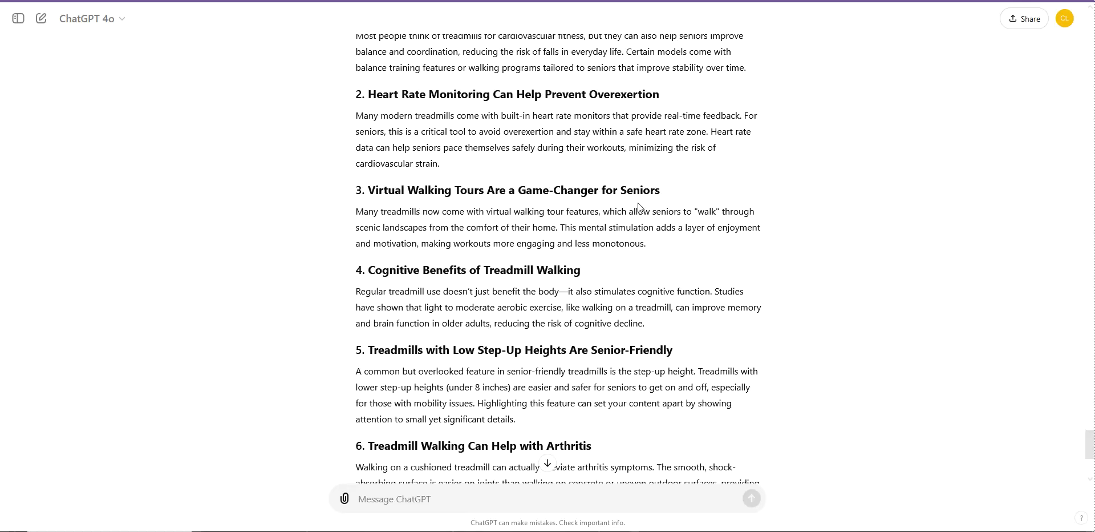
{"action": "scroll", "scroll_direction": "down", "scroll_amount": 3}
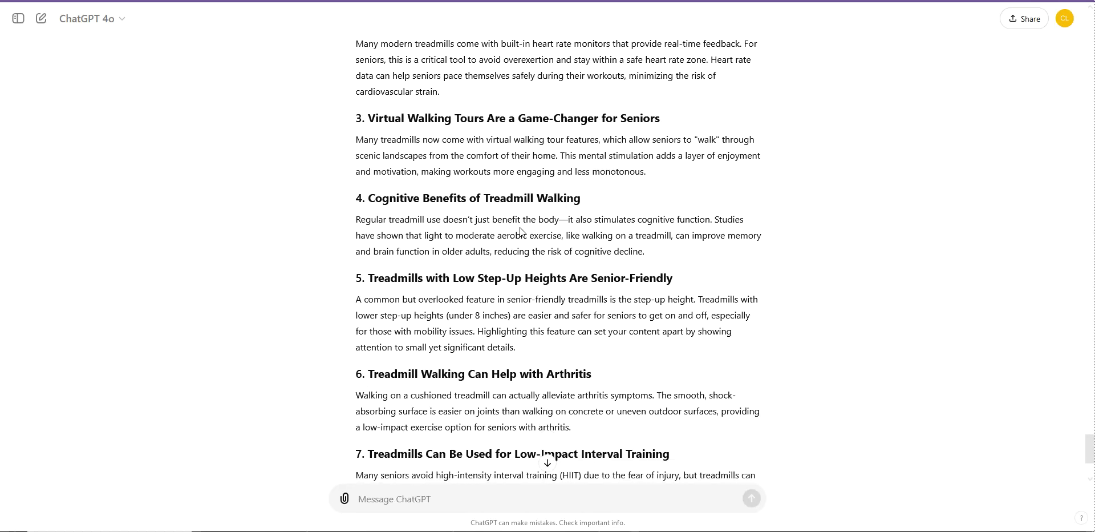
{"action": "mouse_move", "coordinate": [513, 280]}
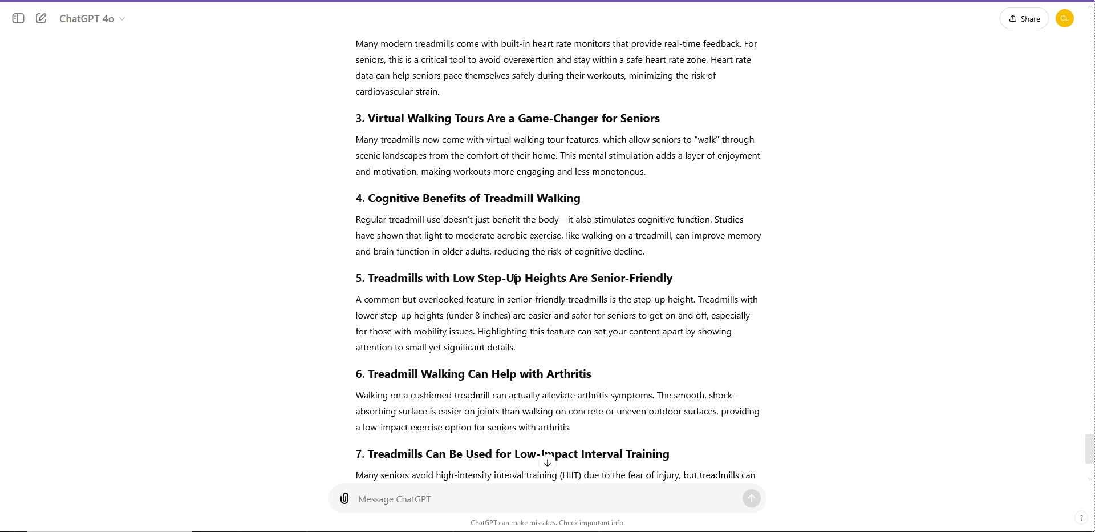
{"action": "scroll", "scroll_direction": "down", "scroll_amount": 3}
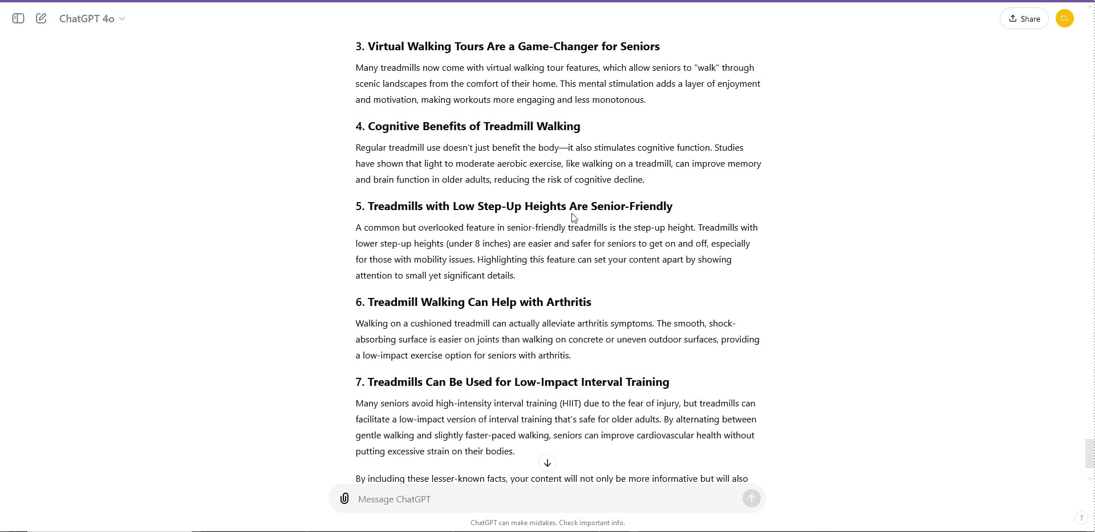
{"action": "scroll", "scroll_direction": "down", "scroll_amount": 3}
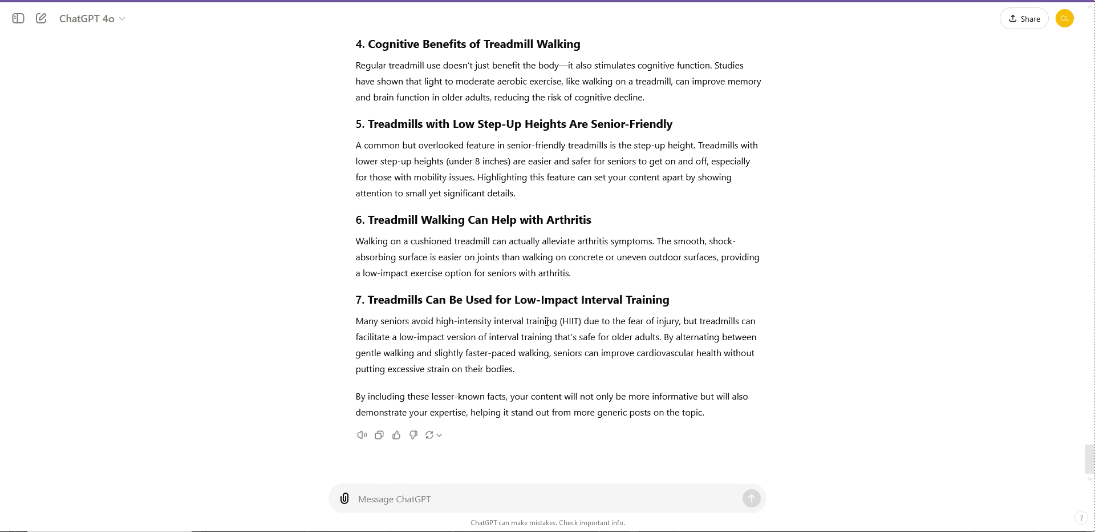
{"action": "mouse_move", "coordinate": [627, 292]}
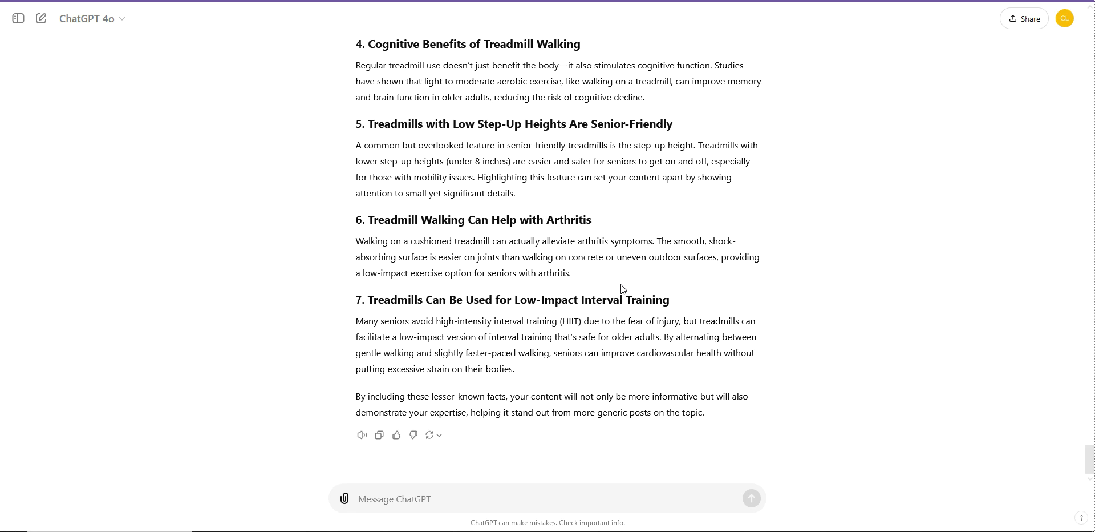
{"action": "scroll", "scroll_direction": "up", "scroll_amount": 3}
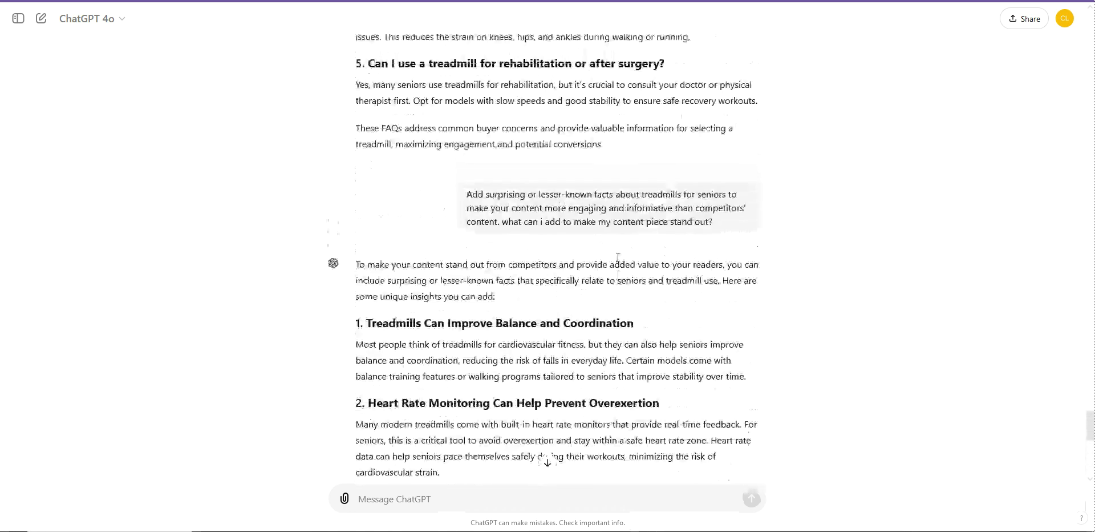
{"action": "scroll", "scroll_direction": "up", "scroll_amount": 3}
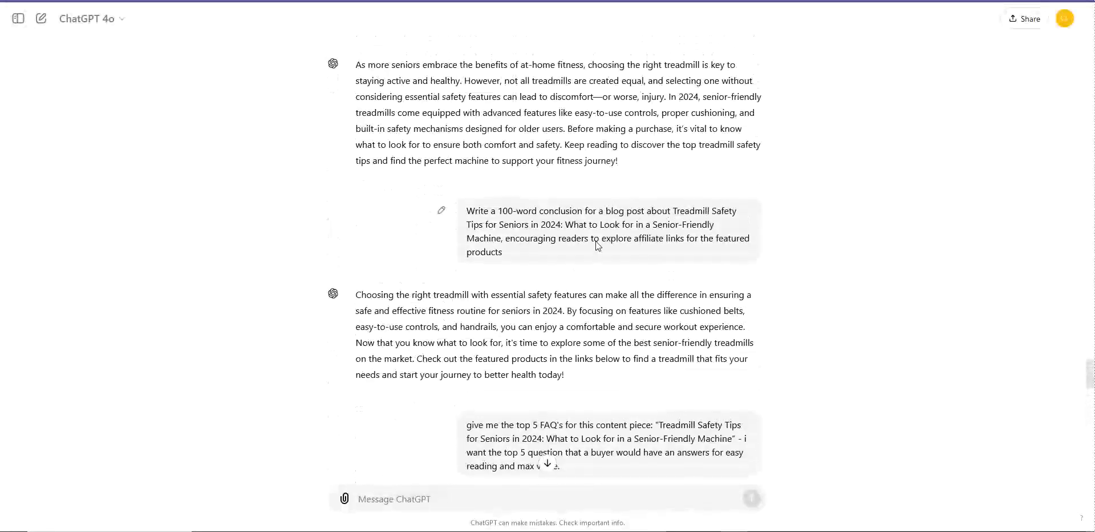
{"action": "scroll", "scroll_direction": "up", "scroll_amount": 3}
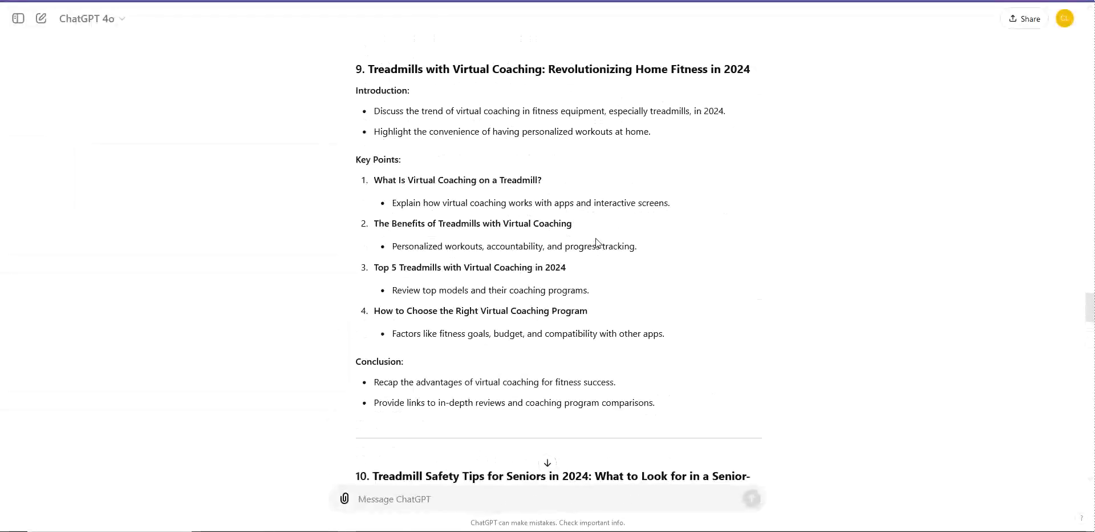
{"action": "scroll", "scroll_direction": "up", "scroll_amount": 3}
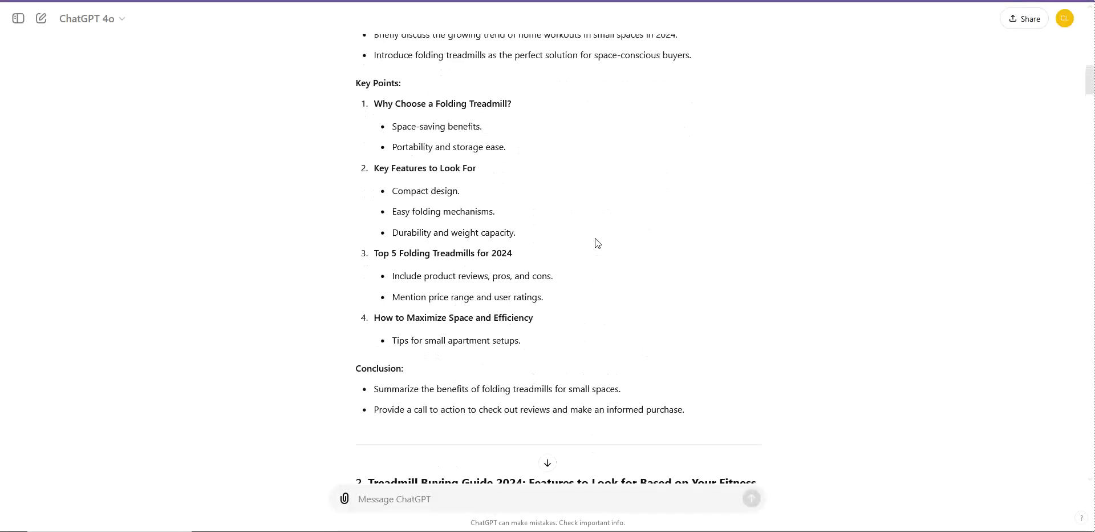
{"action": "scroll", "scroll_direction": "up", "scroll_amount": 3}
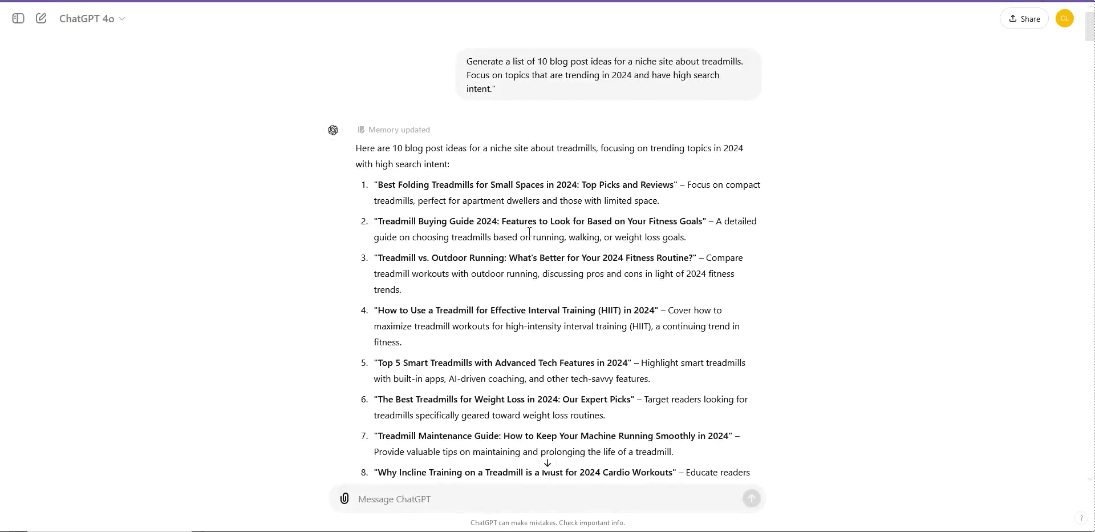
{"action": "mouse_move", "coordinate": [631, 91]}
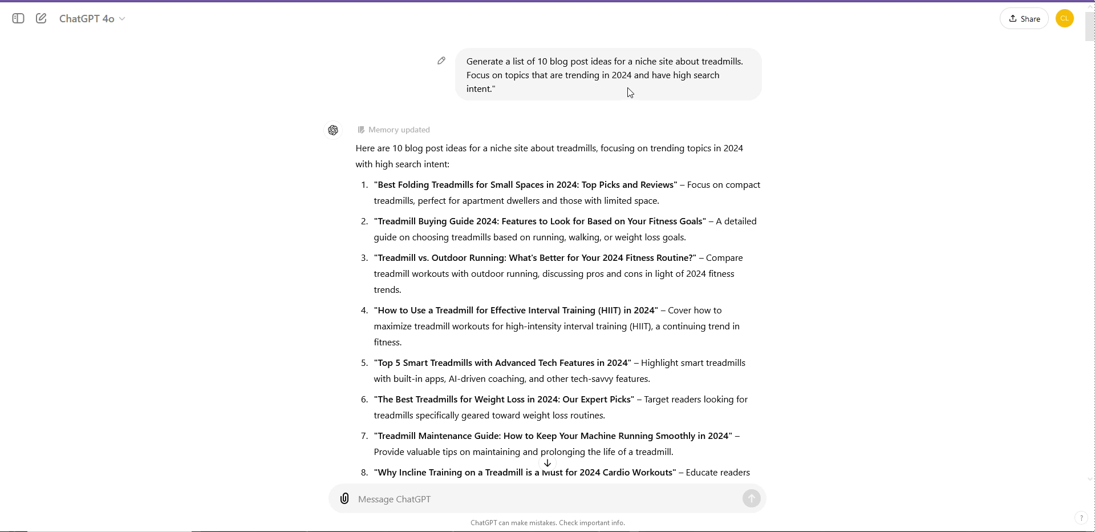
{"action": "mouse_move", "coordinate": [700, 71]}
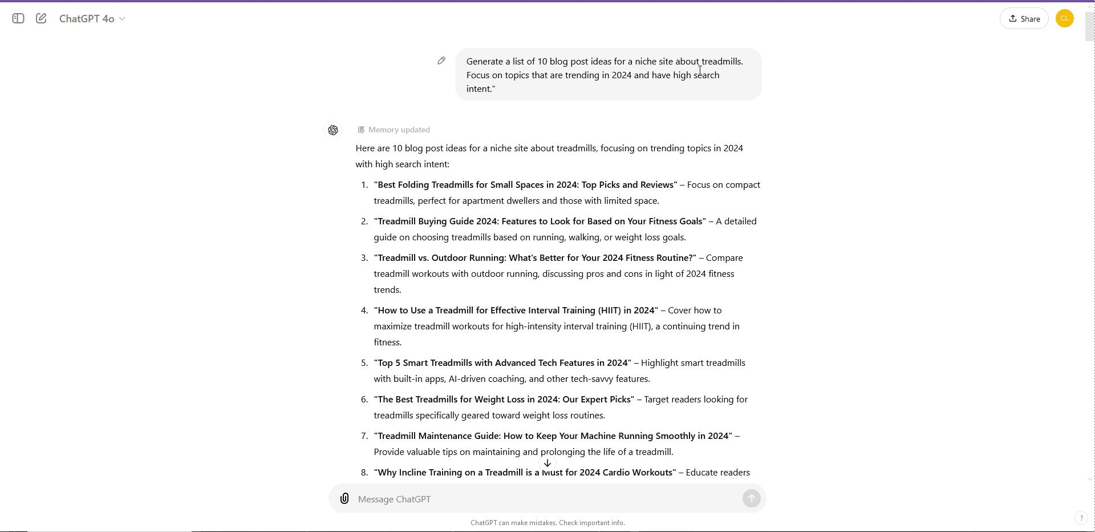
{"action": "mouse_move", "coordinate": [725, 72]}
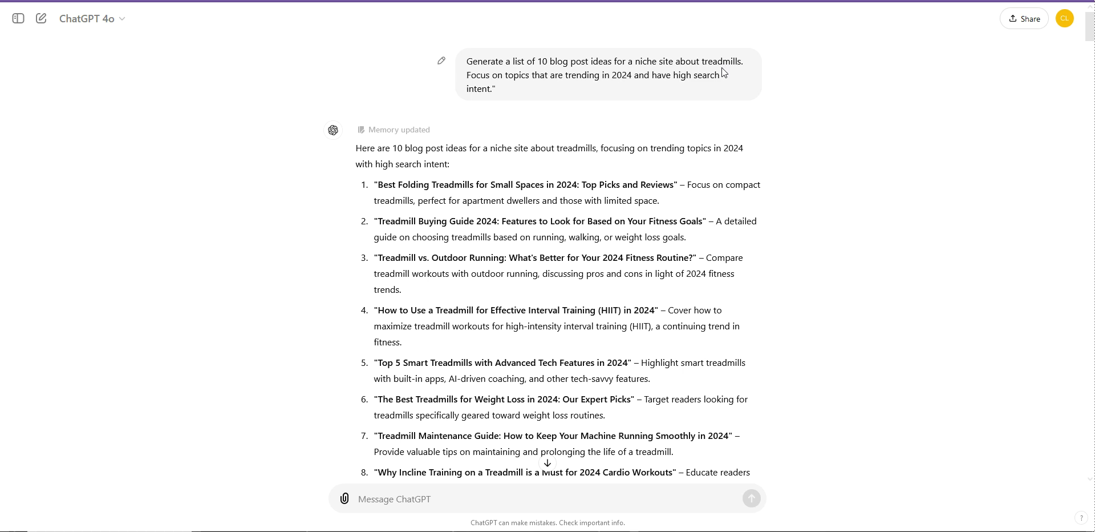
{"action": "scroll", "scroll_direction": "down", "scroll_amount": 3}
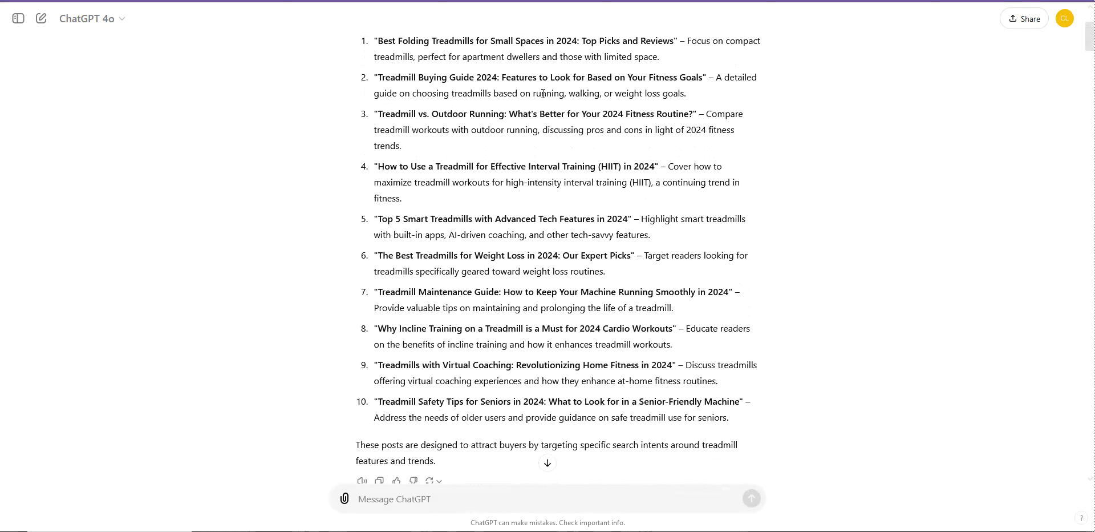
{"action": "scroll", "scroll_direction": "down", "scroll_amount": 3}
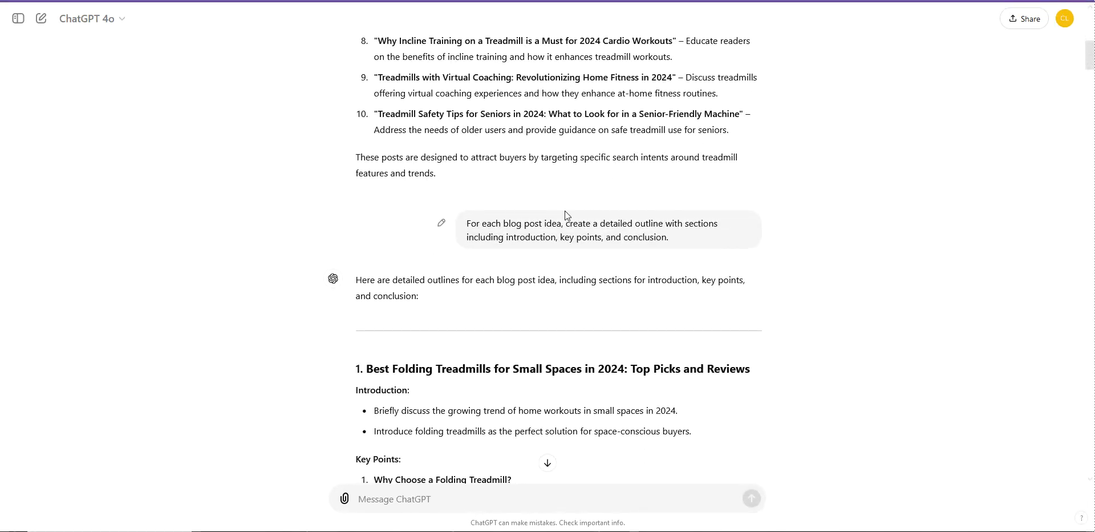
{"action": "mouse_move", "coordinate": [621, 219]}
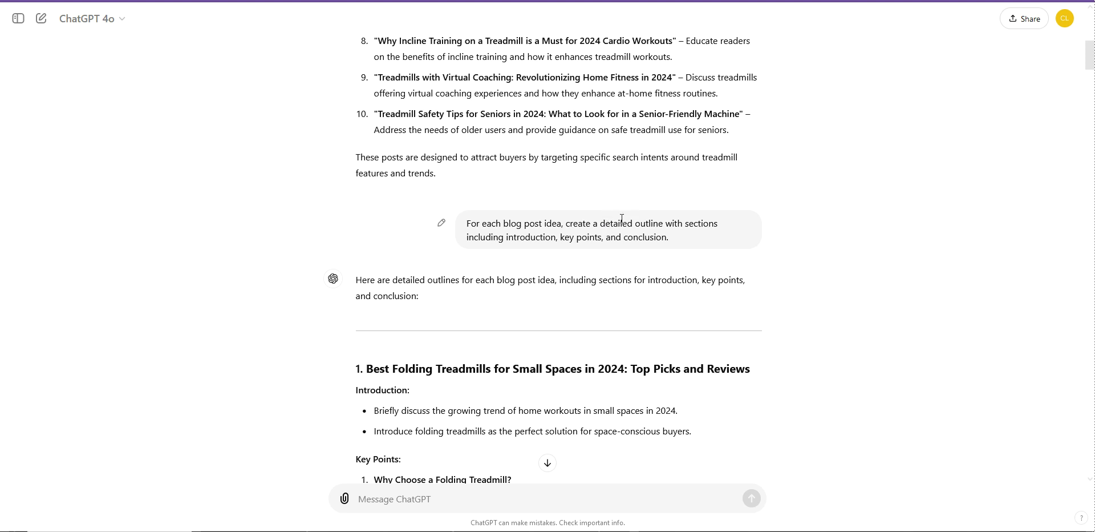
{"action": "scroll", "scroll_direction": "down", "scroll_amount": 3}
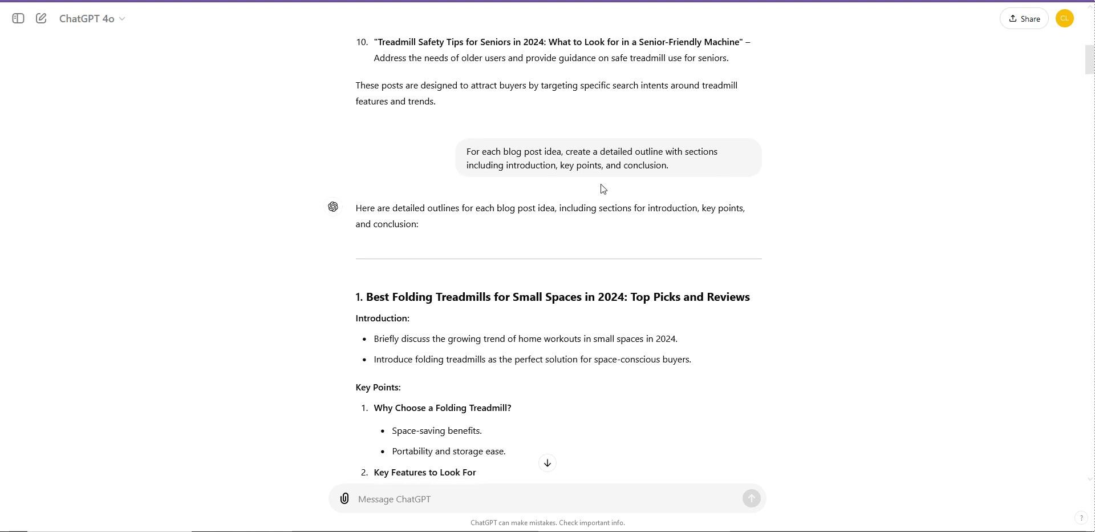
{"action": "mouse_move", "coordinate": [610, 163]}
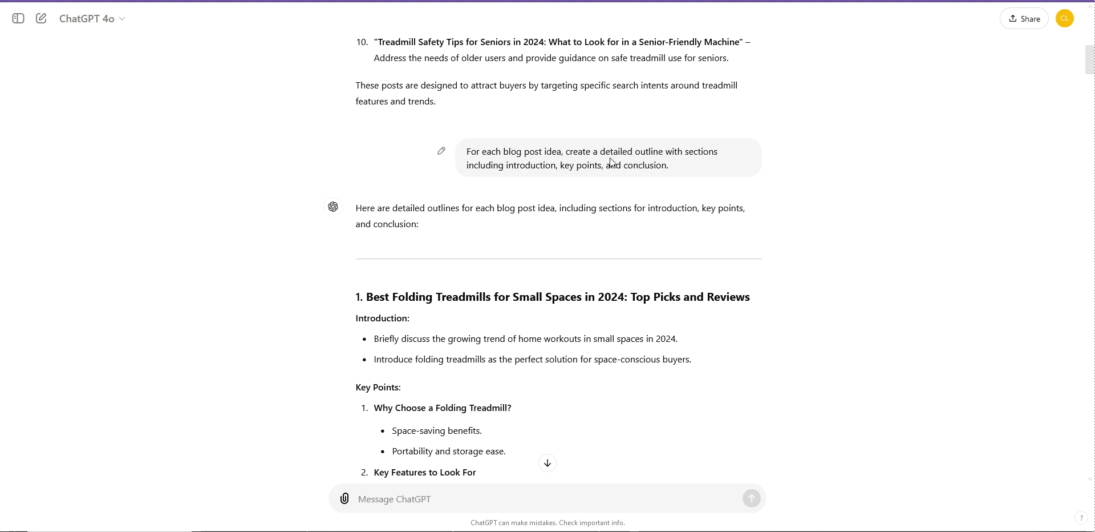
{"action": "scroll", "scroll_direction": "down", "scroll_amount": 3}
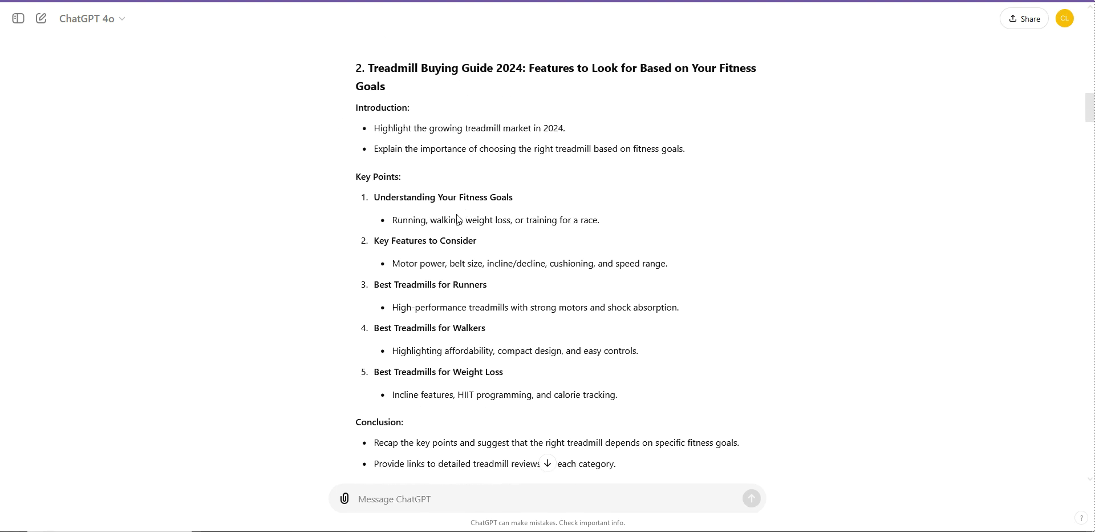
{"action": "scroll", "scroll_direction": "down", "scroll_amount": 3}
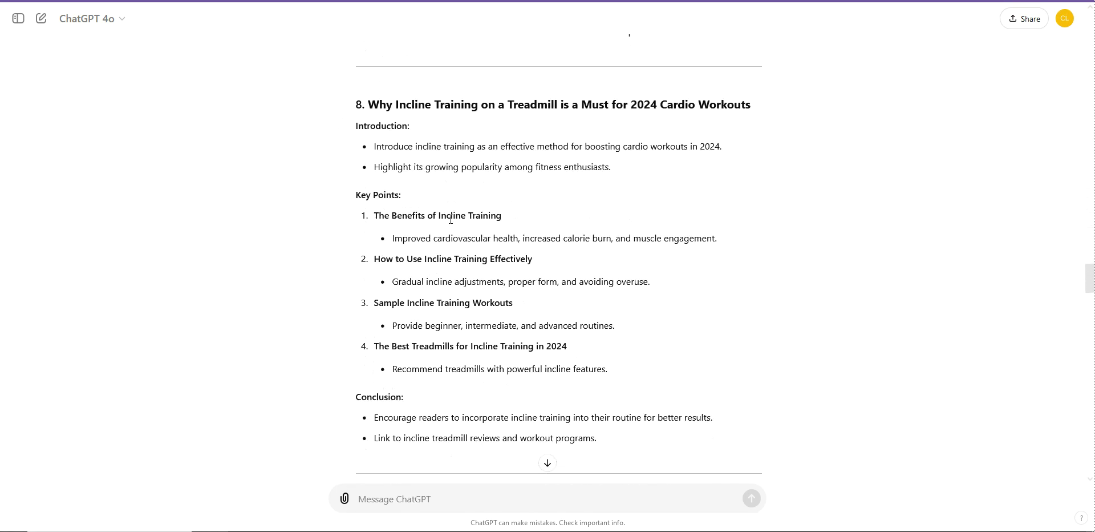
{"action": "scroll", "scroll_direction": "down", "scroll_amount": 3}
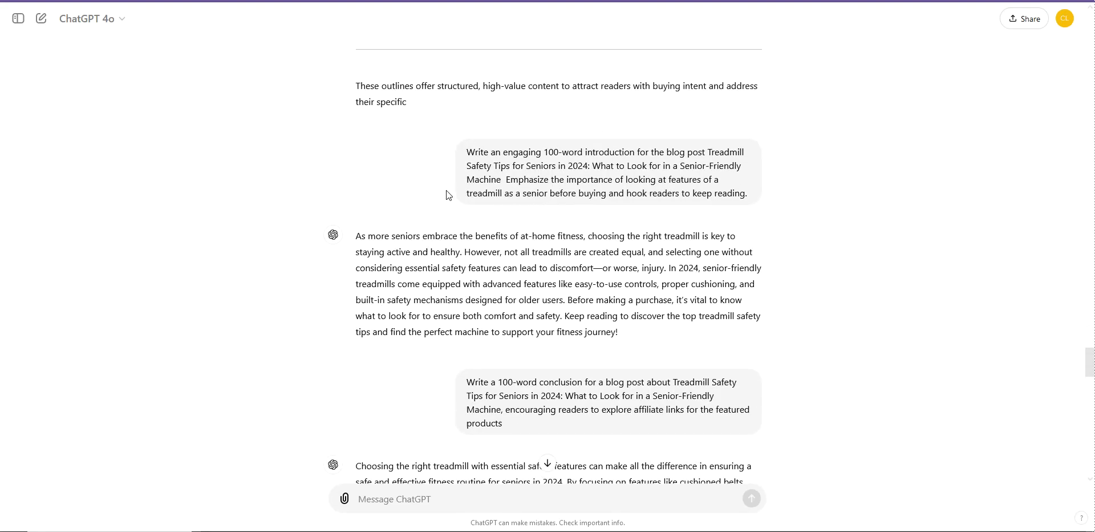
{"action": "scroll", "scroll_direction": "up", "scroll_amount": 3}
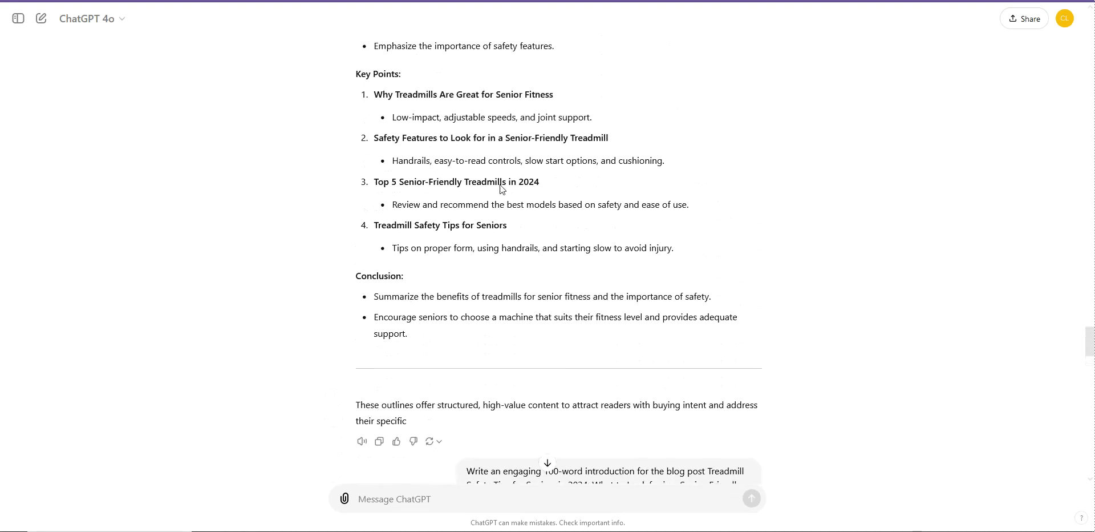
{"action": "scroll", "scroll_direction": "up", "scroll_amount": 3}
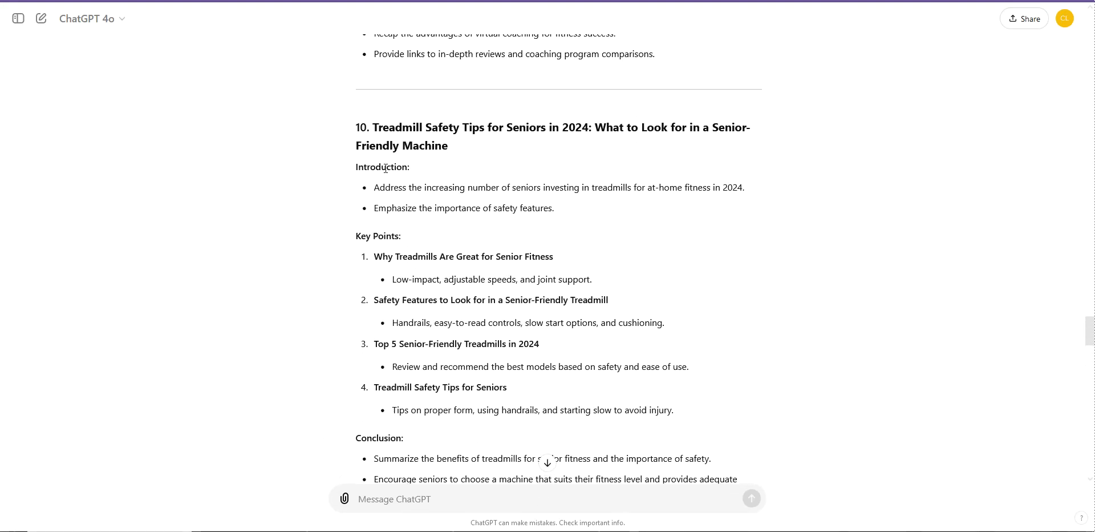
{"action": "scroll", "scroll_direction": "down", "scroll_amount": 3}
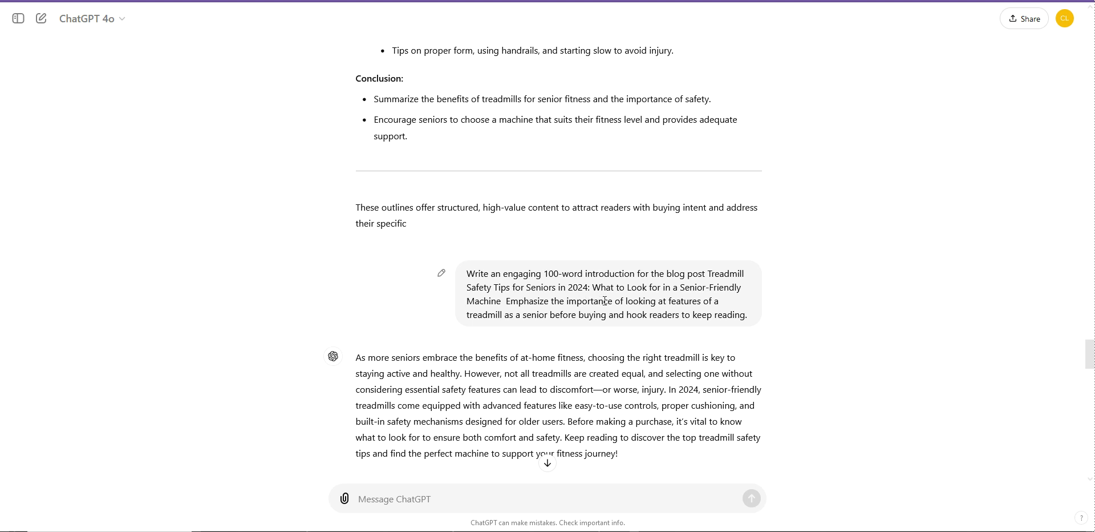
{"action": "mouse_move", "coordinate": [683, 306]}
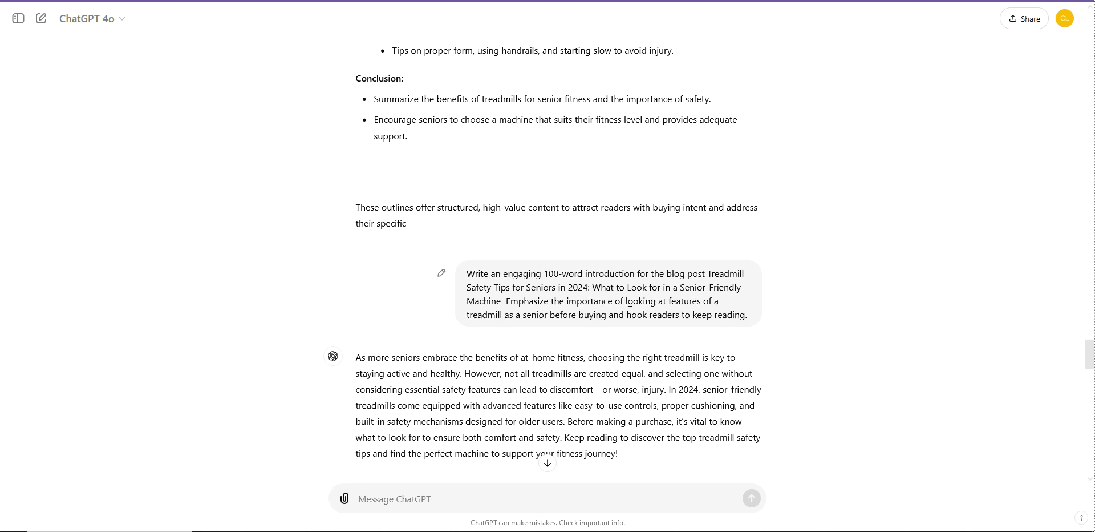
{"action": "scroll", "scroll_direction": "up", "scroll_amount": 3}
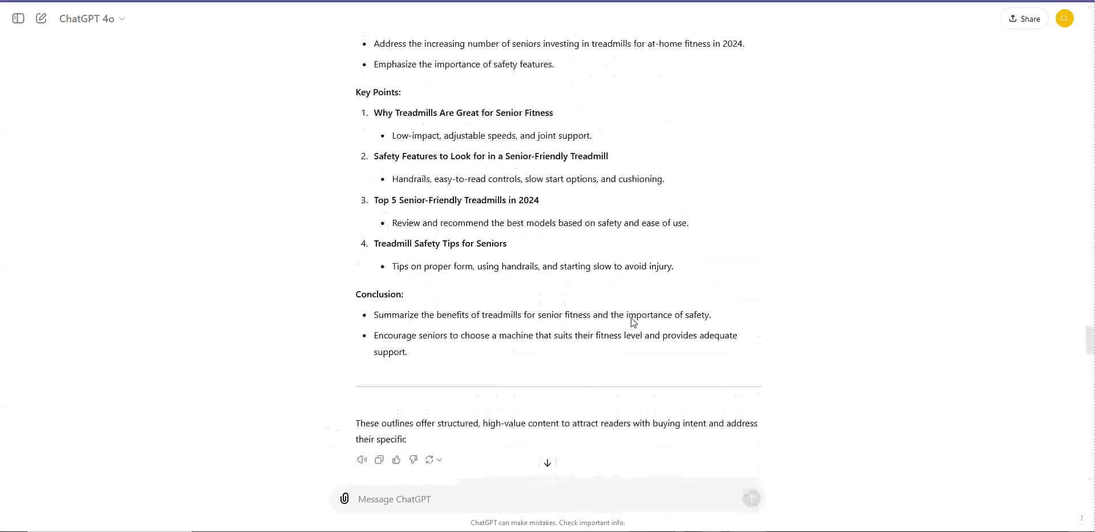
{"action": "scroll", "scroll_direction": "up", "scroll_amount": 3}
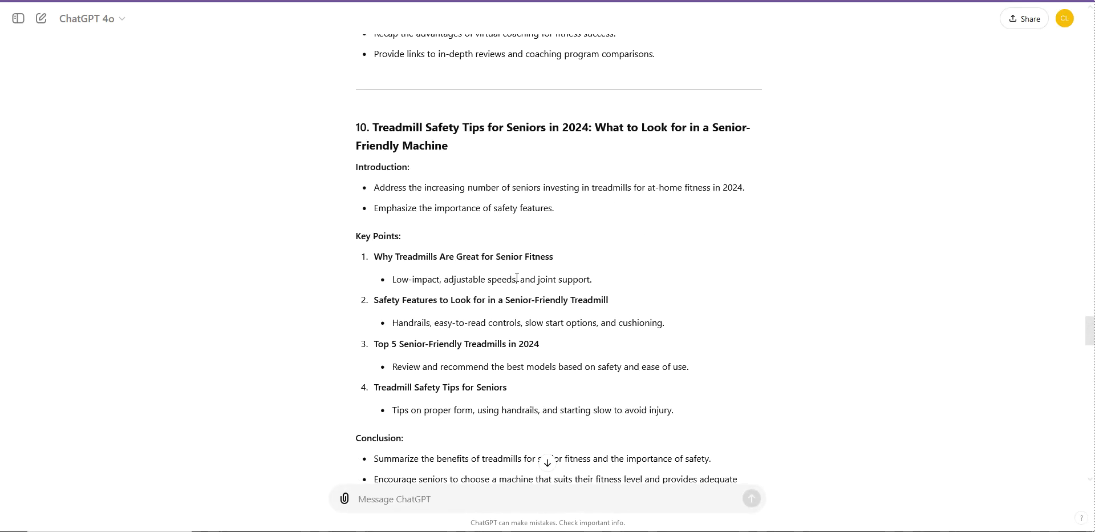
{"action": "scroll", "scroll_direction": "down", "scroll_amount": 3}
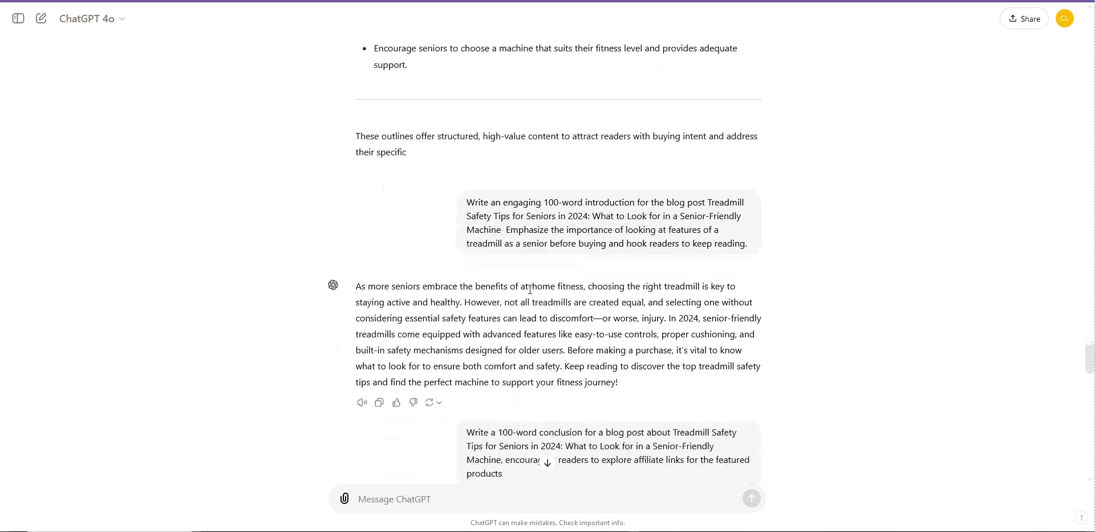
{"action": "scroll", "scroll_direction": "down", "scroll_amount": 3}
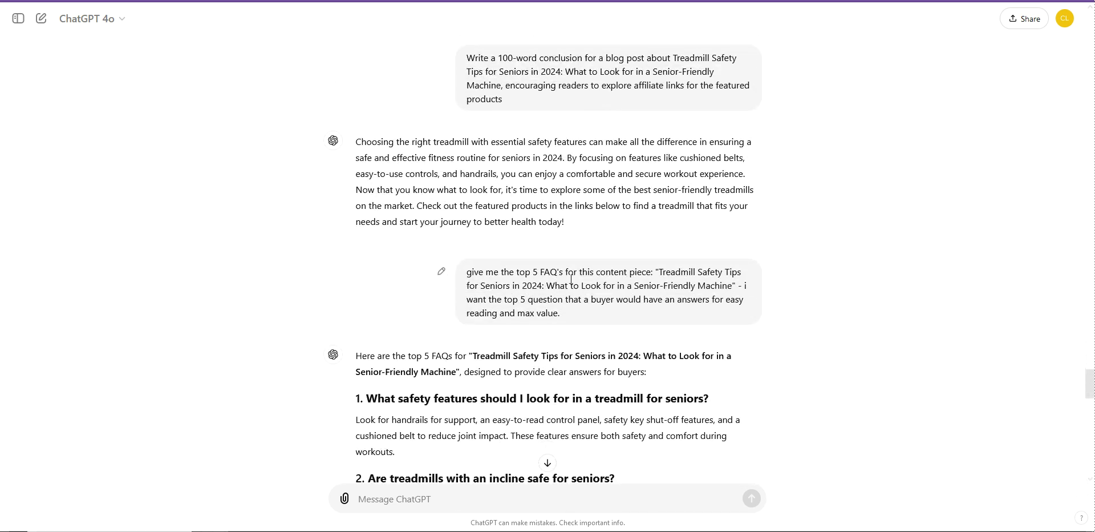
{"action": "scroll", "scroll_direction": "down", "scroll_amount": 3}
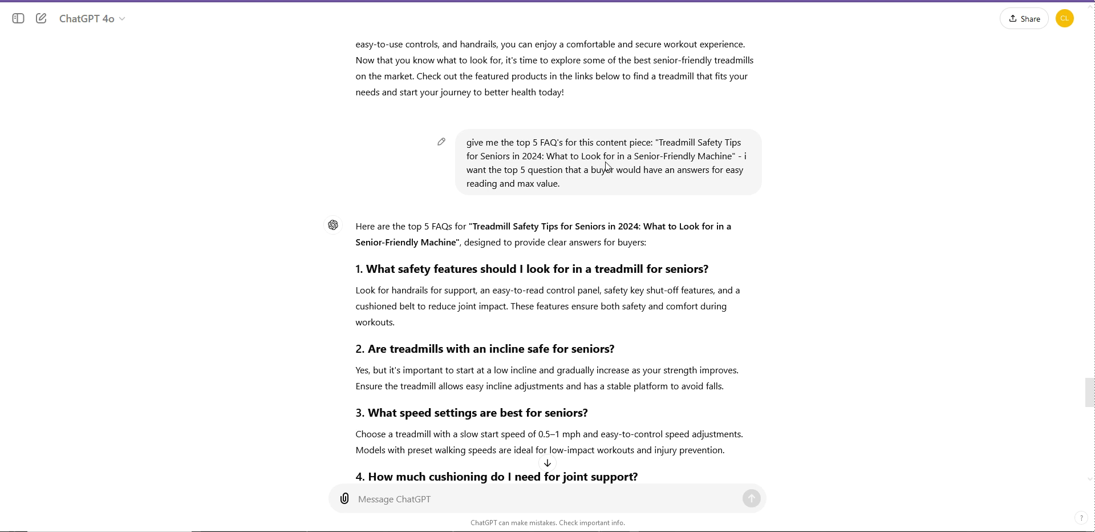
{"action": "mouse_move", "coordinate": [587, 132]}
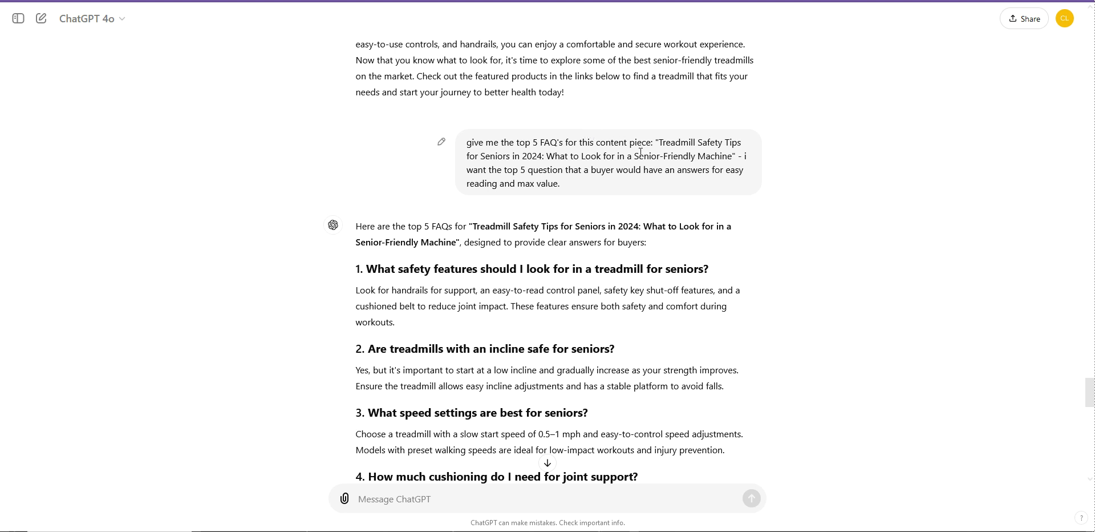
{"action": "mouse_move", "coordinate": [544, 199]}
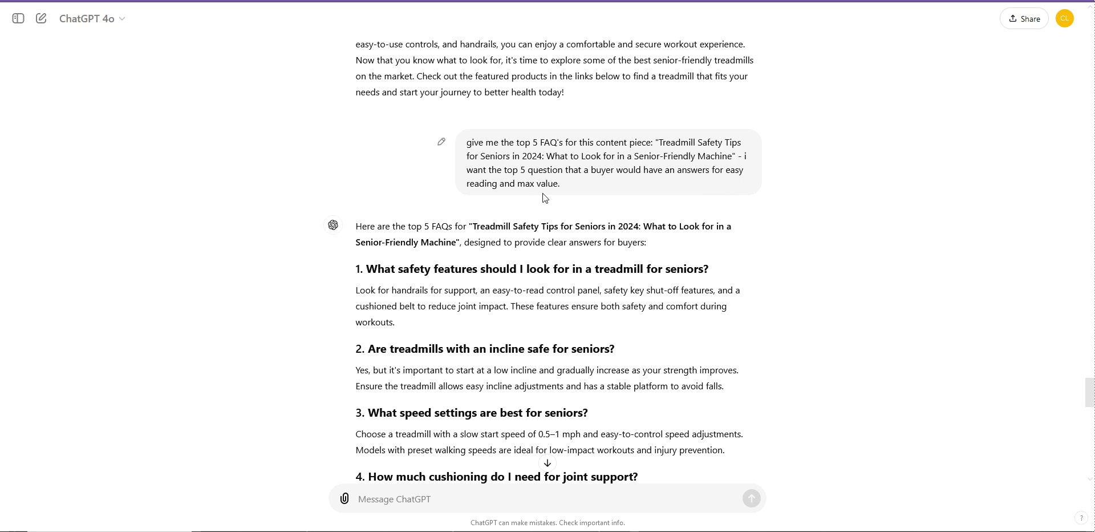
{"action": "scroll", "scroll_direction": "down", "scroll_amount": 3}
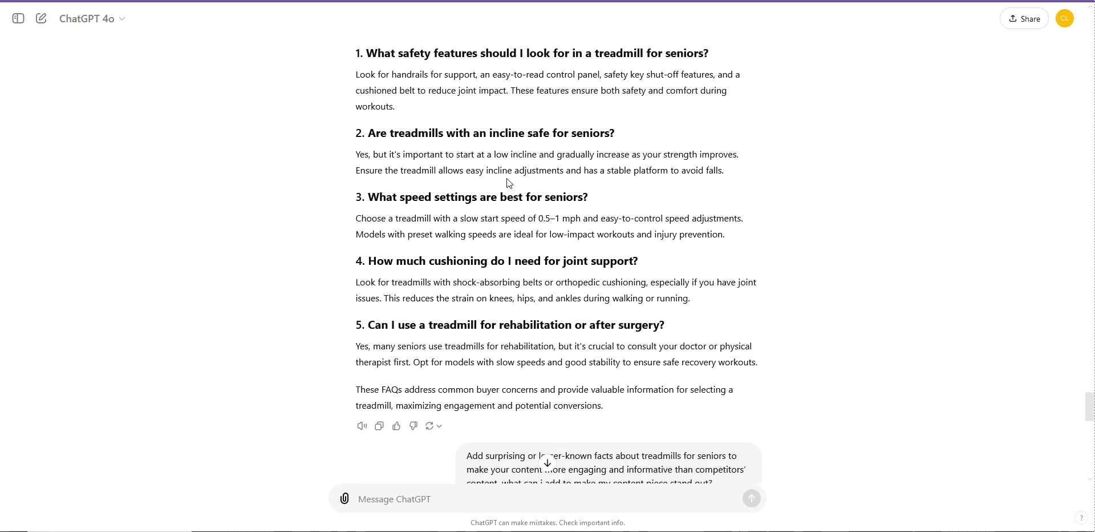
{"action": "scroll", "scroll_direction": "down", "scroll_amount": 3}
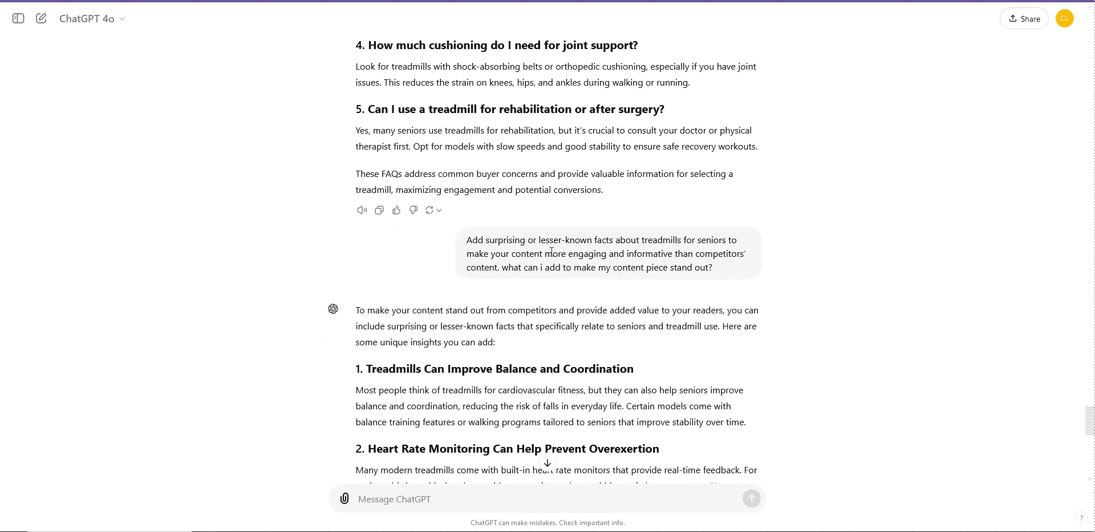
{"action": "scroll", "scroll_direction": "down", "scroll_amount": 3}
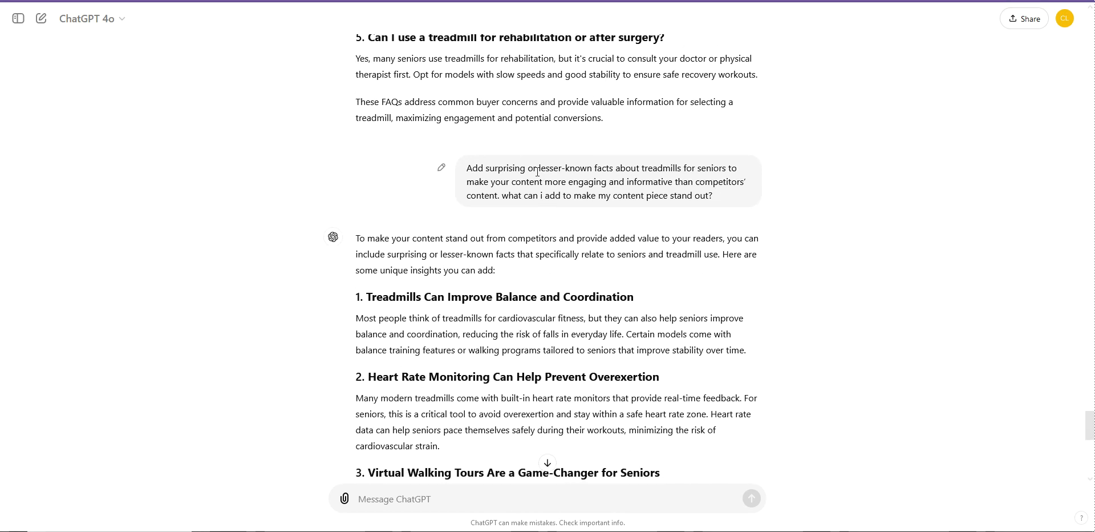
{"action": "mouse_move", "coordinate": [565, 170]}
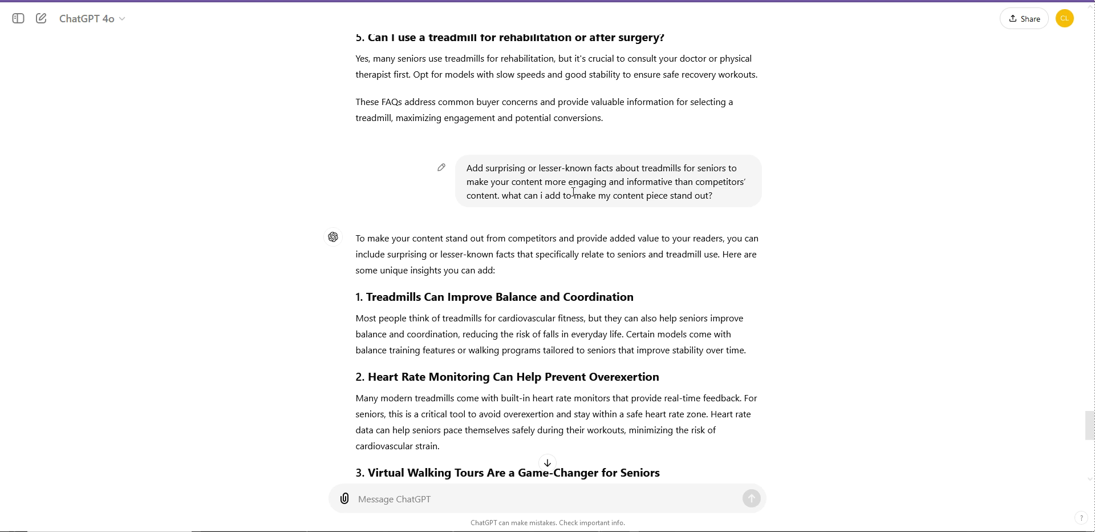
{"action": "scroll", "scroll_direction": "down", "scroll_amount": 3}
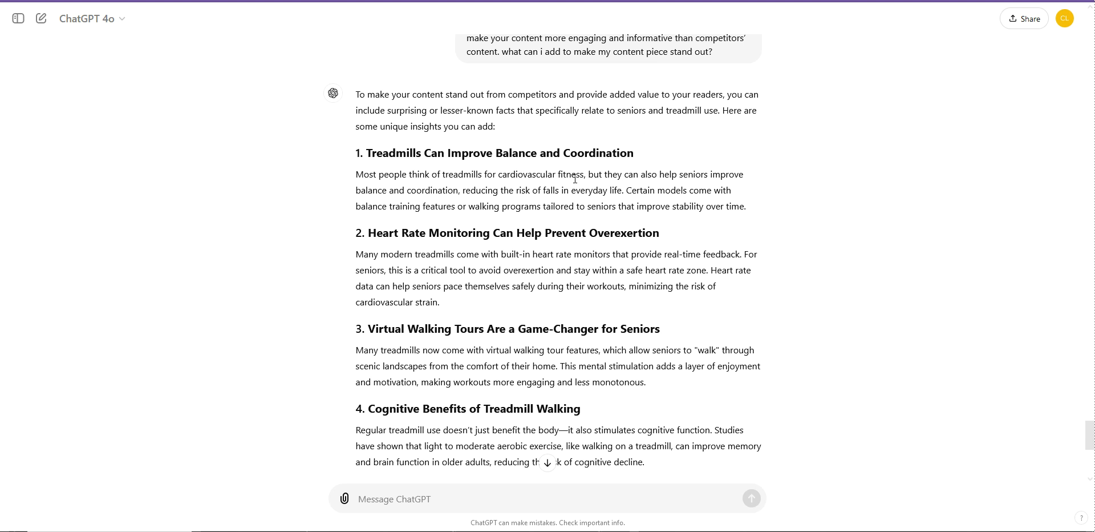
{"action": "mouse_move", "coordinate": [495, 135]}
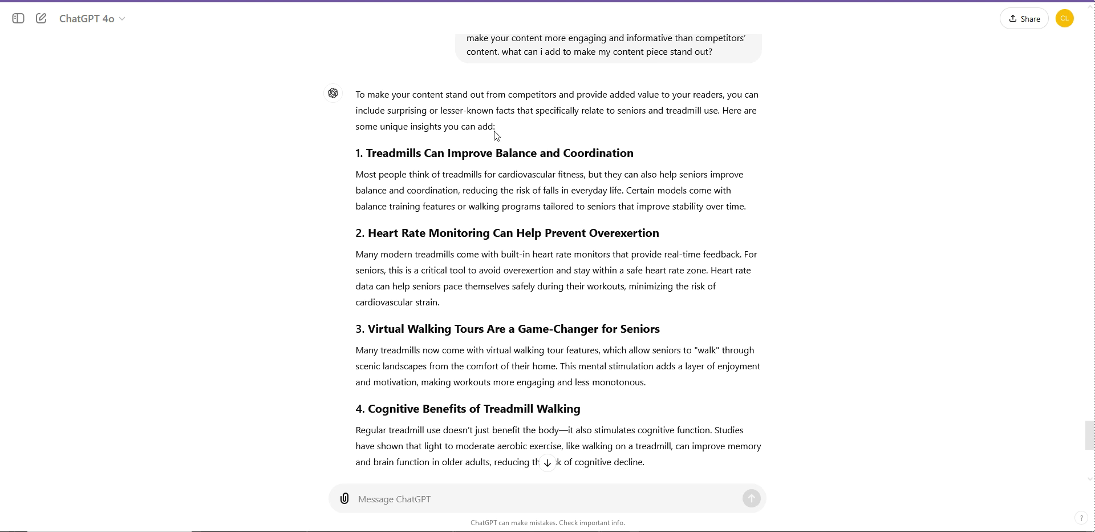